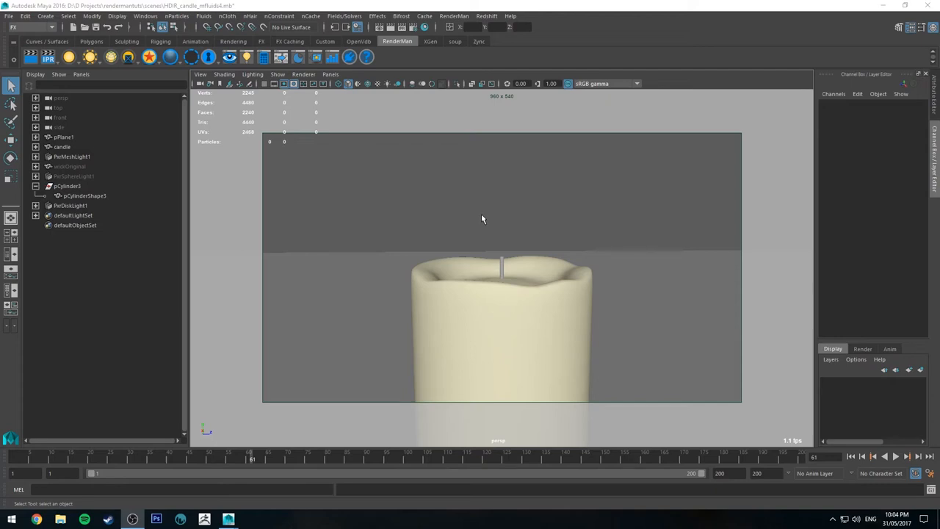
# Create a Fluids 3D Container with Emitter around the candle wick using the default options.
pyautogui.moveTo(482, 219); pyautogui.dragTo(508, 225)
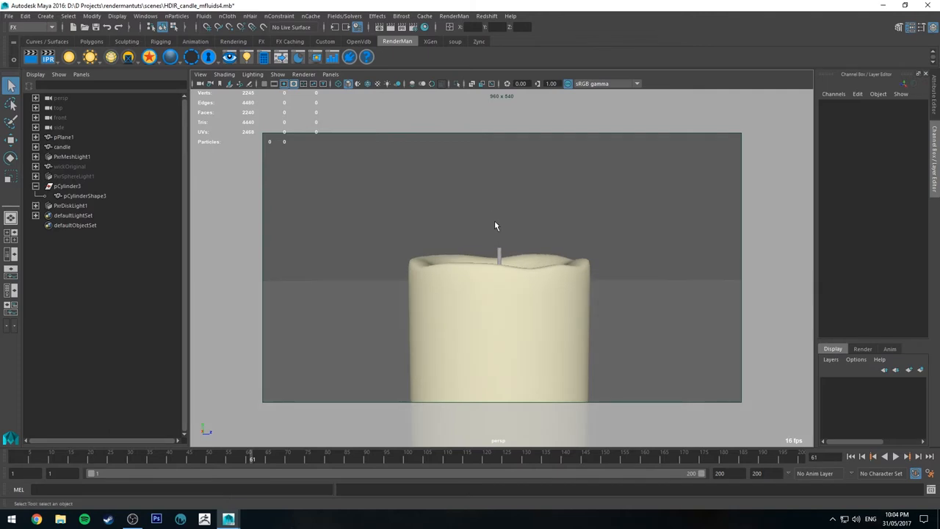
pyautogui.moveTo(490, 235)
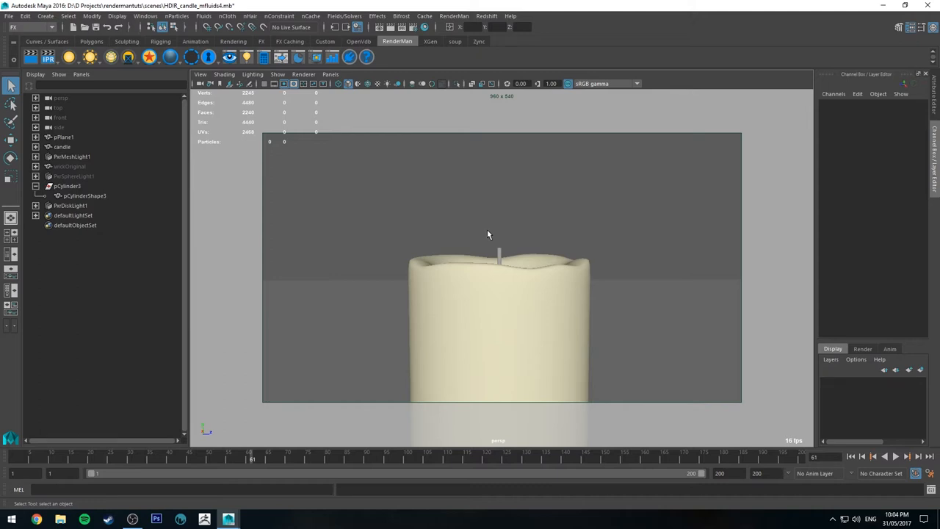
pyautogui.moveTo(491, 197)
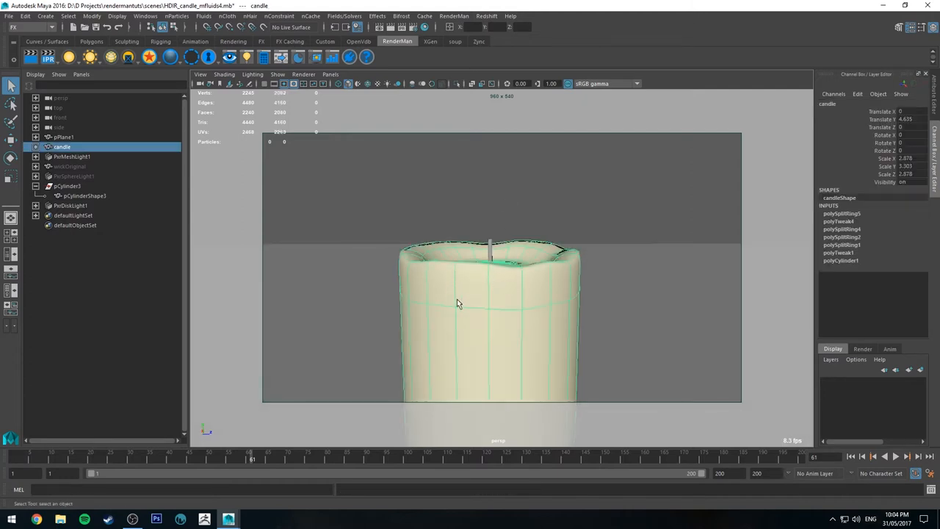
pyautogui.moveTo(512, 210)
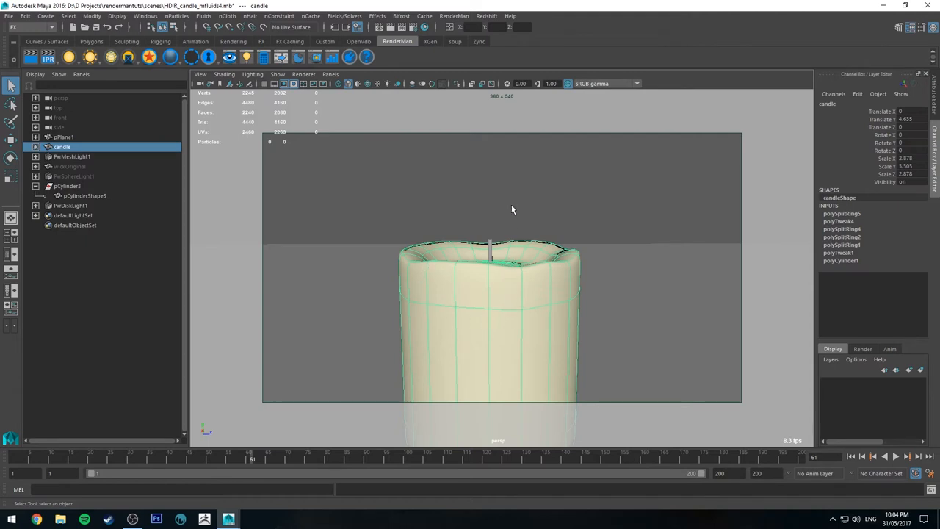
pyautogui.click(511, 208)
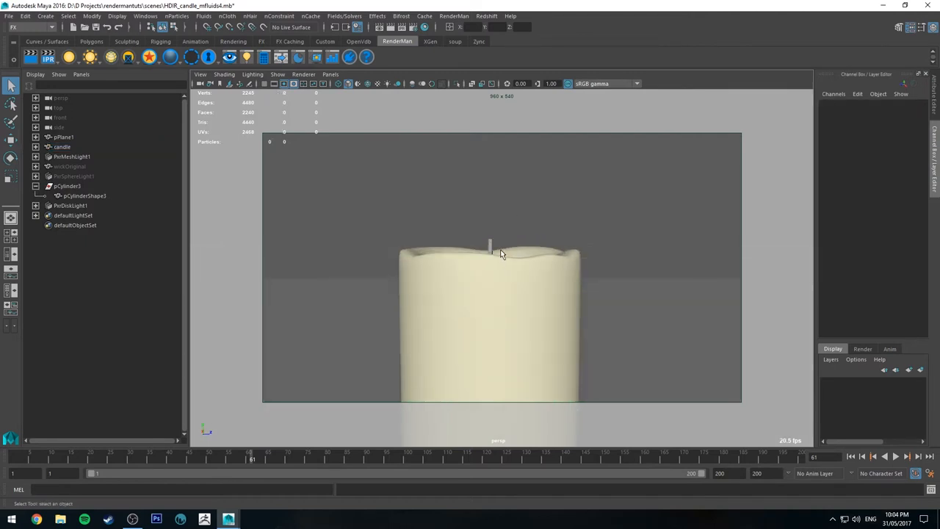
pyautogui.moveTo(499, 252); pyautogui.dragTo(441, 183)
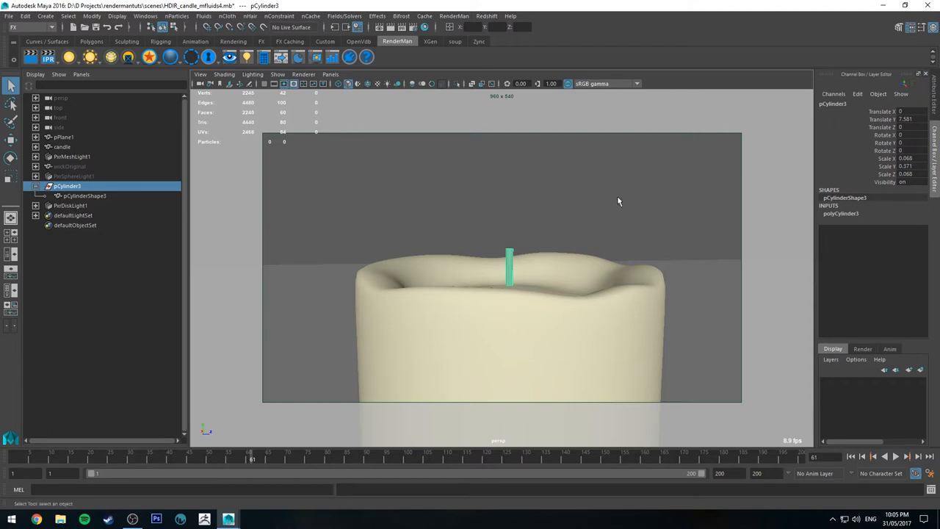
pyautogui.moveTo(922, 79)
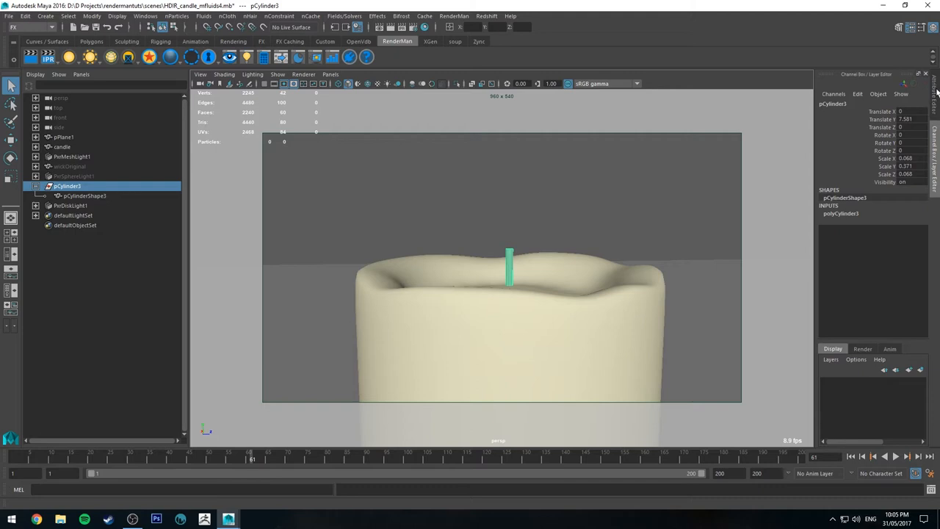
pyautogui.moveTo(909, 163)
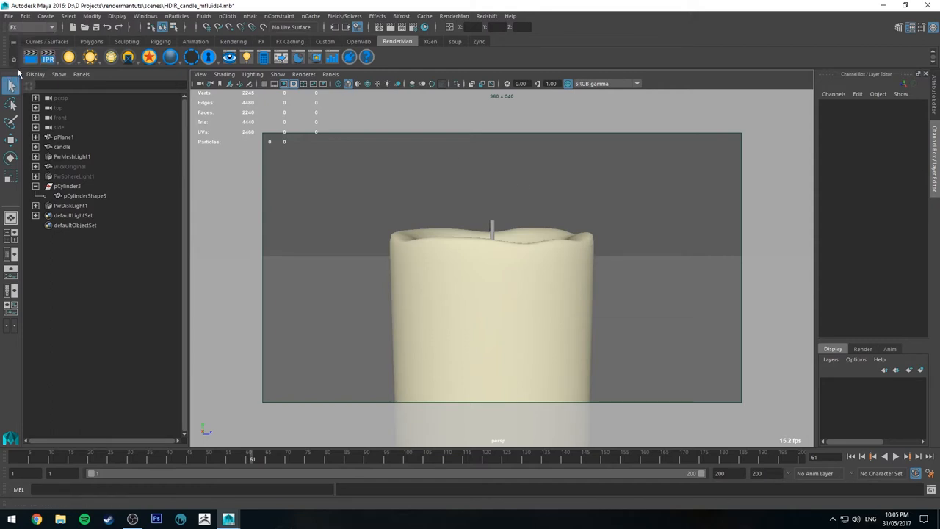
pyautogui.click(203, 15)
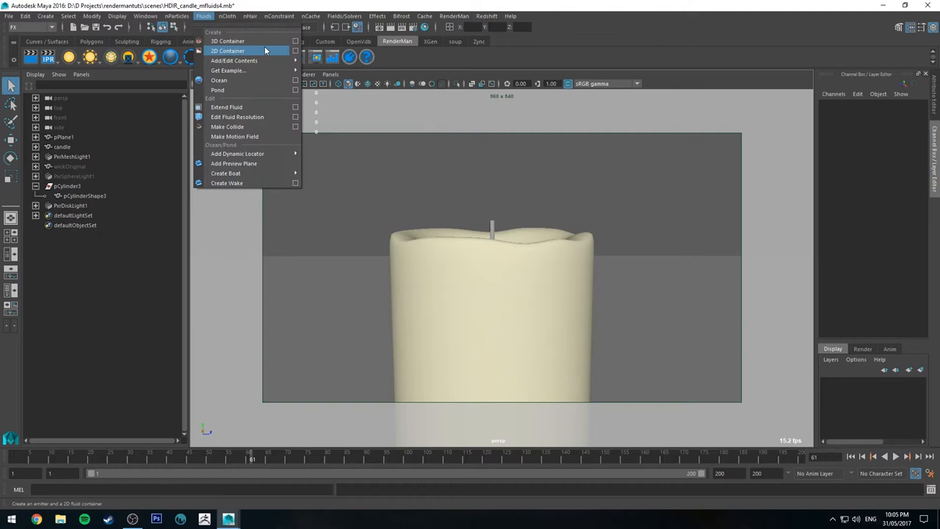
pyautogui.click(295, 50)
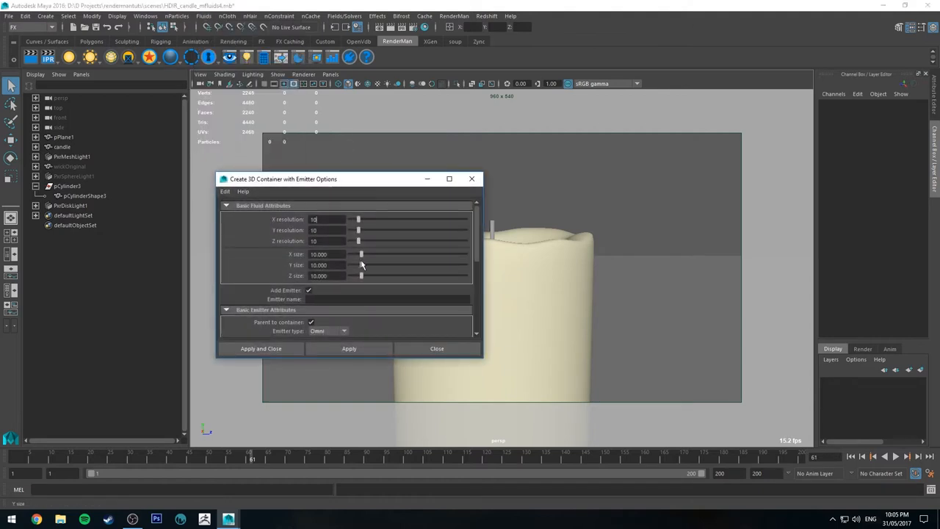
pyautogui.scroll(-3)
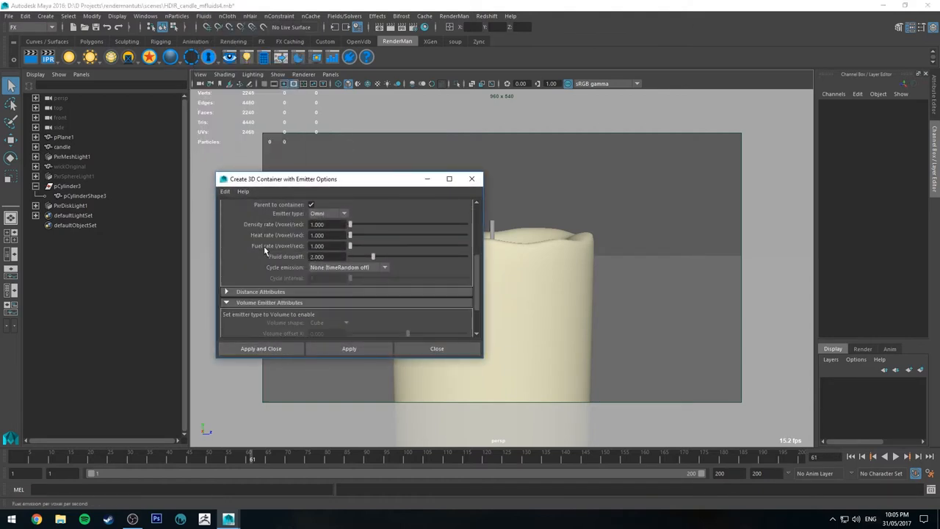
pyautogui.click(261, 348)
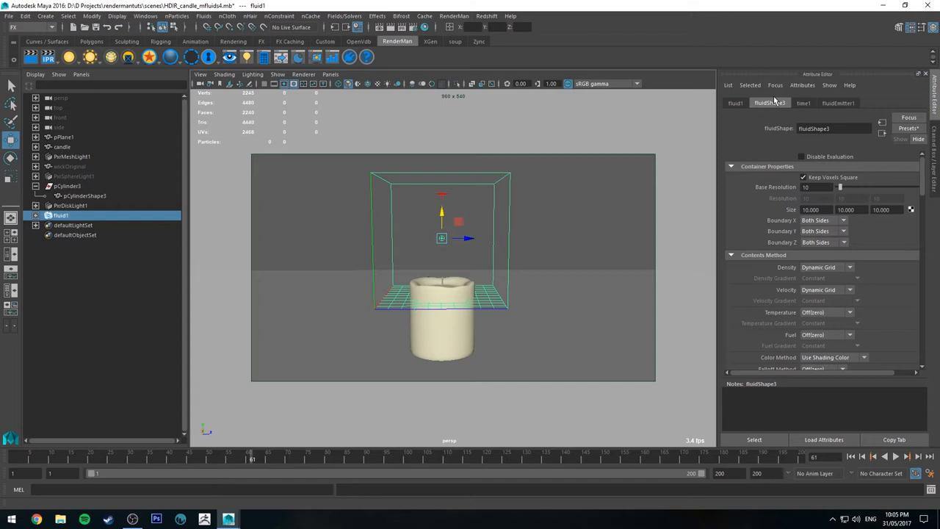
# Set the fluidShape Size to 2, 4, 2 and move the container down onto the candle top.
pyautogui.tripleClick(811, 209)
pyautogui.write('2.000')
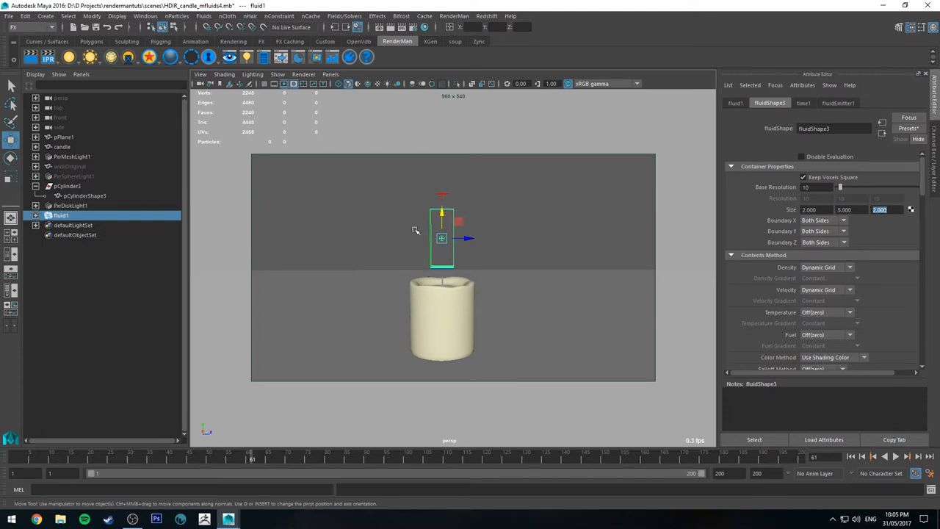
pyautogui.moveTo(442, 213); pyautogui.dragTo(442, 257)
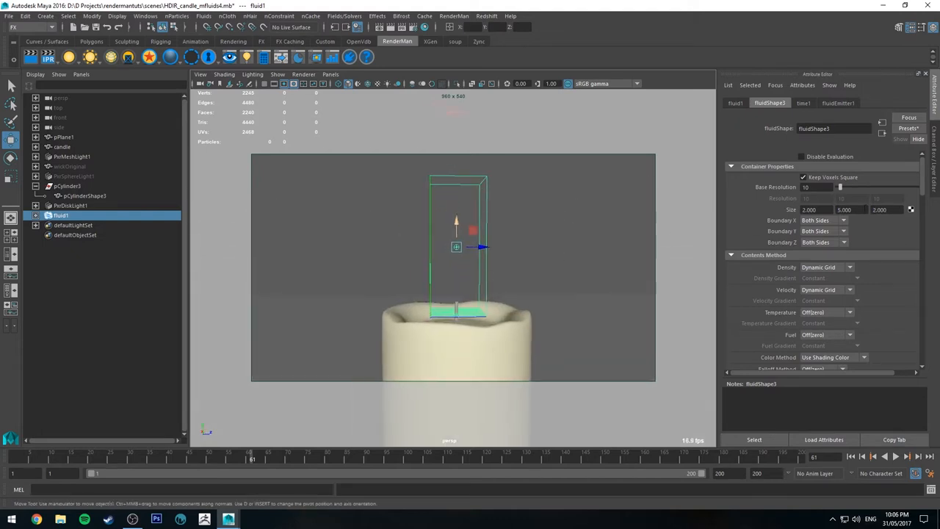
pyautogui.tripleClick(844, 209)
pyautogui.write('4.000')
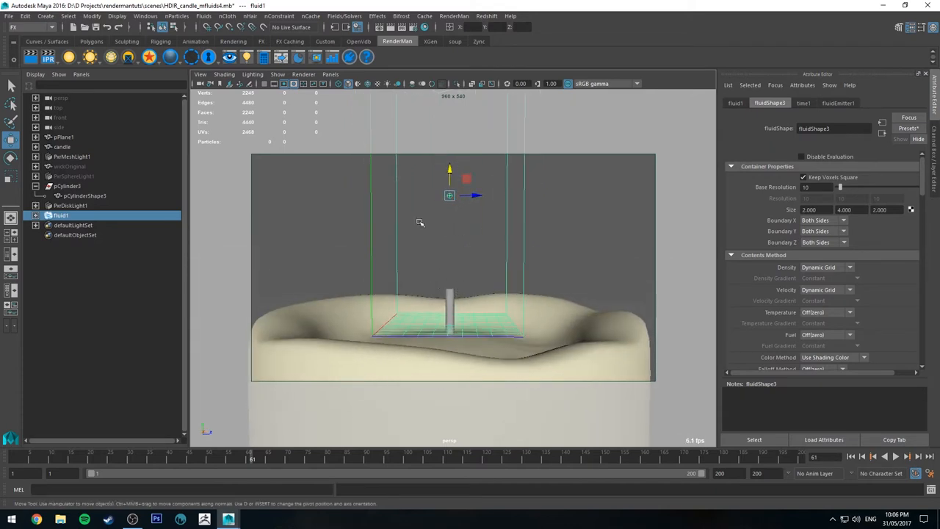
pyautogui.moveTo(414, 252)
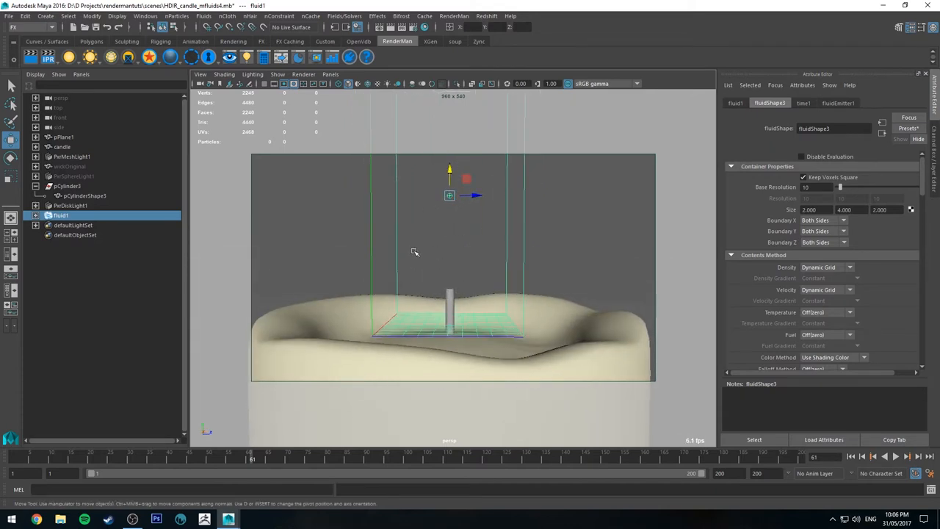
pyautogui.moveTo(417, 203)
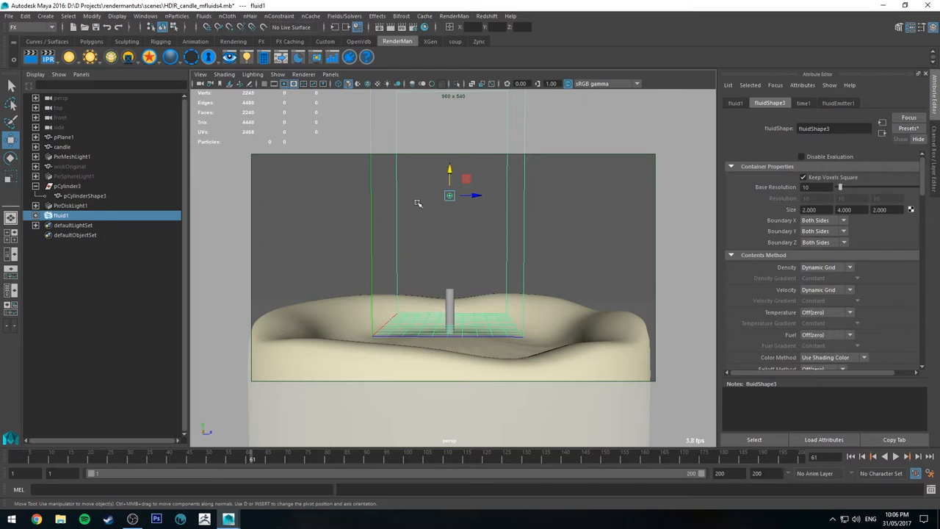
pyautogui.moveTo(502, 328)
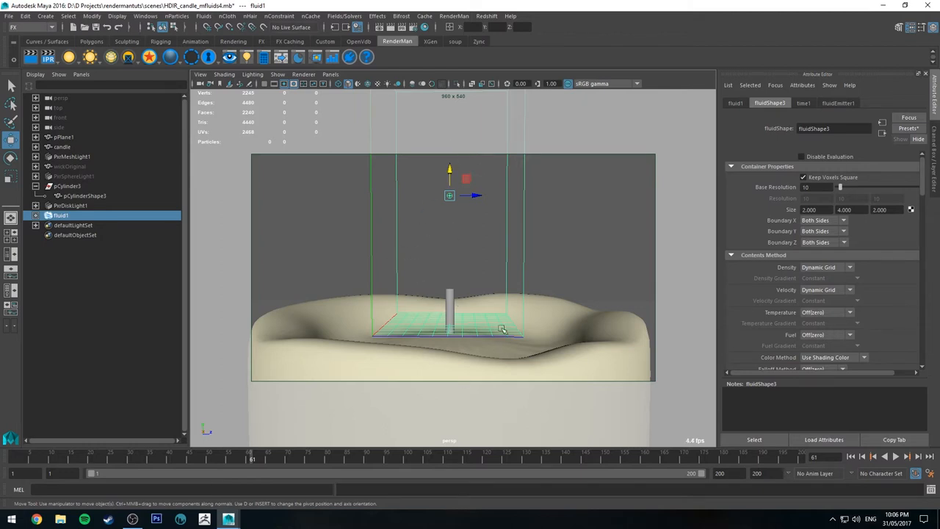
pyautogui.moveTo(491, 314)
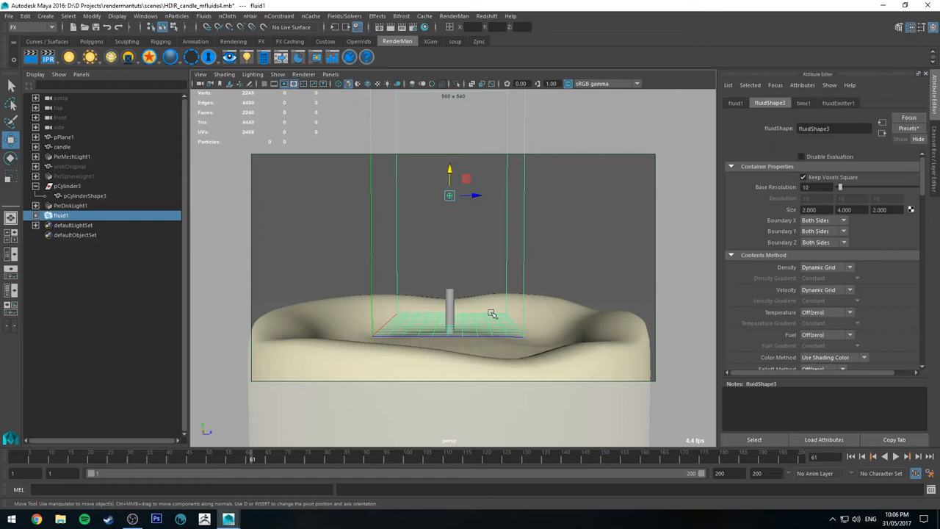
pyautogui.moveTo(488, 320)
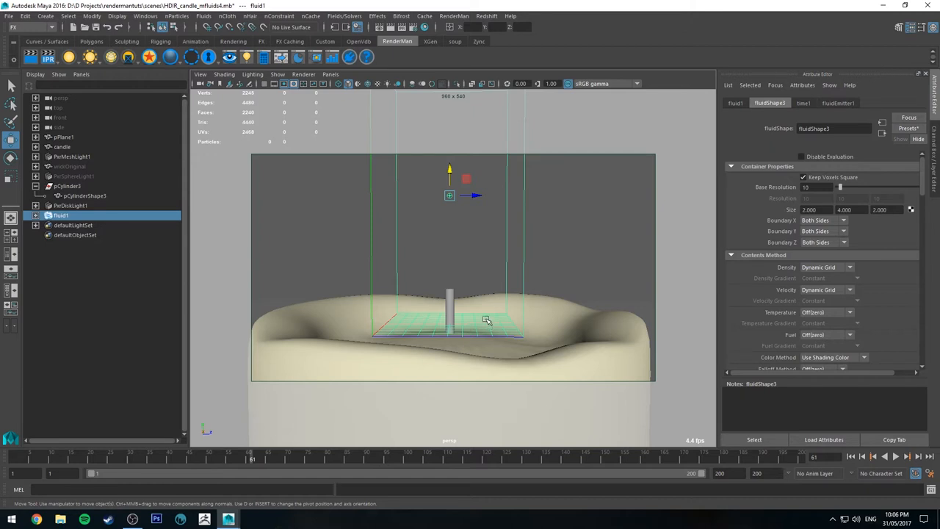
pyautogui.moveTo(491, 199)
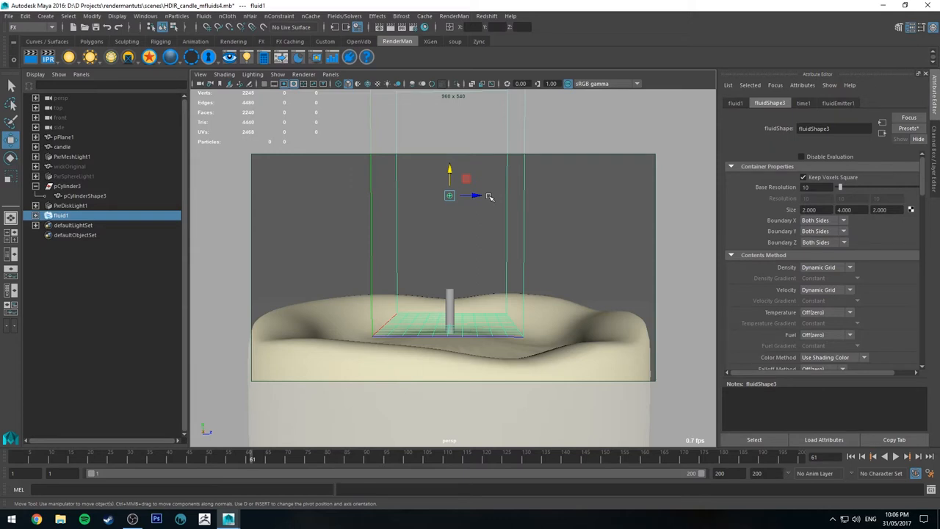
pyautogui.moveTo(393, 206)
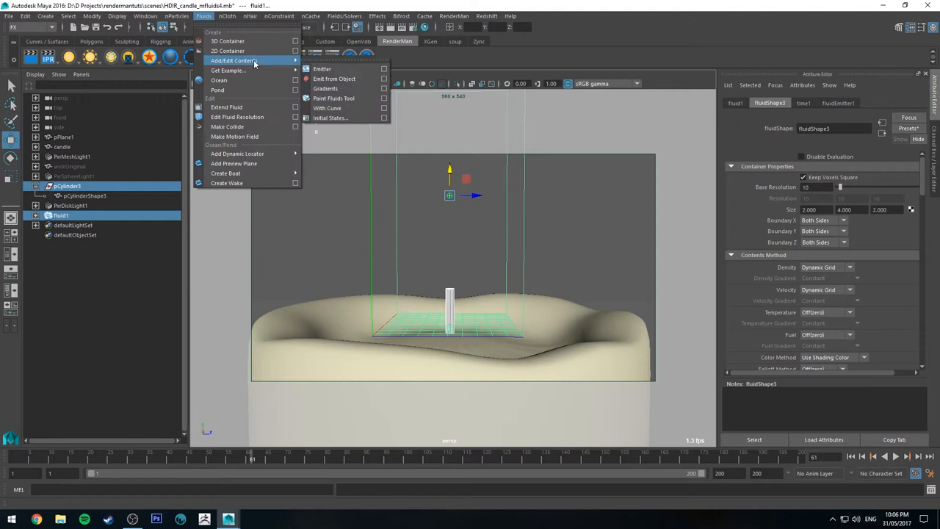
pyautogui.moveTo(335, 79)
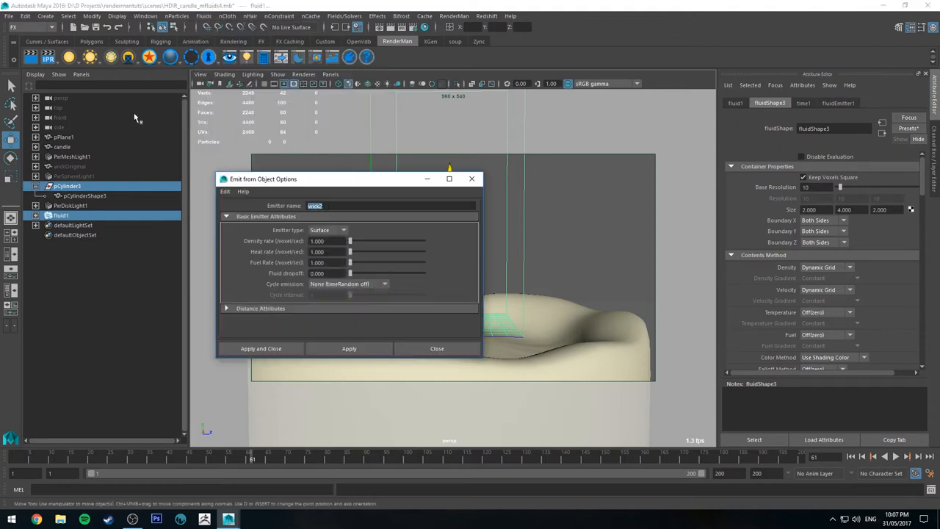
pyautogui.moveTo(375, 182)
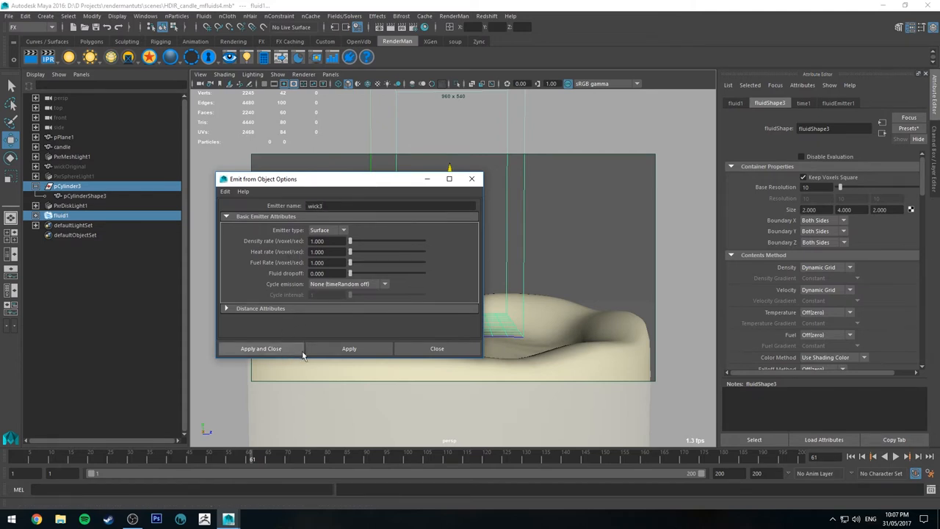
# Apply Emit from Object to make the wick a surface emitter named wick.
pyautogui.click(262, 348)
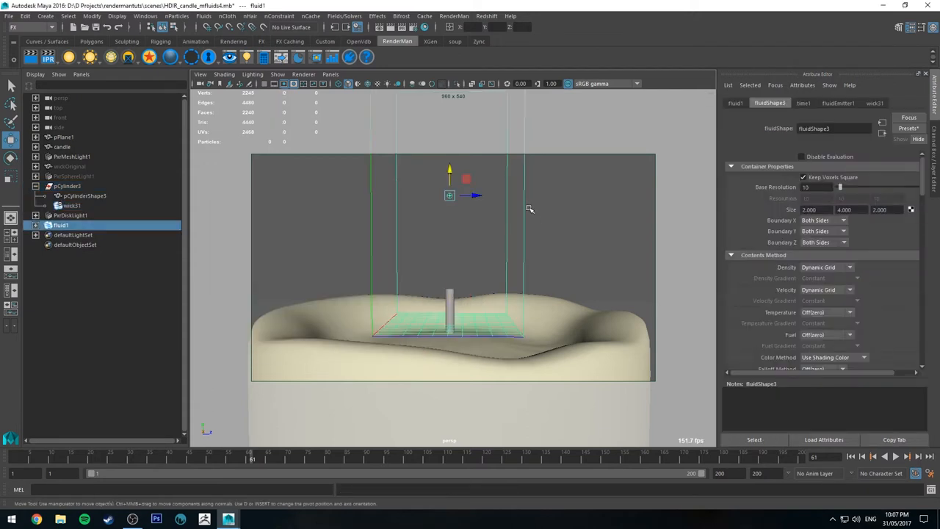
# Raise the wick1 emitter's Rate (Percent) above 100 and play the simulation to see density rise.
pyautogui.click(837, 102)
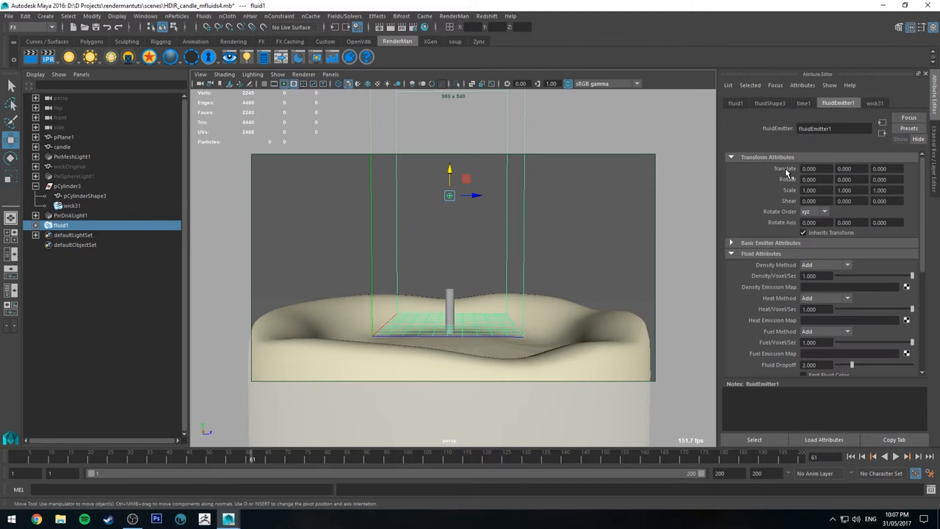
pyautogui.click(770, 243)
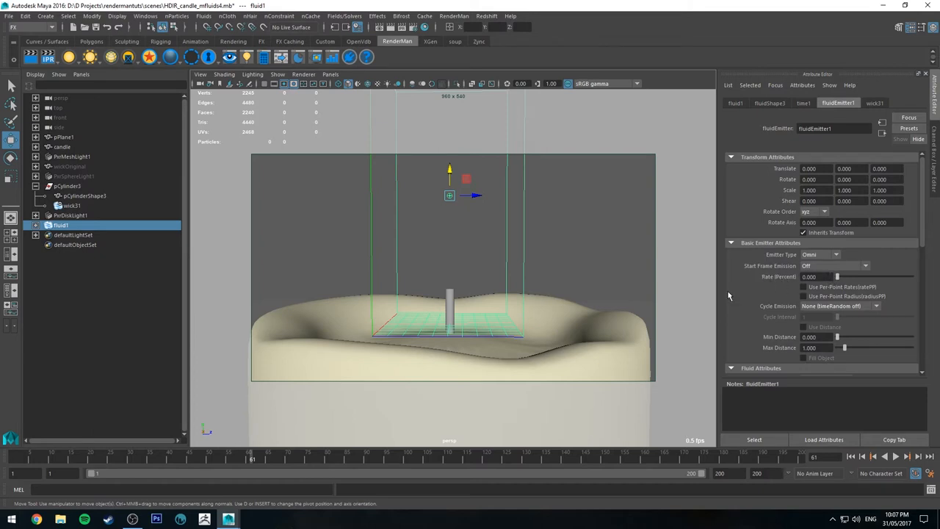
pyautogui.moveTo(505, 197)
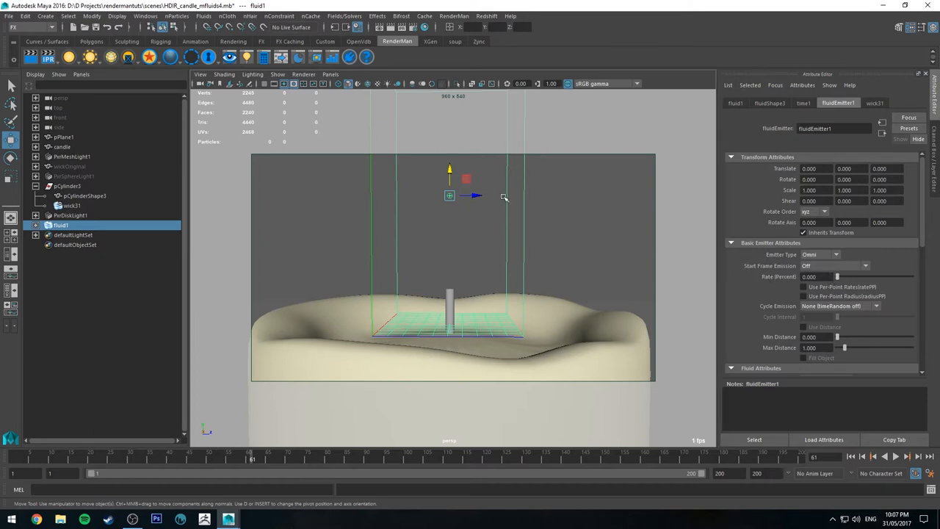
pyautogui.moveTo(458, 223)
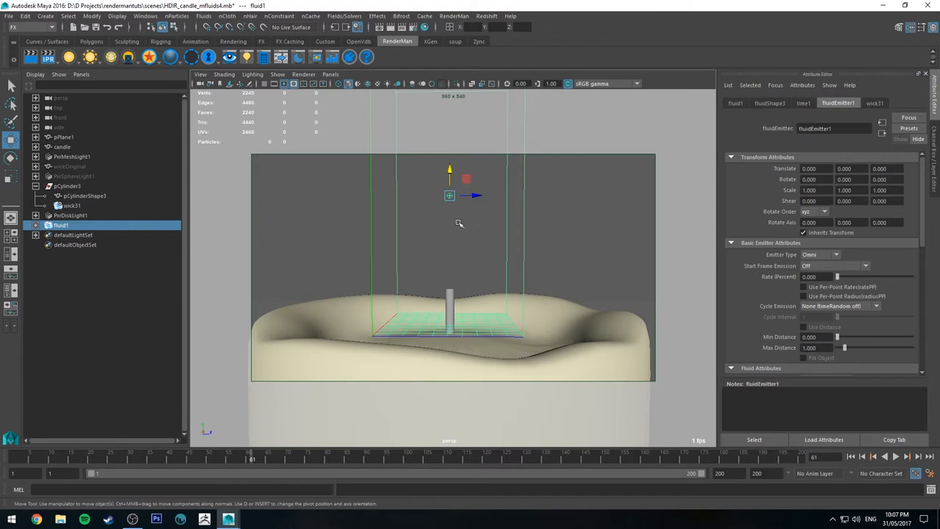
pyautogui.moveTo(849, 120)
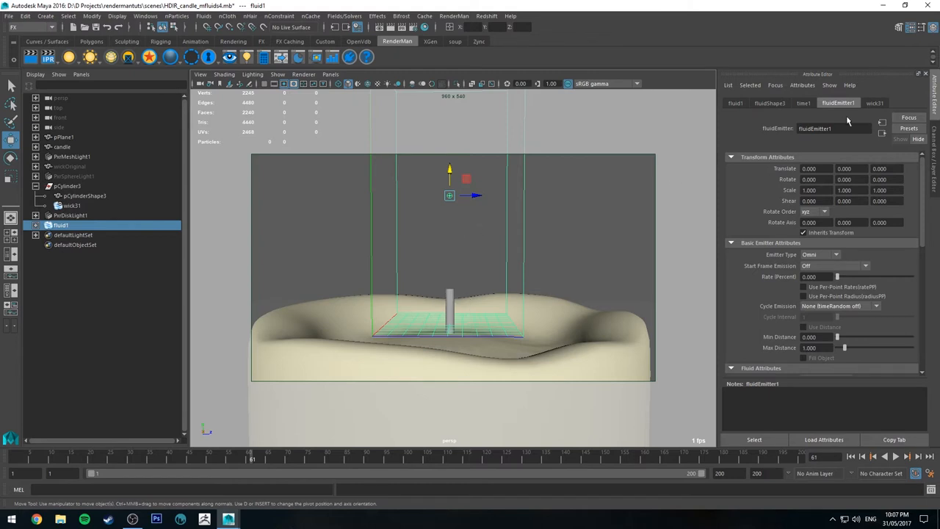
pyautogui.click(875, 103)
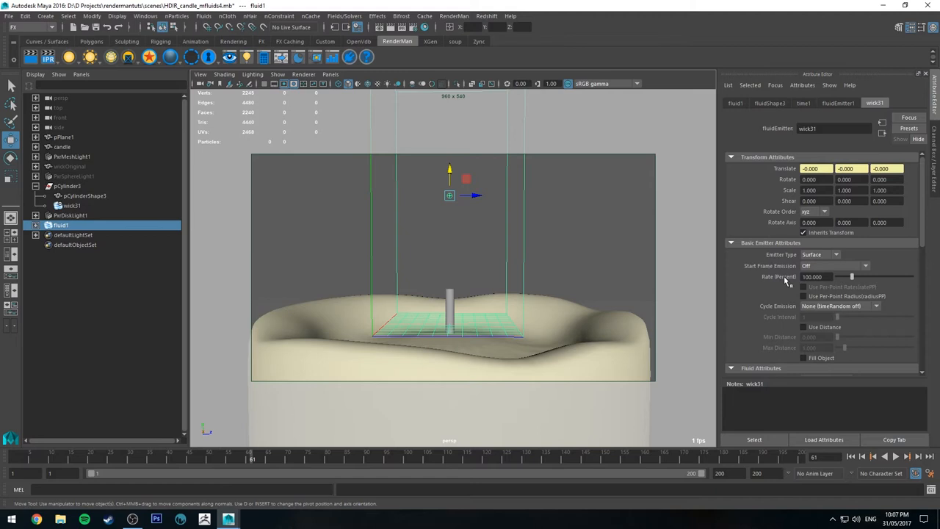
pyautogui.tripleClick(810, 276)
pyautogui.write('1000.000')
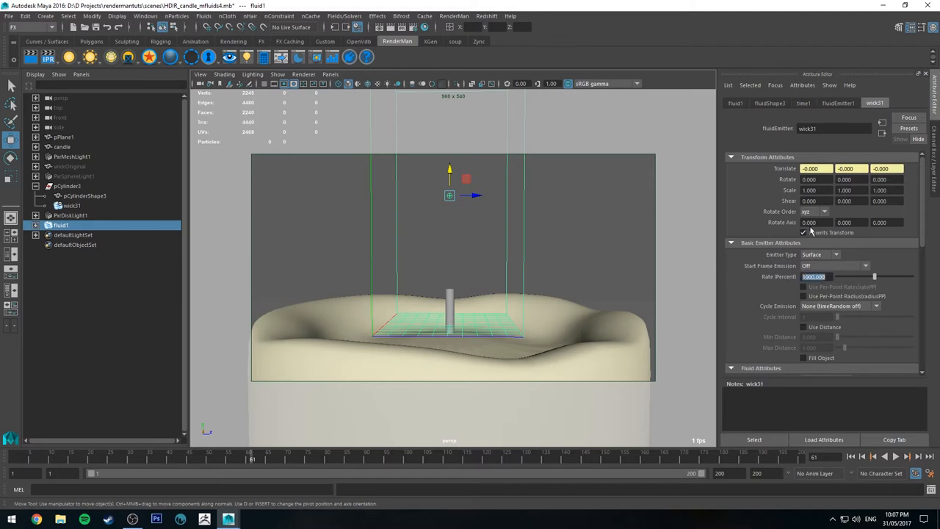
pyautogui.moveTo(599, 219)
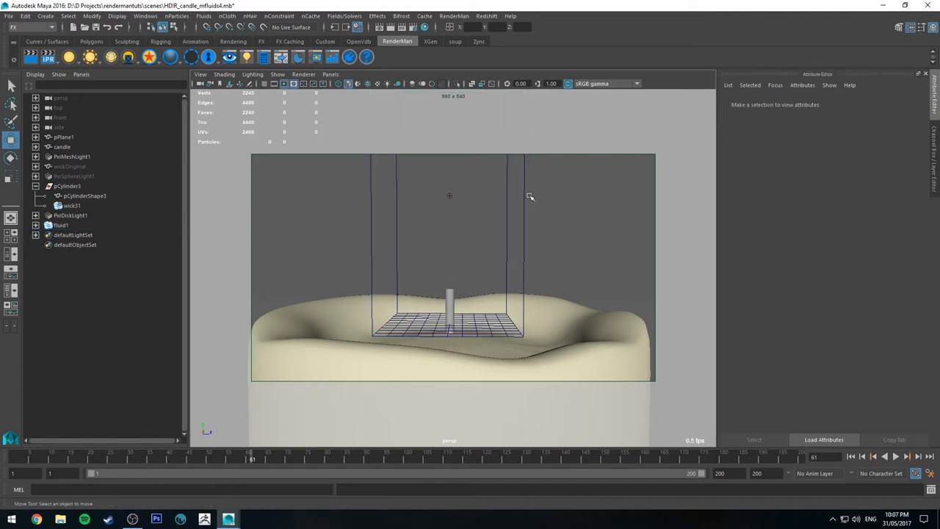
pyautogui.click(60, 225)
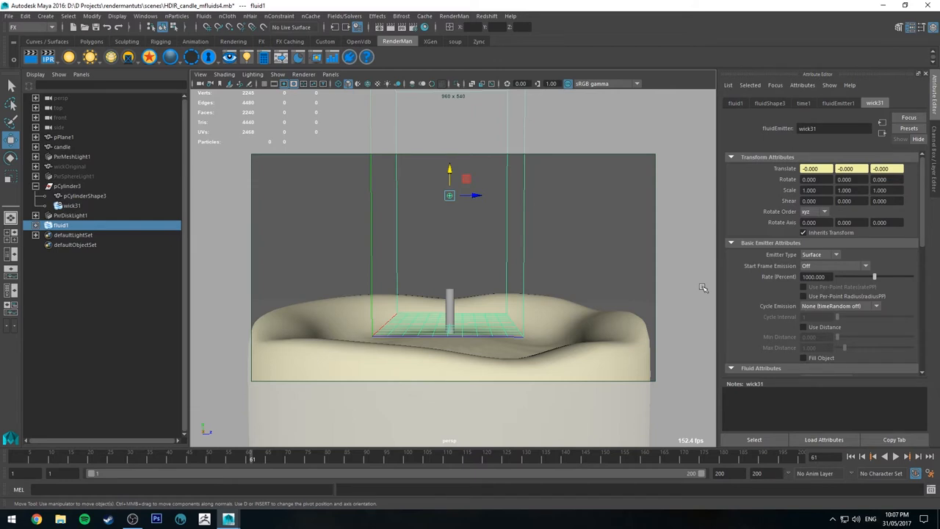
pyautogui.moveTo(724, 124)
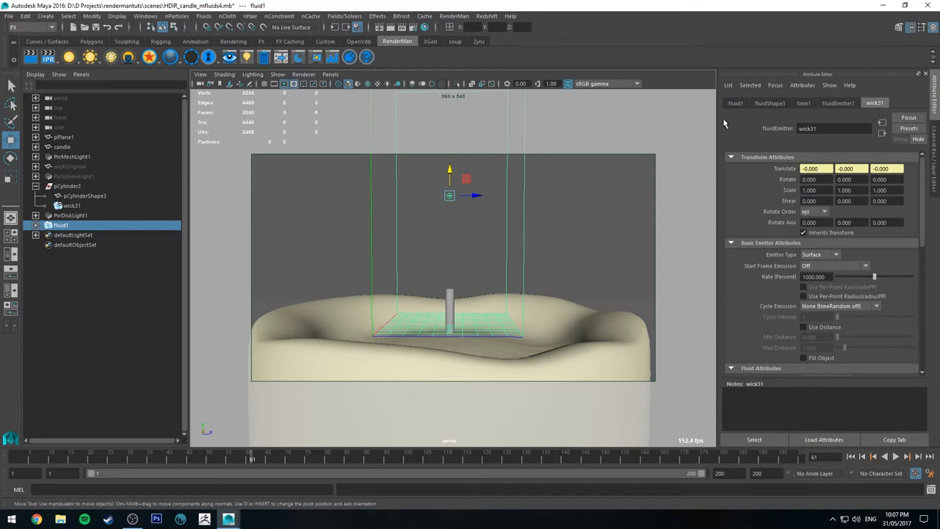
pyautogui.click(769, 103)
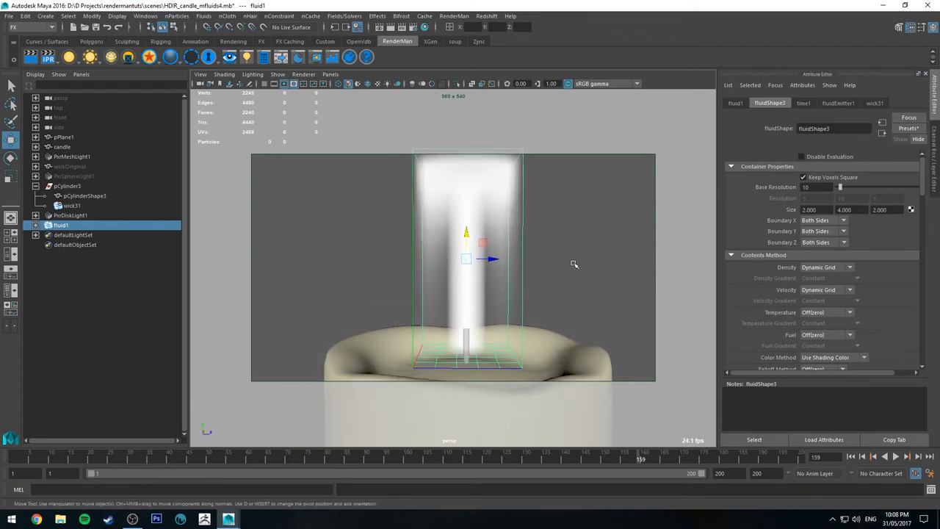
pyautogui.moveTo(781, 245)
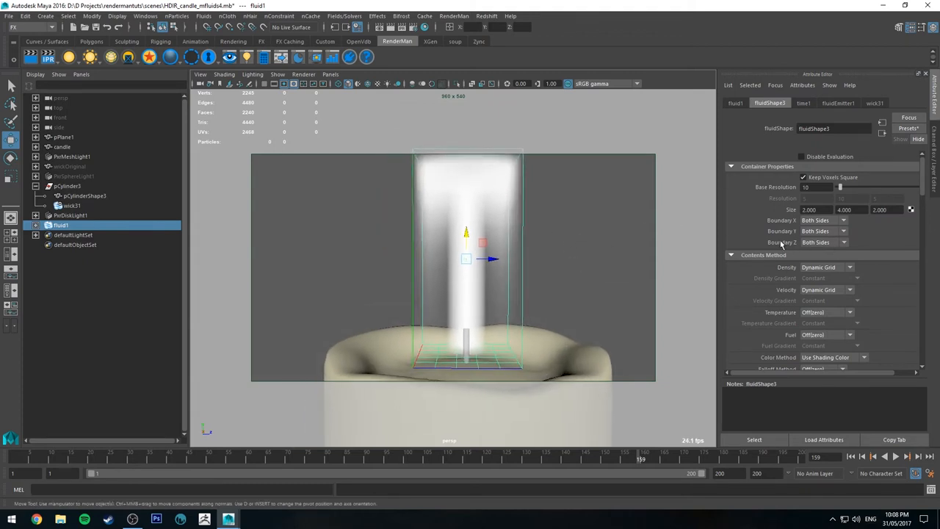
# Set the fluidShape1 Temperature contents method to Dynamic Grid and reach the Damp setting.
pyautogui.scroll(-3)
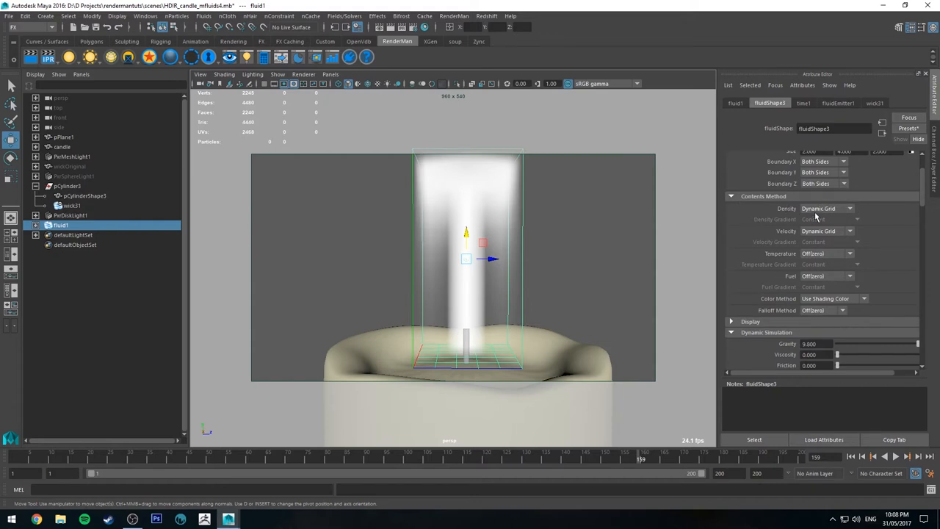
pyautogui.moveTo(786, 229)
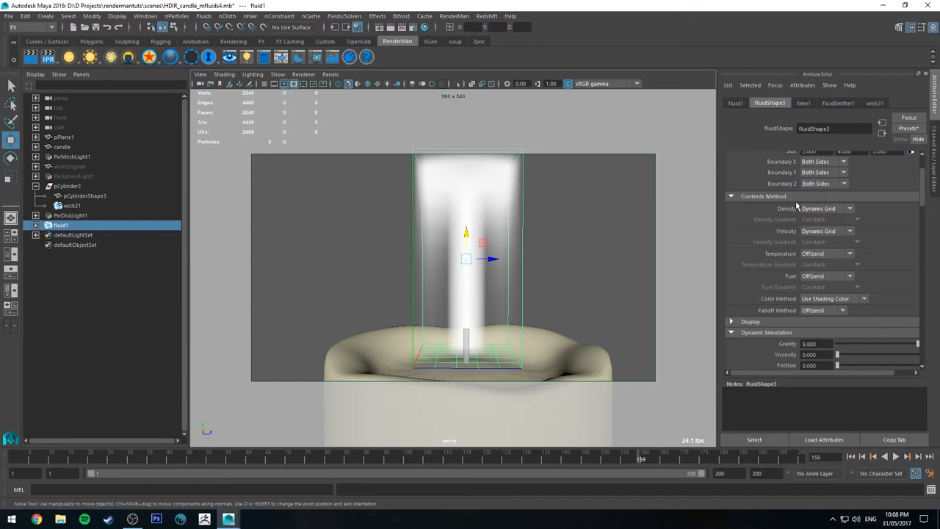
pyautogui.moveTo(790, 234)
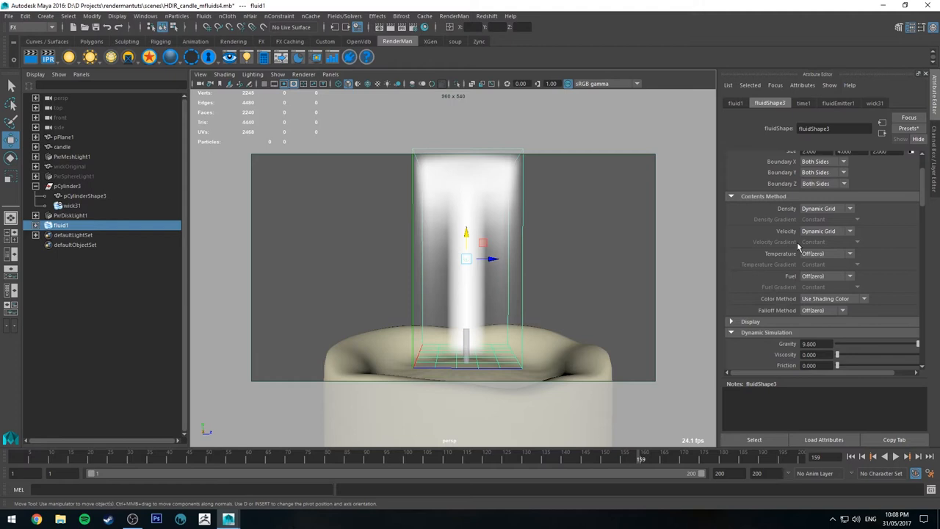
pyautogui.click(825, 252)
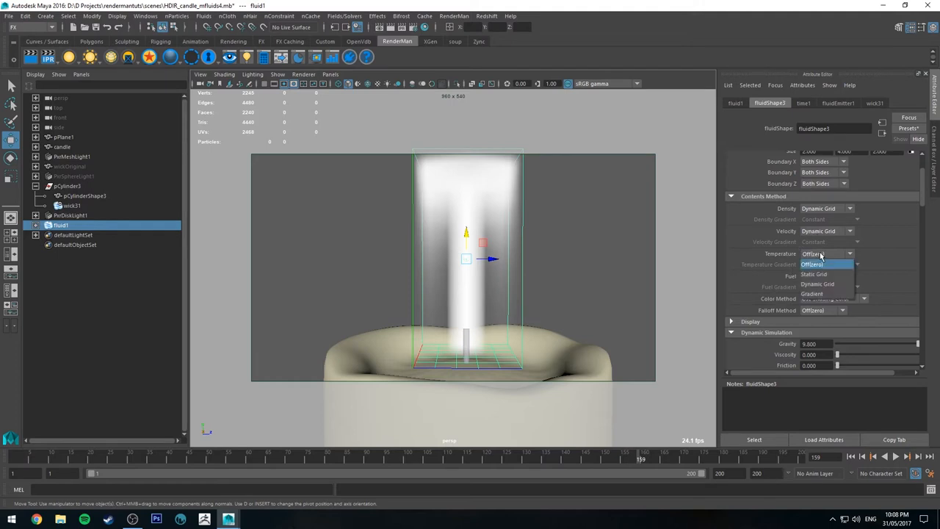
pyautogui.click(816, 283)
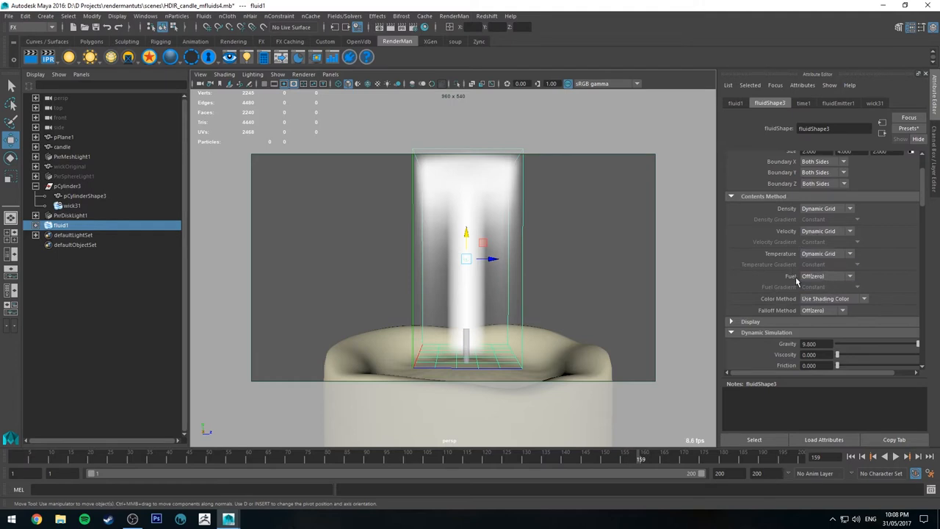
pyautogui.scroll(-3)
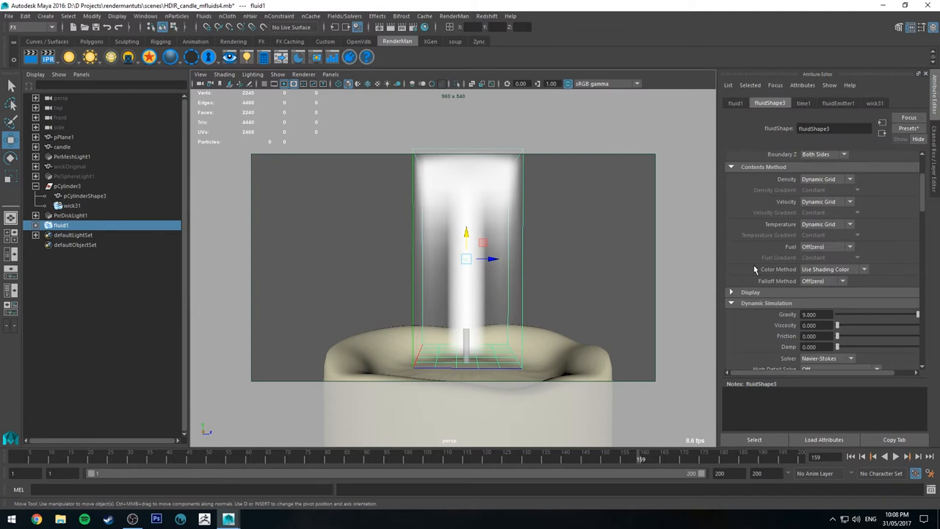
pyautogui.scroll(-3)
pyautogui.write('0.150')
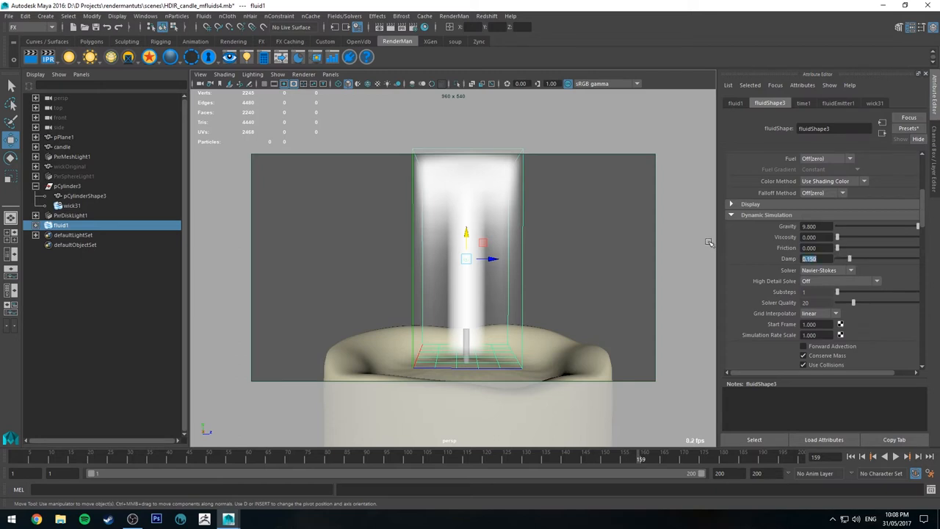
pyautogui.moveTo(532, 240)
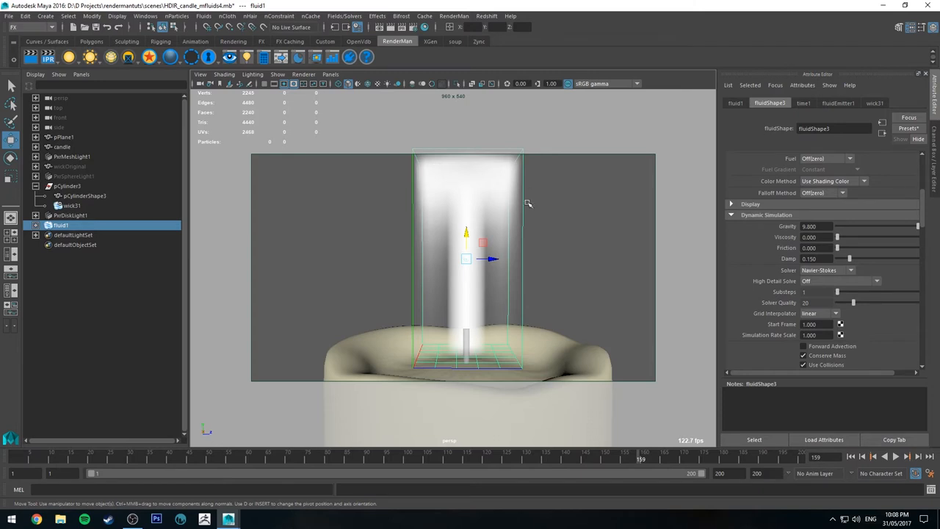
pyautogui.moveTo(530, 258)
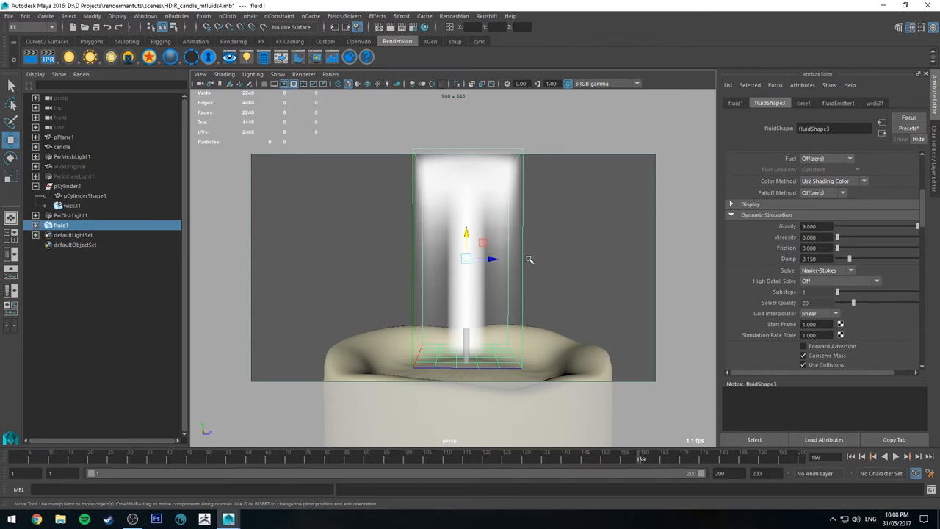
# Raise Density Dissipation so the plume fades into a short tapering flame, and play the simulation.
pyautogui.scroll(-3)
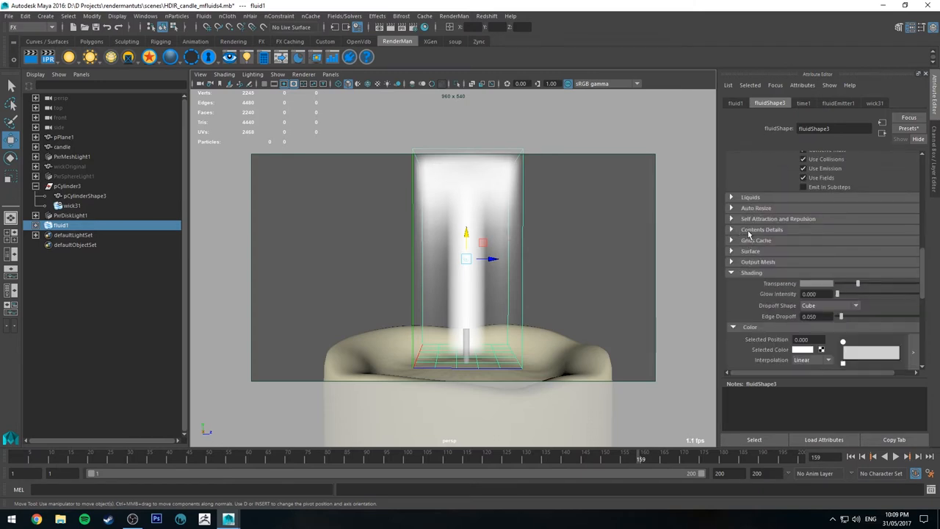
pyautogui.click(760, 199)
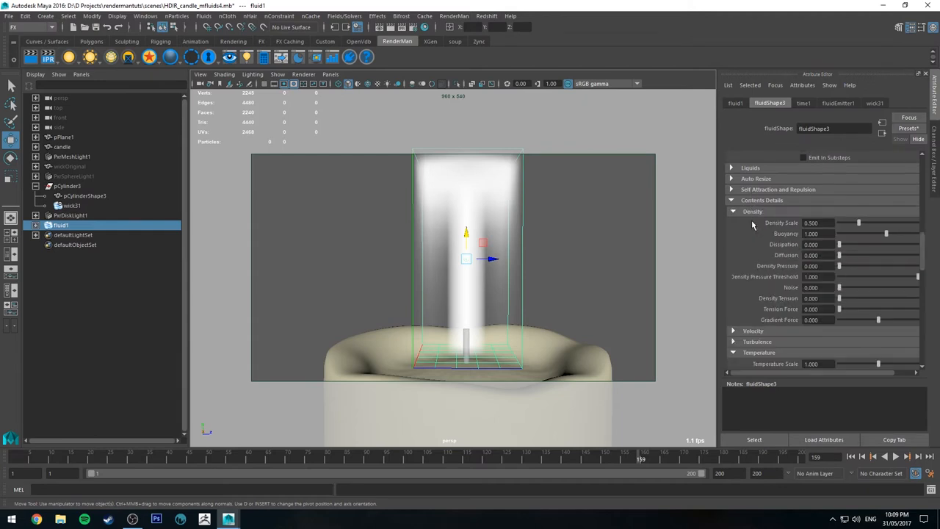
pyautogui.scroll(-3)
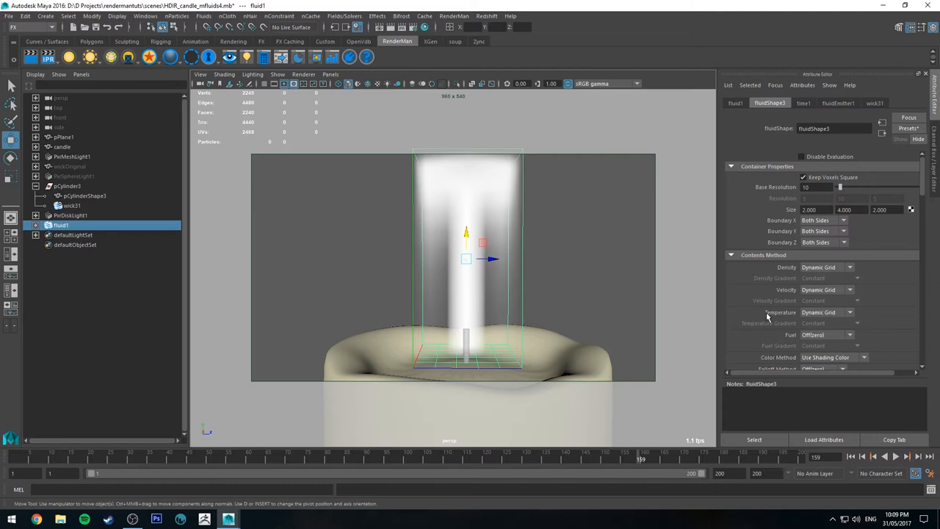
pyautogui.scroll(-3)
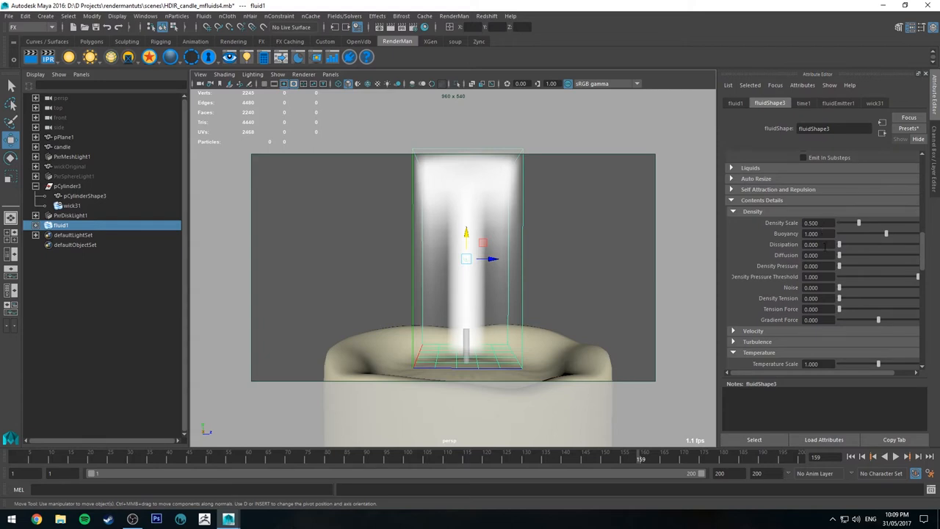
pyautogui.tripleClick(810, 244)
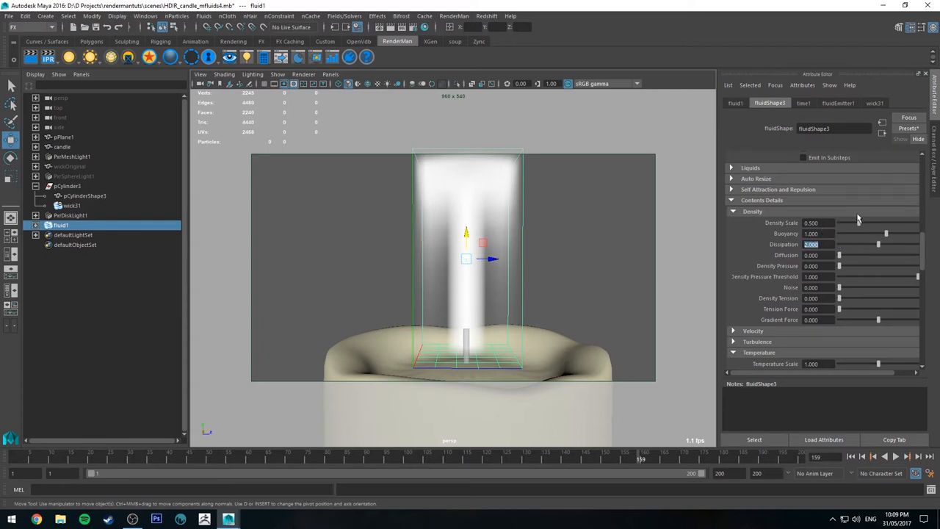
pyautogui.click(884, 456)
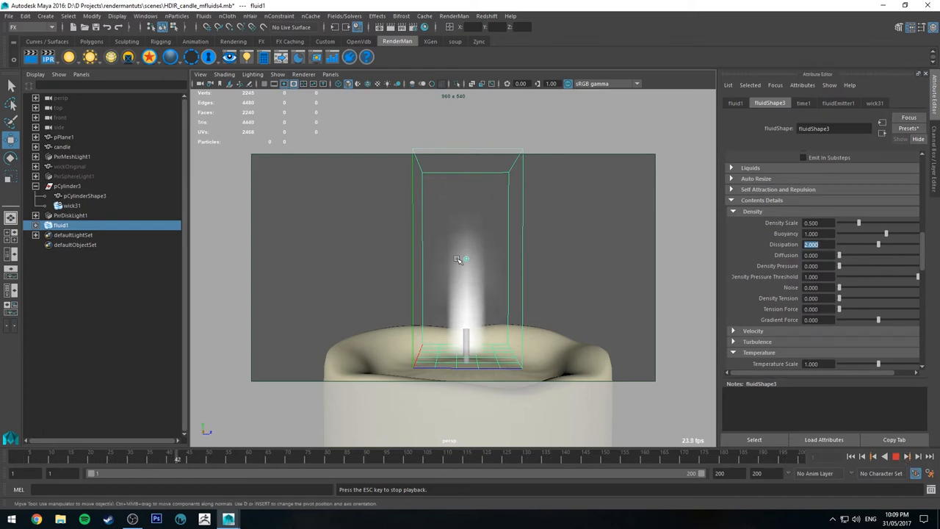
pyautogui.click(895, 455)
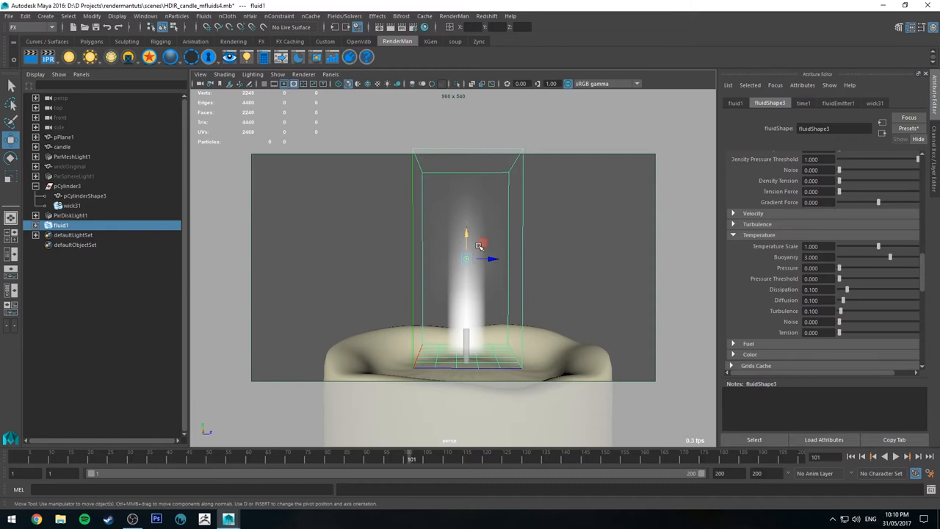
pyautogui.moveTo(668, 279)
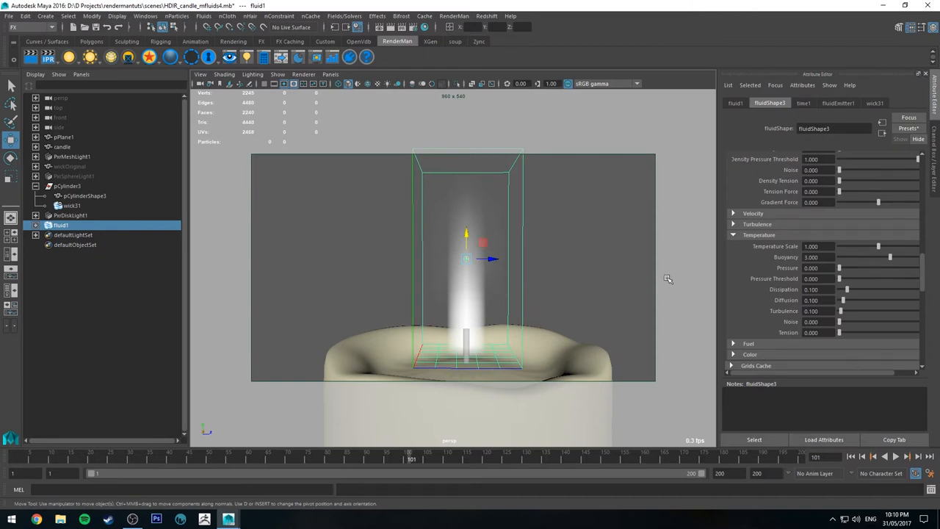
# Raise Temperature Buoyancy to 100 and play so the plume rises to the container top.
pyautogui.scroll(-3)
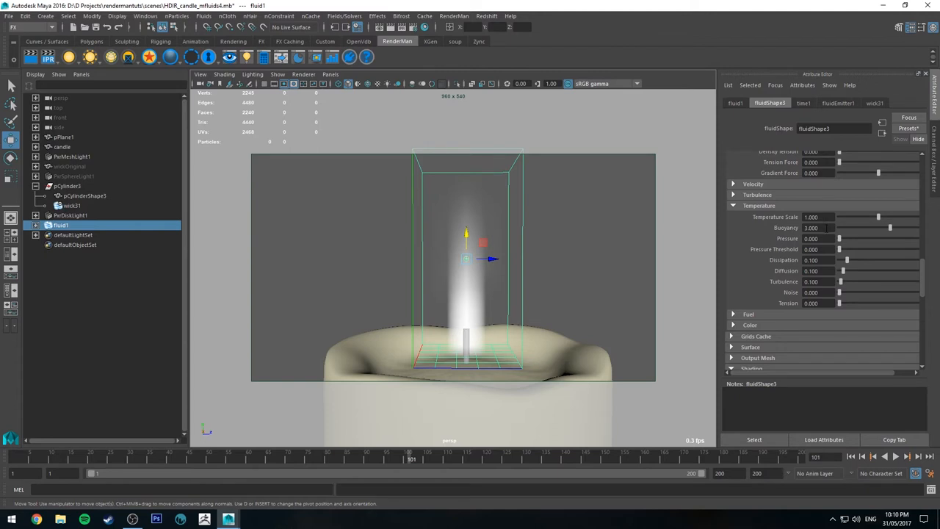
pyautogui.tripleClick(810, 228)
pyautogui.write('100.000')
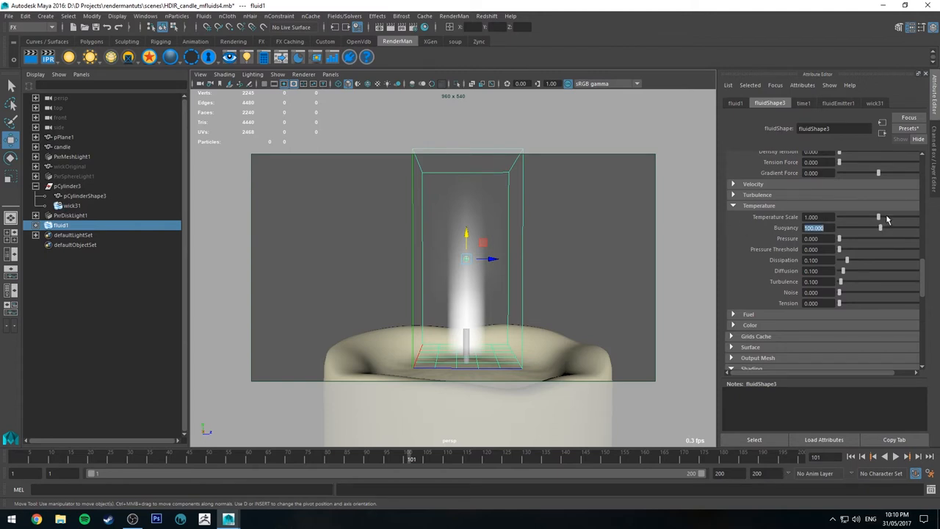
pyautogui.click(896, 455)
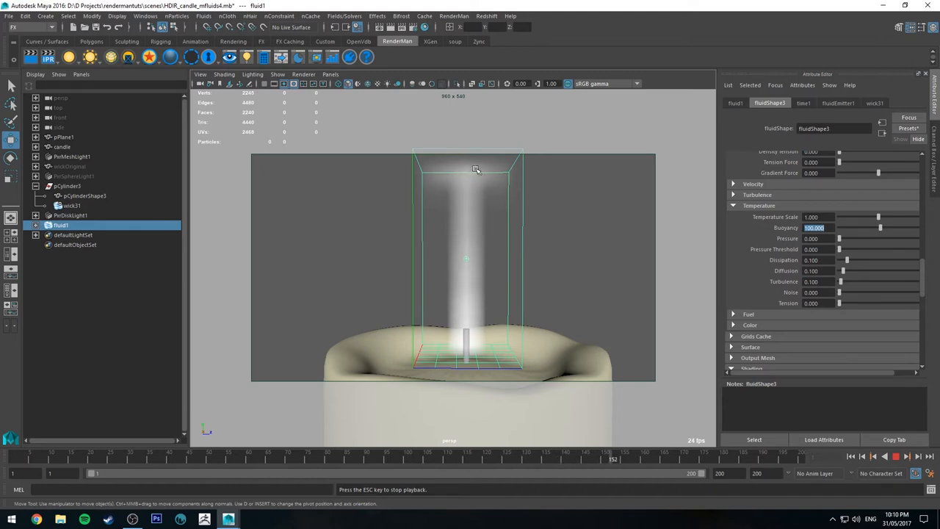
pyautogui.click(905, 455)
pyautogui.write('5.000')
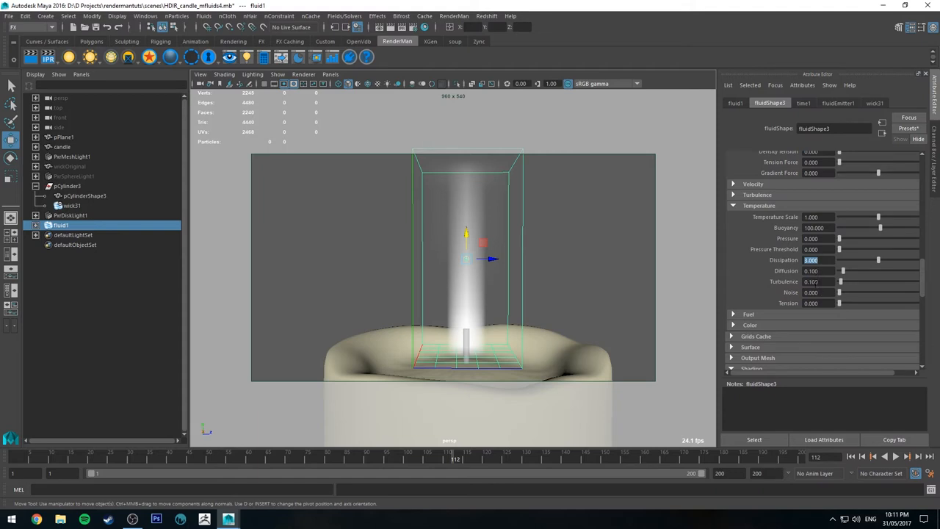
pyautogui.moveTo(762, 286)
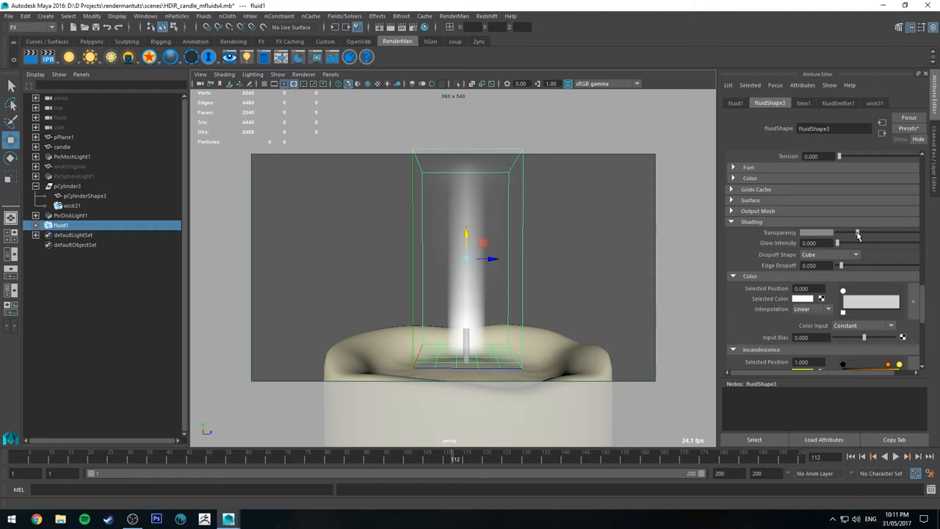
# Lower the fluid's Transparency, set Dropoff Shape to Sphere and soften the Edge Dropoff.
pyautogui.moveTo(857, 232); pyautogui.dragTo(837, 232)
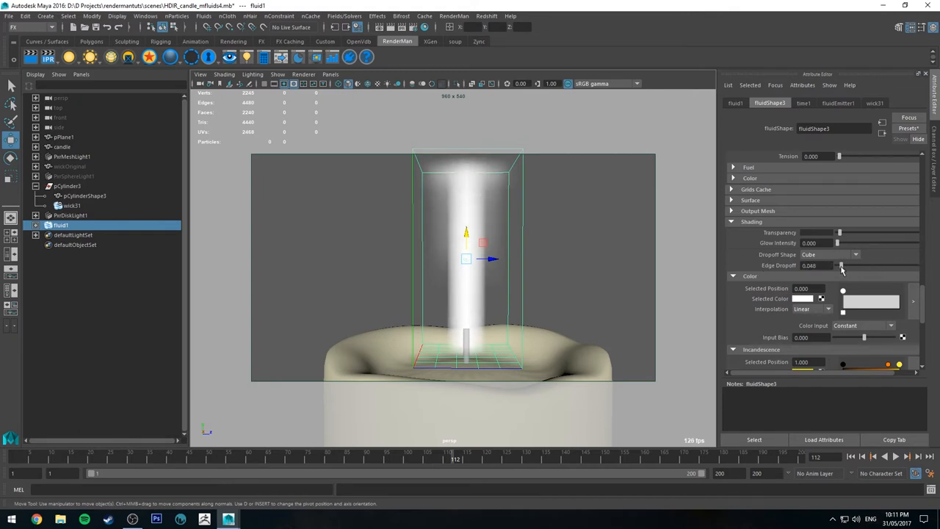
pyautogui.moveTo(841, 264); pyautogui.dragTo(866, 264)
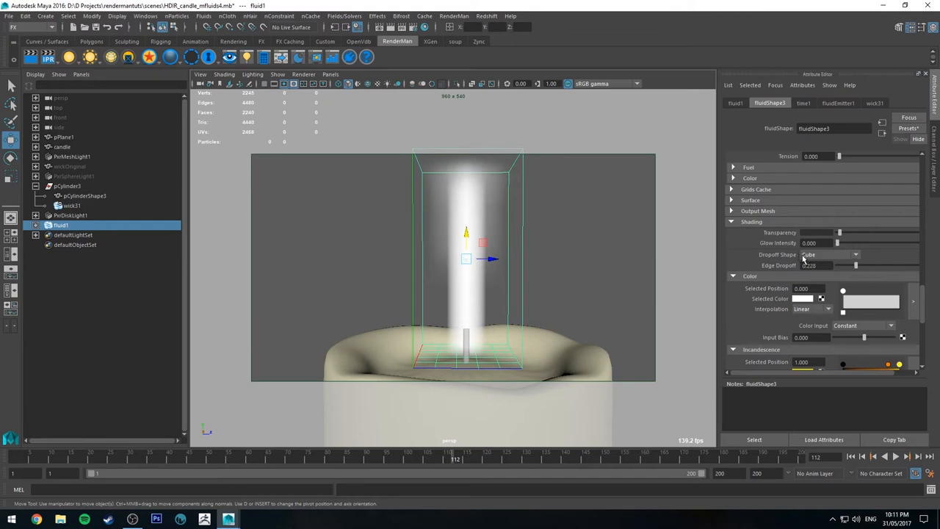
pyautogui.click(855, 254)
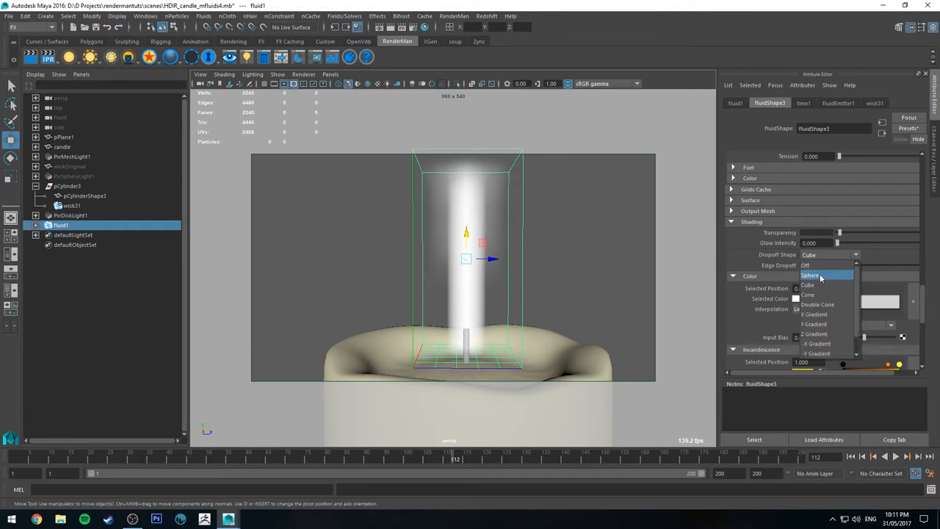
pyautogui.click(810, 274)
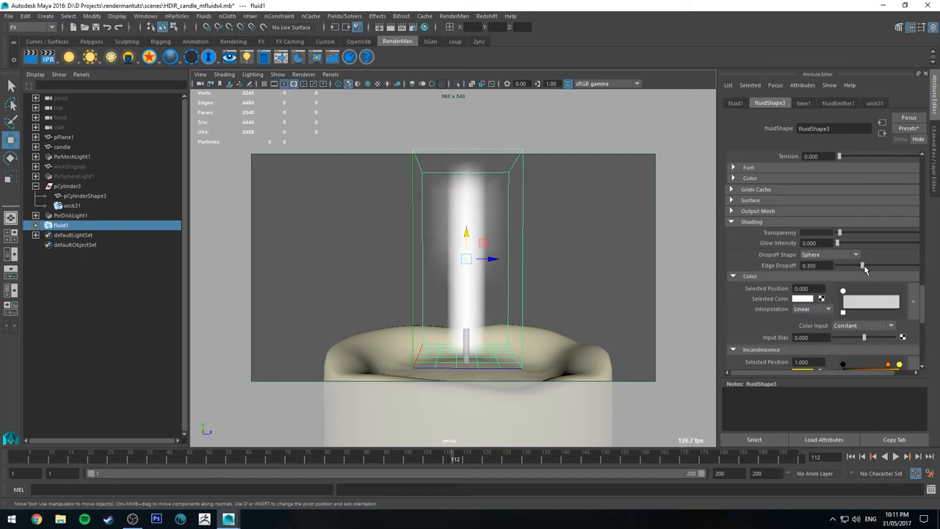
pyautogui.moveTo(863, 264); pyautogui.dragTo(869, 264)
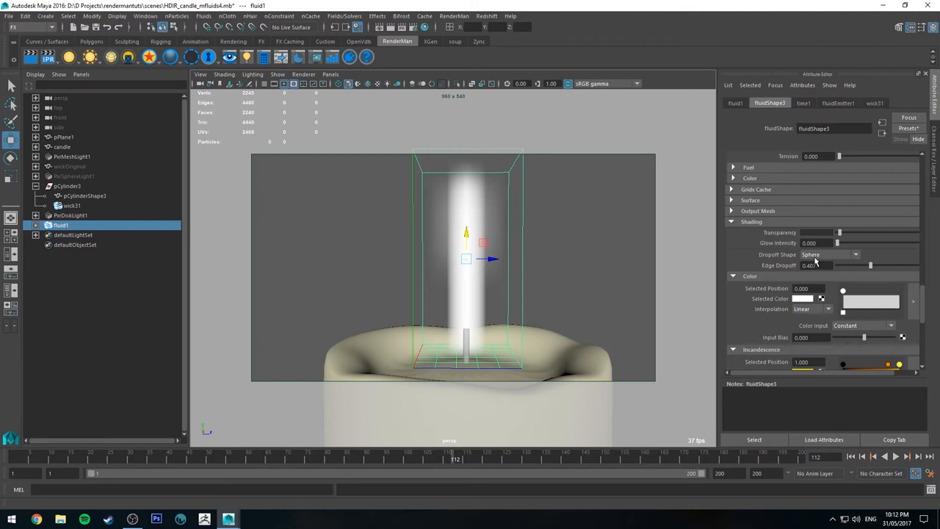
pyautogui.tripleClick(815, 265)
pyautogui.write('0.350')
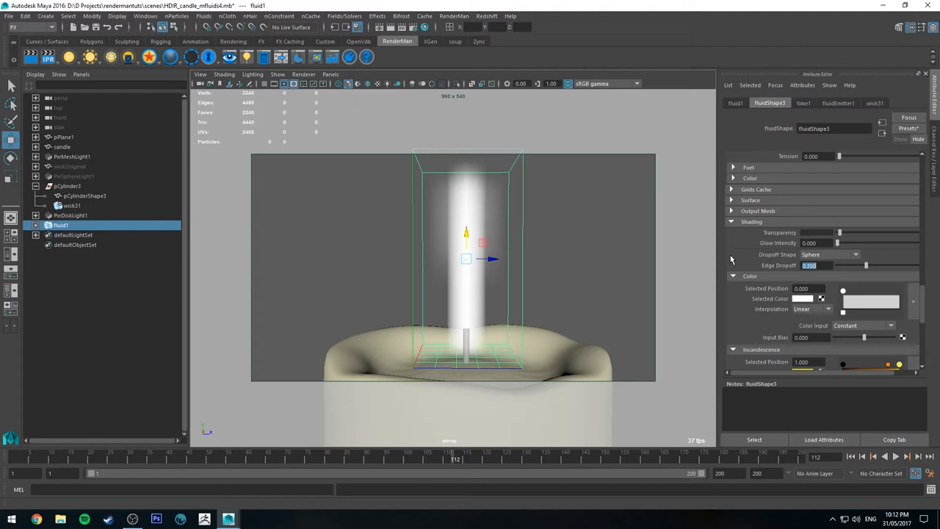
pyautogui.scroll(-3)
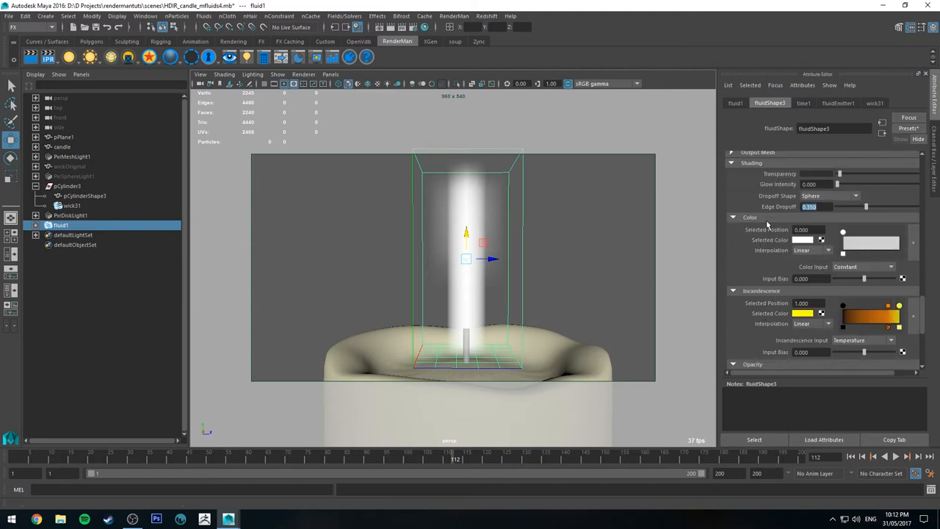
# Set Color Input to Density with a dark-to-light greyscale ramp and edit the color Input Bias.
pyautogui.click(864, 265)
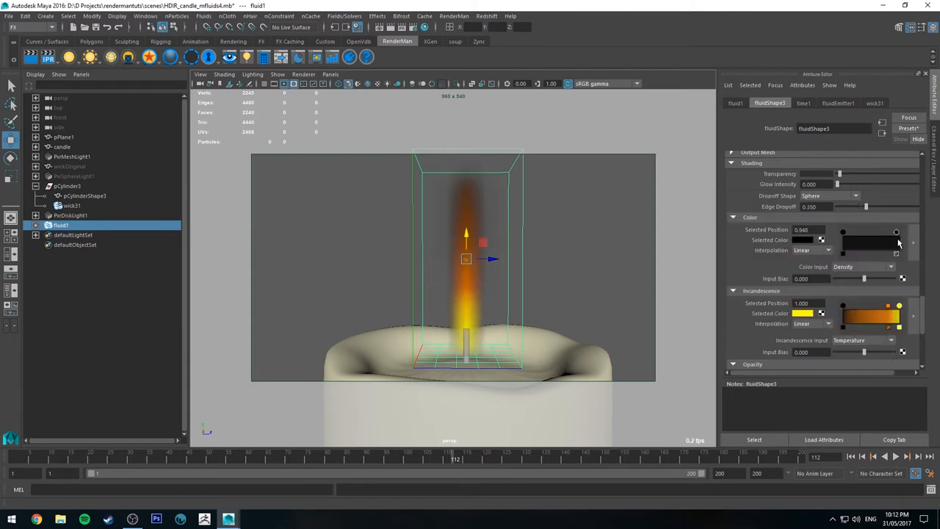
pyautogui.click(828, 250)
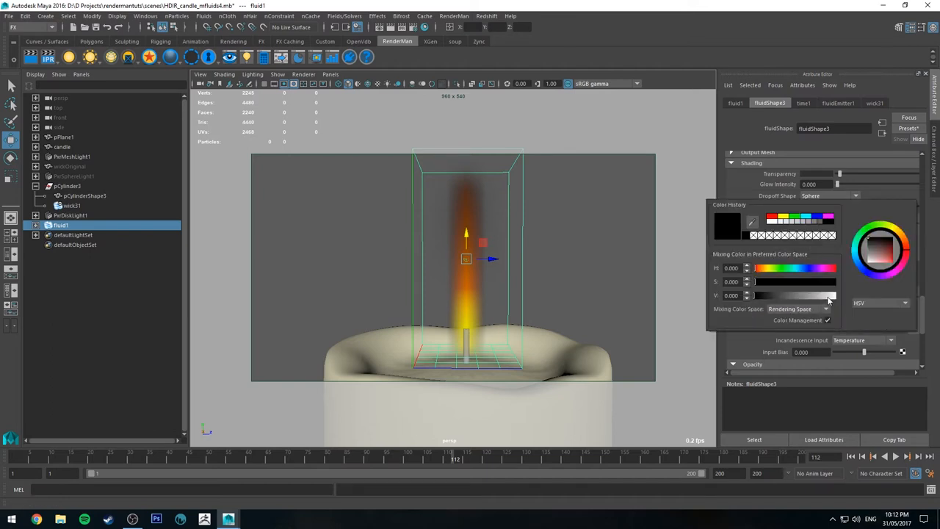
pyautogui.moveTo(749, 296); pyautogui.dragTo(830, 295)
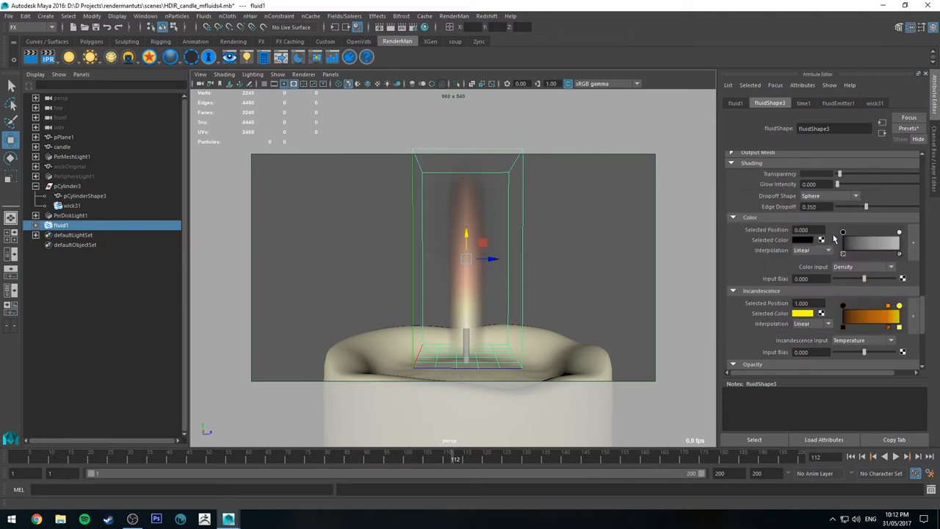
pyautogui.click(804, 240)
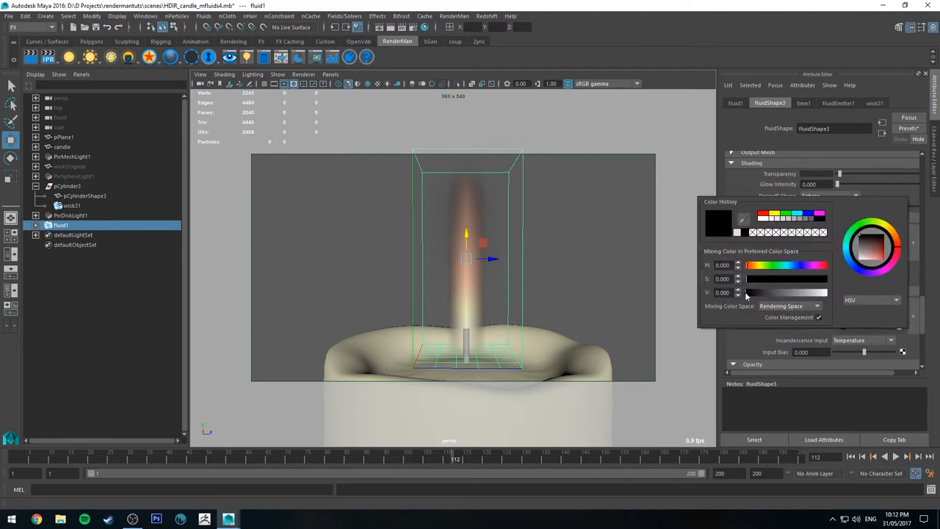
pyautogui.click(749, 292)
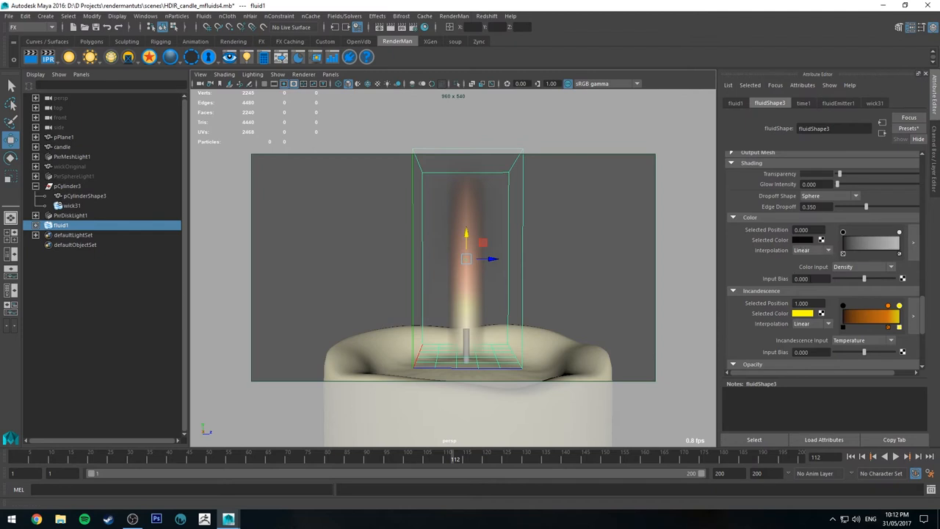
pyautogui.tripleClick(801, 279)
pyautogui.write('0.300')
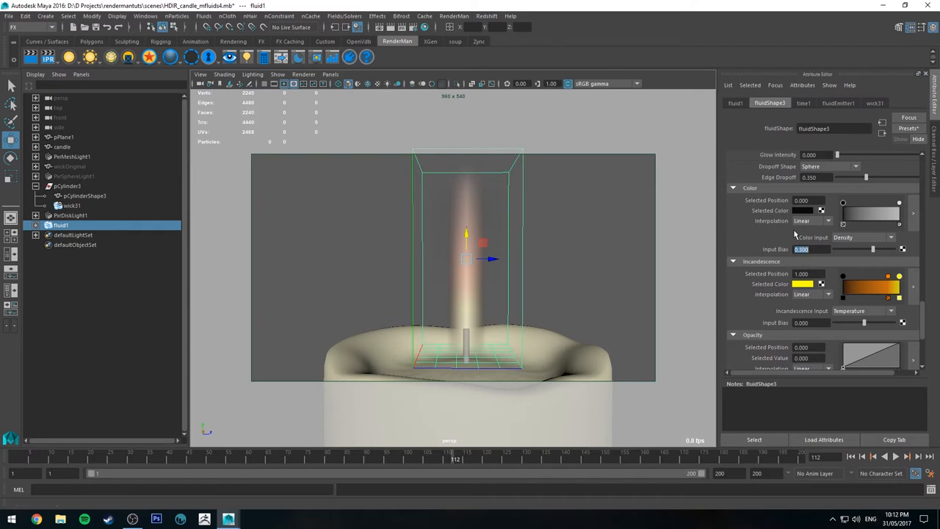
pyautogui.moveTo(874, 252)
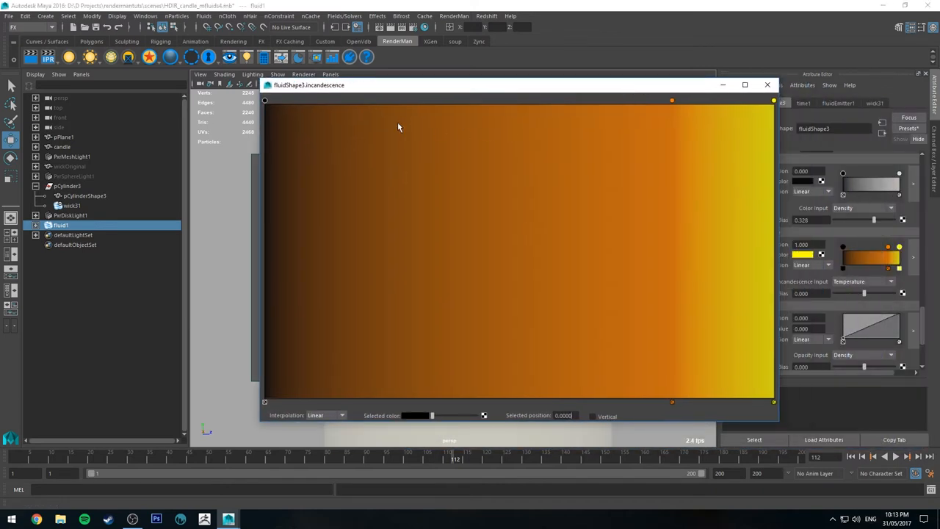
# Shape the Incandescence ramp mostly black with red-to-yellow points near the hot end.
pyautogui.moveTo(264, 100); pyautogui.dragTo(593, 99)
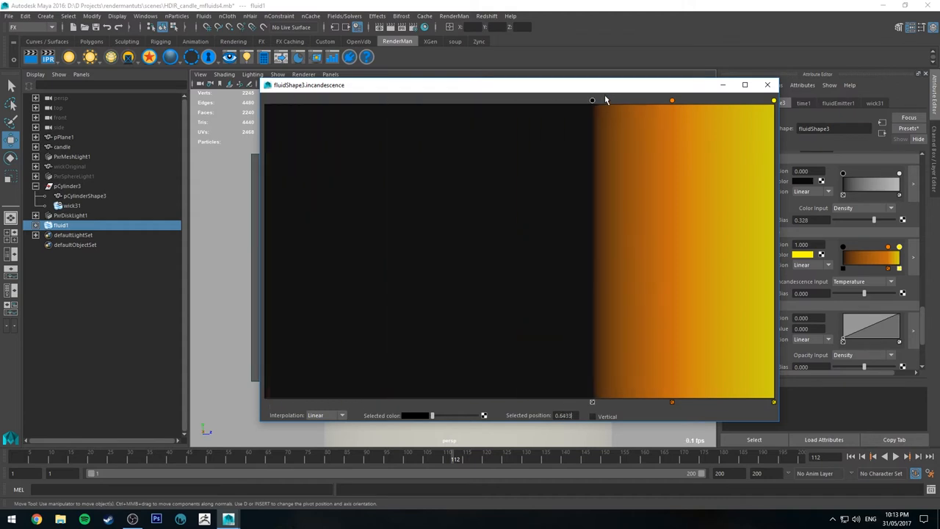
pyautogui.moveTo(593, 100); pyautogui.dragTo(655, 100)
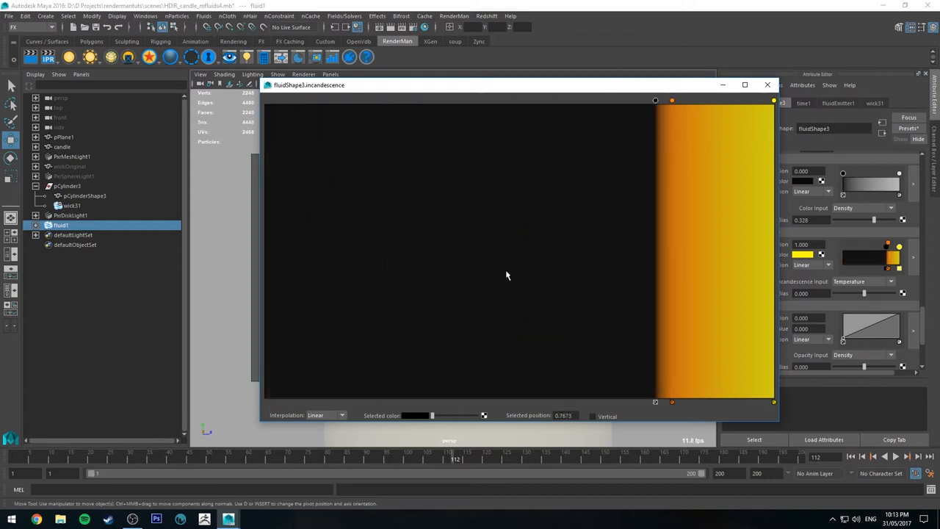
pyautogui.moveTo(617, 115)
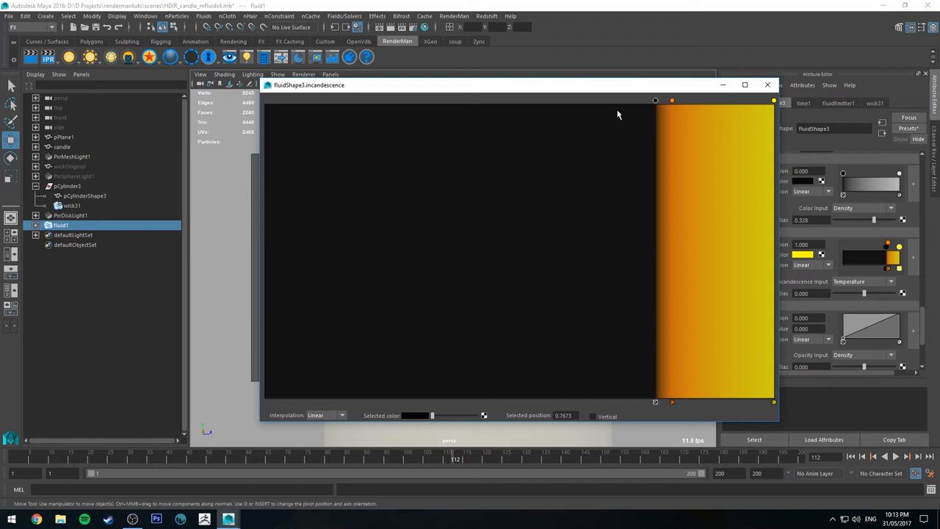
pyautogui.moveTo(690, 111)
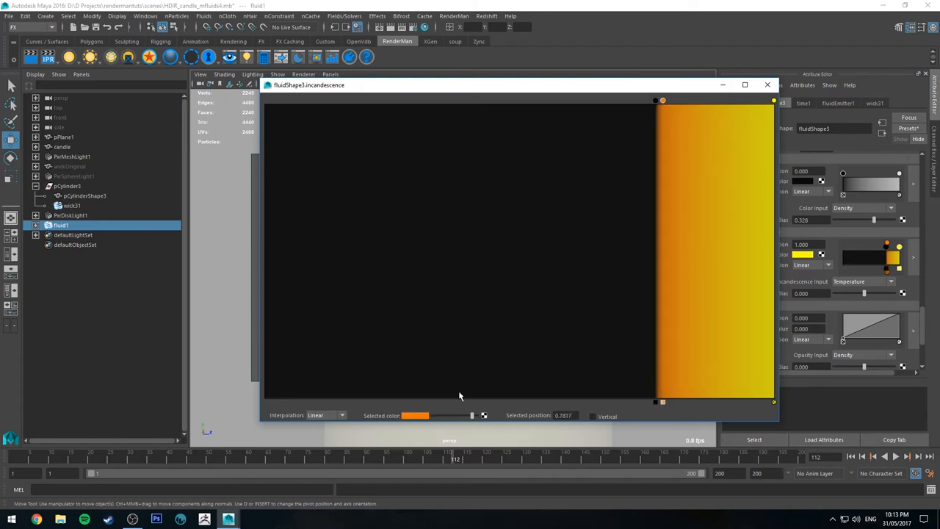
pyautogui.click(414, 416)
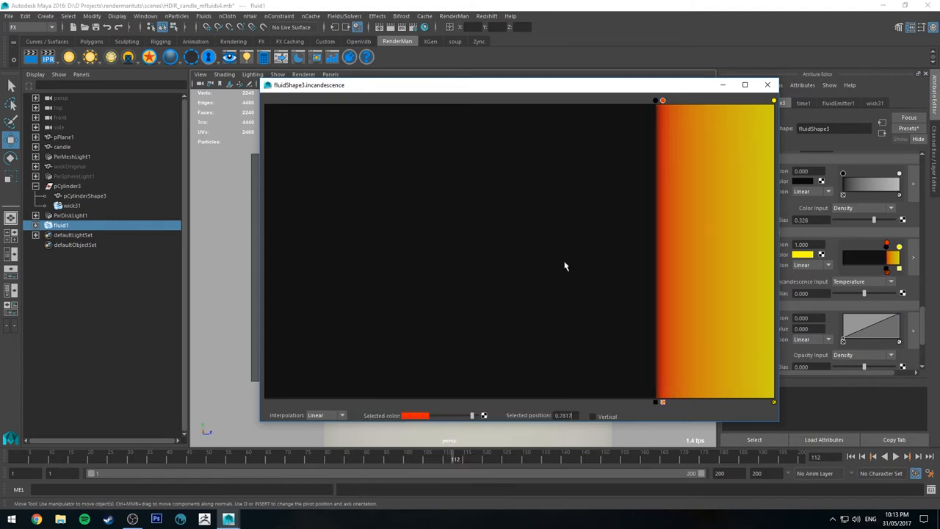
pyautogui.moveTo(727, 117)
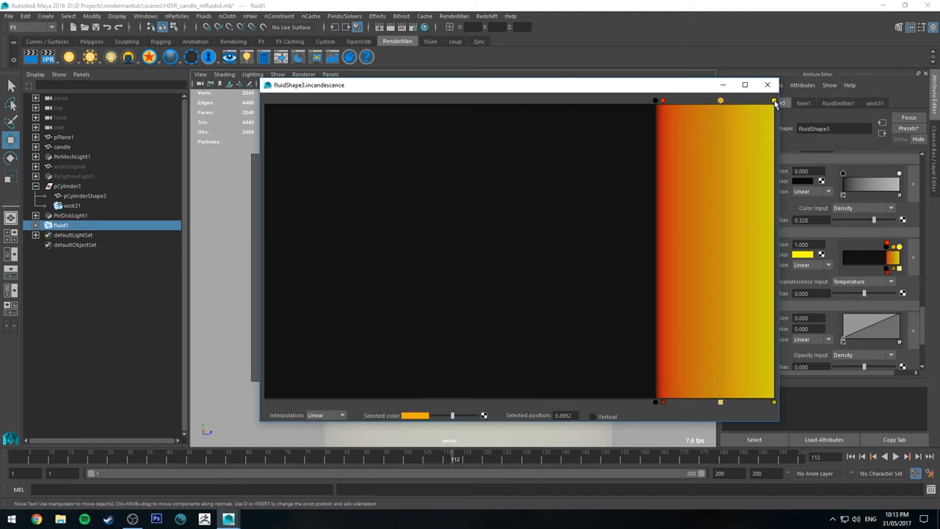
pyautogui.moveTo(772, 100); pyautogui.dragTo(763, 100)
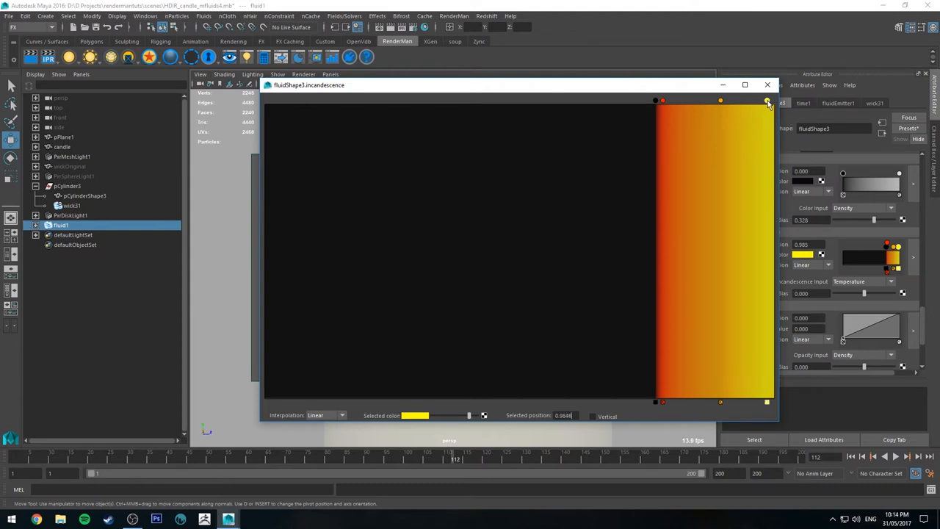
pyautogui.moveTo(766, 100); pyautogui.dragTo(764, 100)
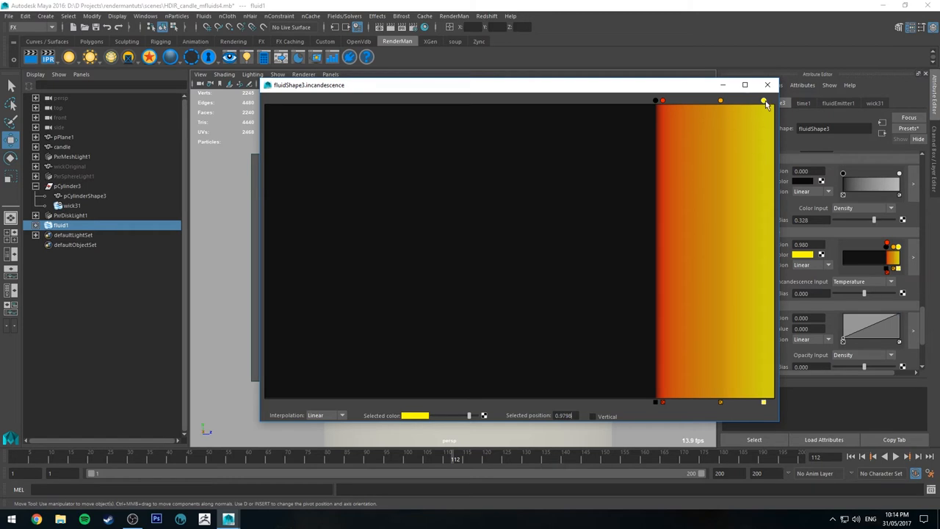
pyautogui.click(766, 84)
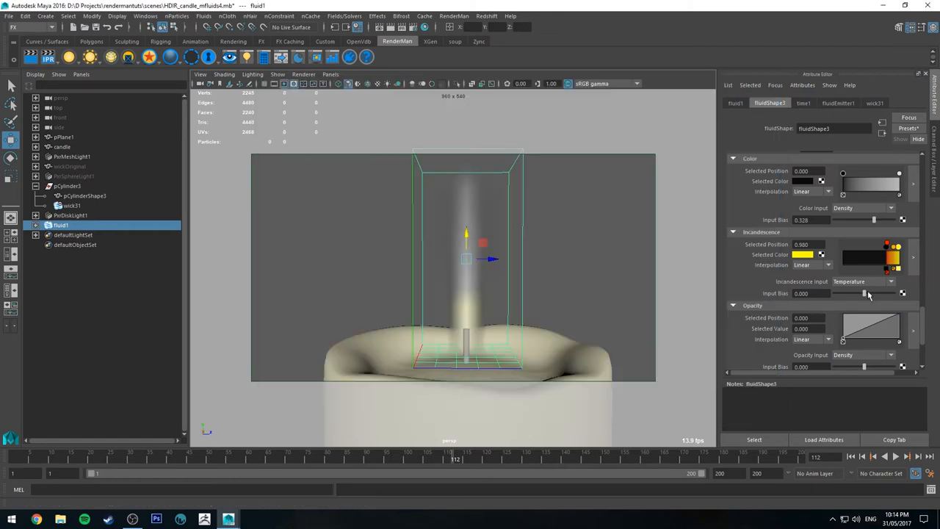
# Settle the Incandescence Input Bias at about 0.78 for a warm glow.
pyautogui.moveTo(864, 293); pyautogui.dragTo(870, 294)
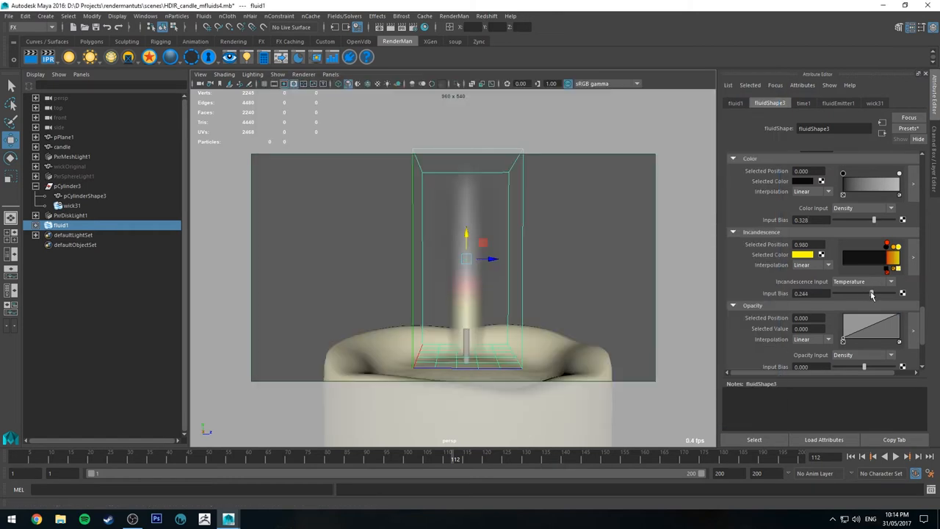
pyautogui.moveTo(872, 293); pyautogui.dragTo(888, 293)
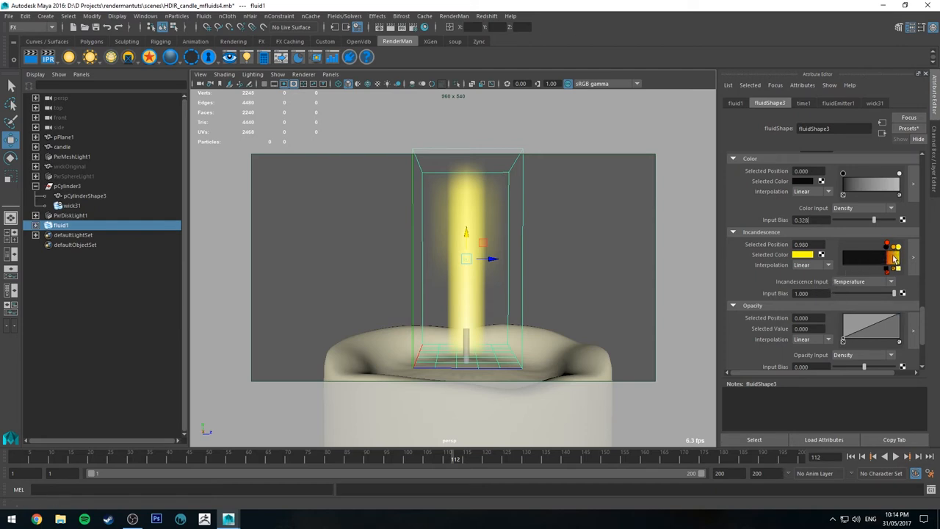
pyautogui.moveTo(890, 294); pyautogui.dragTo(874, 293)
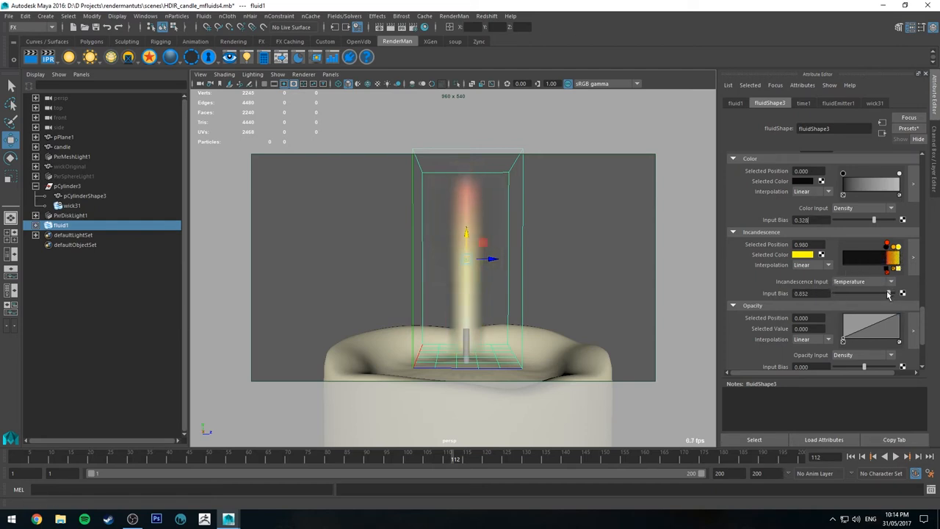
pyautogui.moveTo(867, 293); pyautogui.dragTo(834, 294)
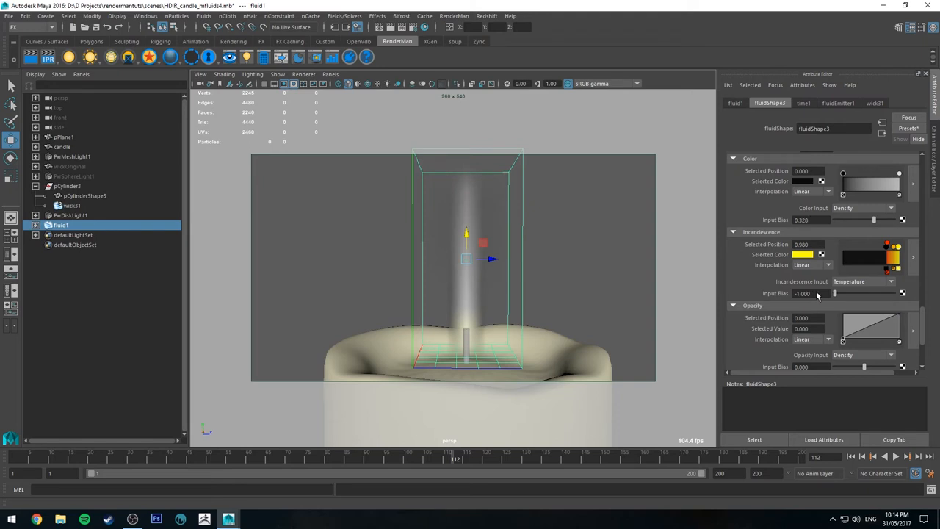
pyautogui.moveTo(834, 294); pyautogui.dragTo(898, 293)
pyautogui.write('0.250')
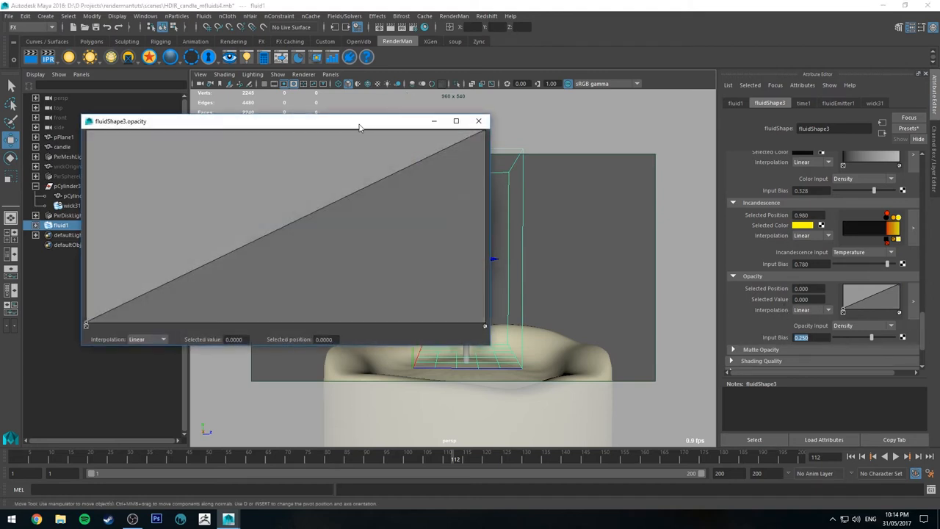
# Shape the opacity ramp points into one sharp narrow peak and dismiss the enlarged ramp window.
pyautogui.moveTo(360, 121); pyautogui.dragTo(422, 120)
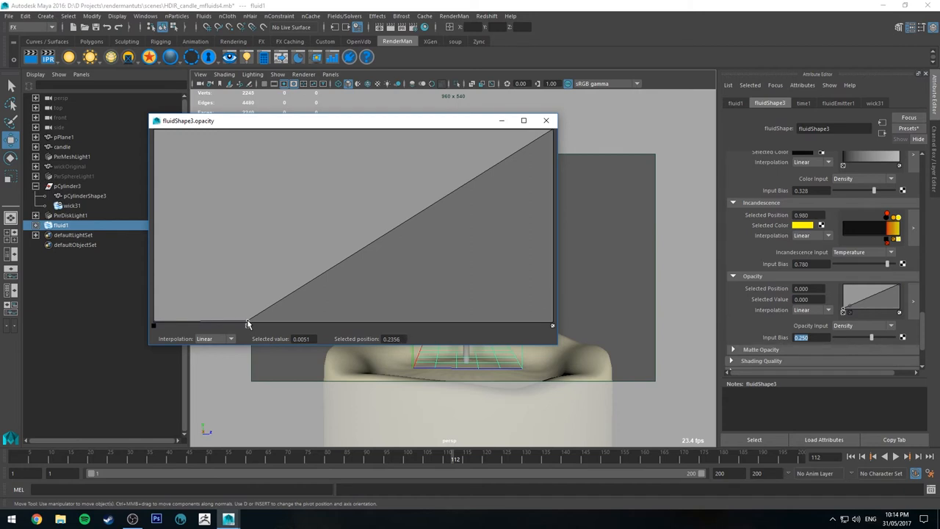
pyautogui.moveTo(248, 323); pyautogui.dragTo(273, 326)
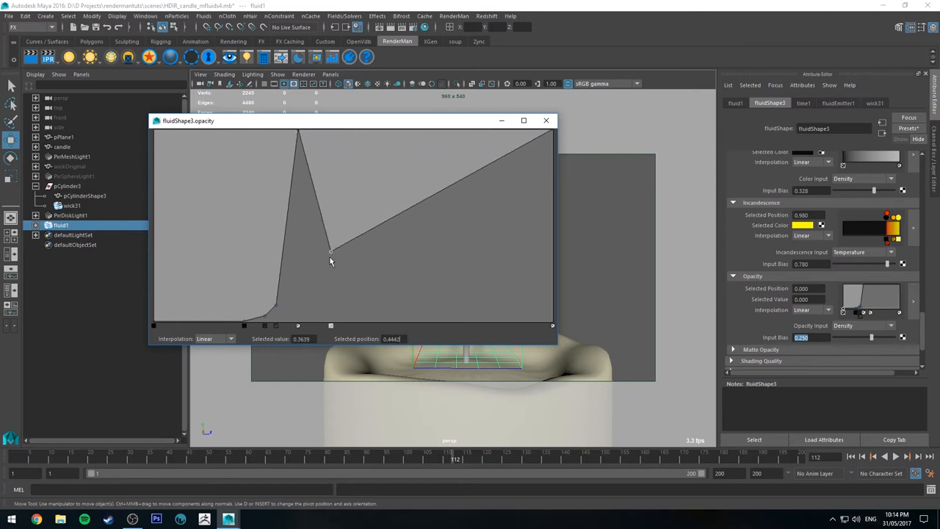
pyautogui.moveTo(331, 250); pyautogui.dragTo(326, 316)
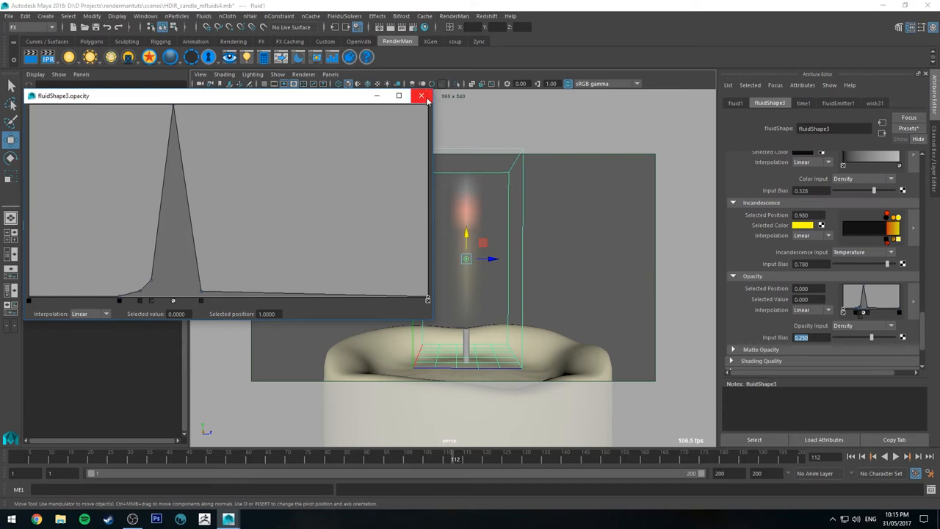
pyautogui.click(421, 96)
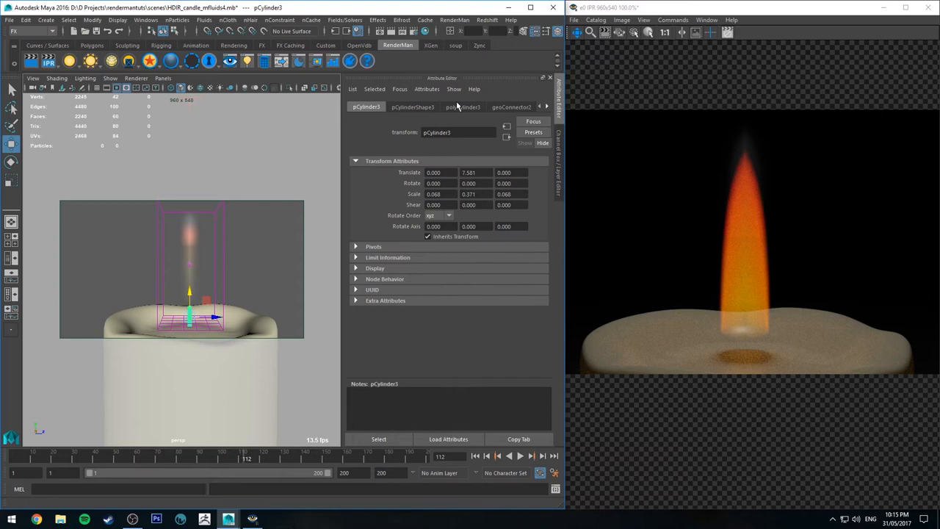
# Show pCylinder3Shape's attributes while the candle renders with an orange flame.
pyautogui.click(411, 106)
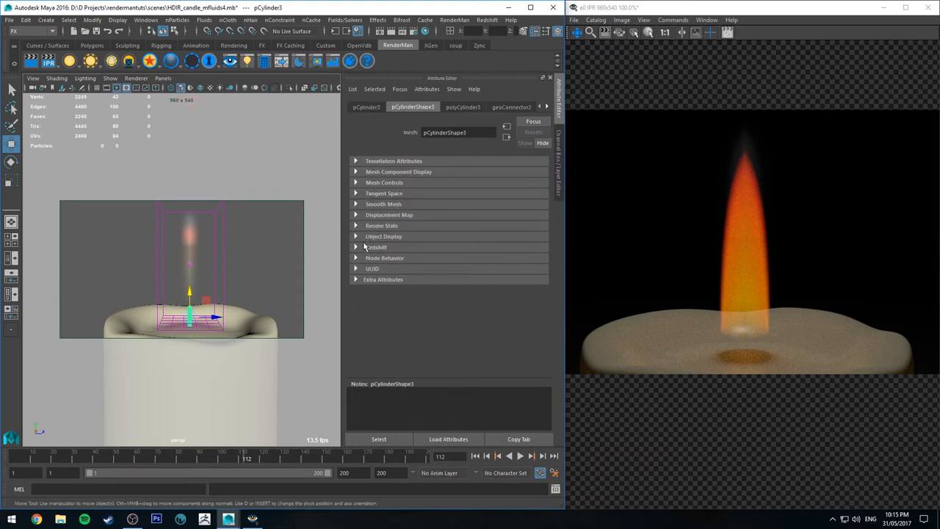
pyautogui.click(381, 226)
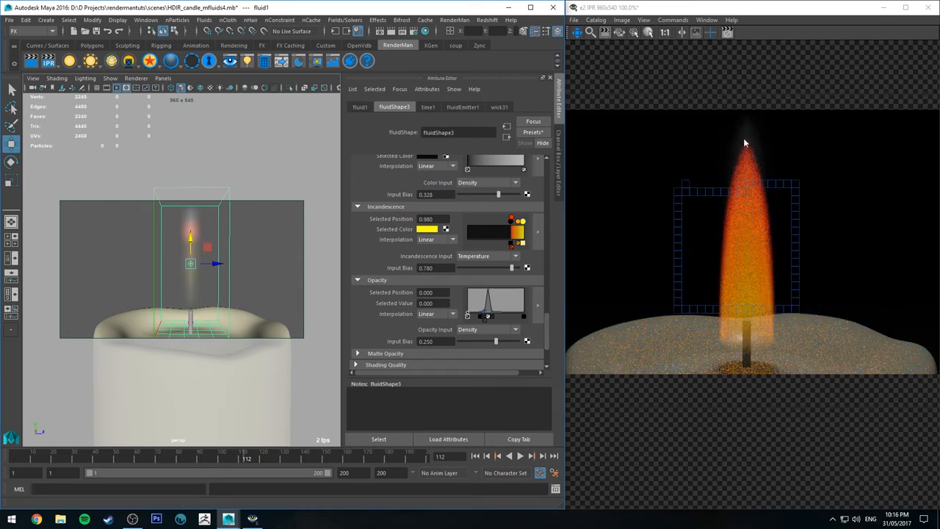
pyautogui.moveTo(712, 235)
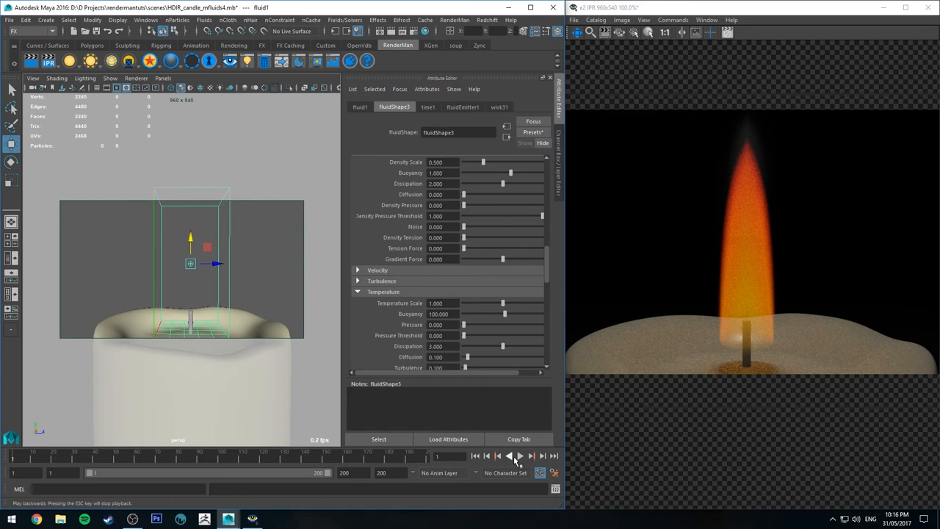
# Replay the simulation briefly and scroll fluidShape to the Shading > Surface section.
pyautogui.click(519, 456)
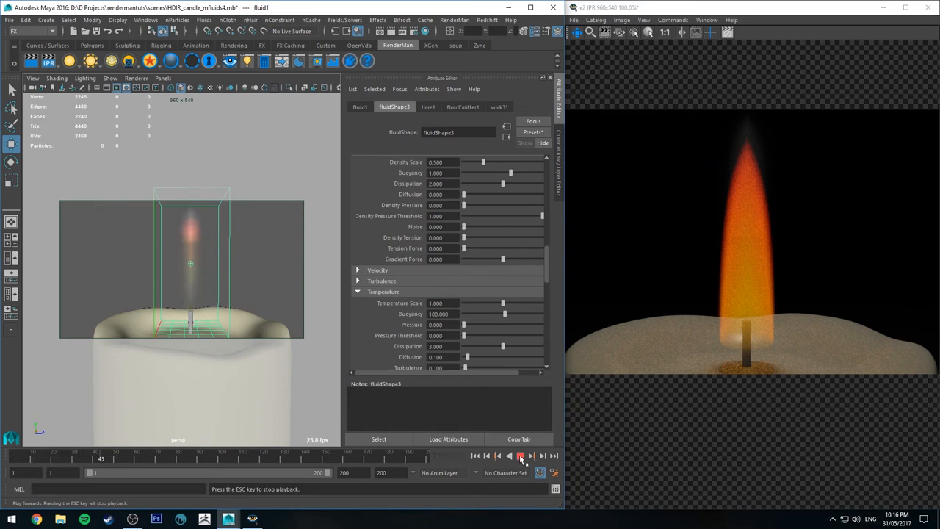
pyautogui.click(520, 455)
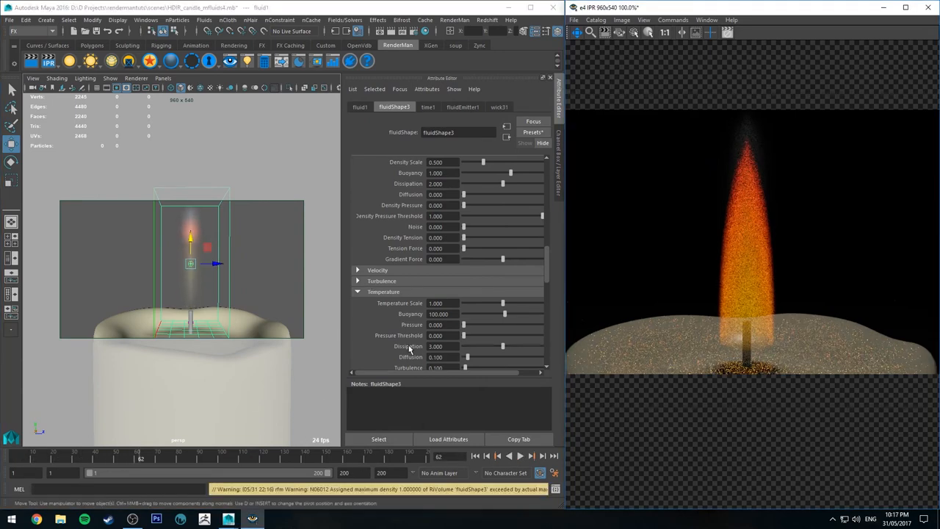
pyautogui.scroll(3)
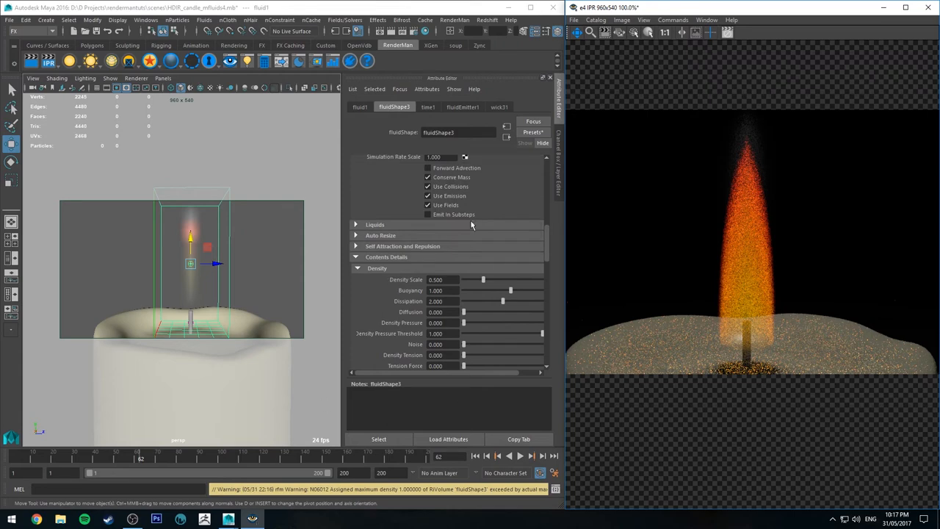
pyautogui.scroll(-3)
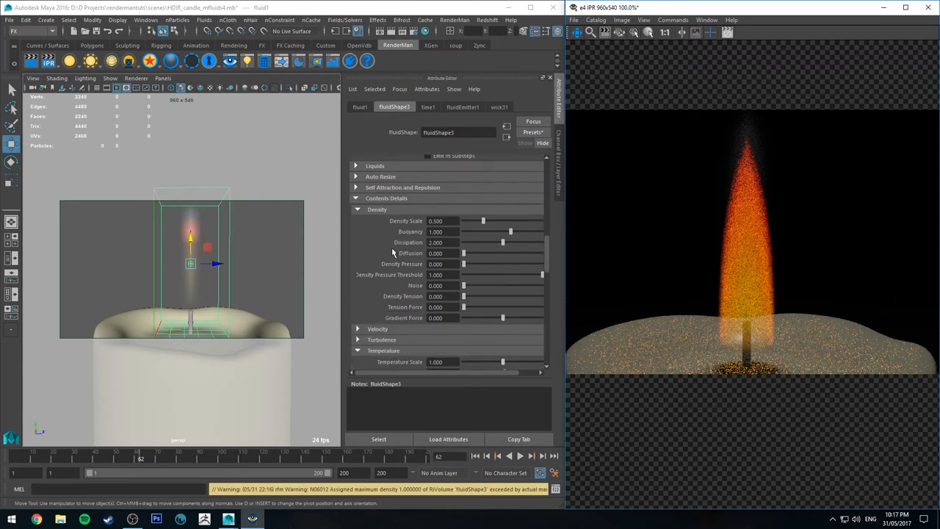
pyautogui.moveTo(376, 233)
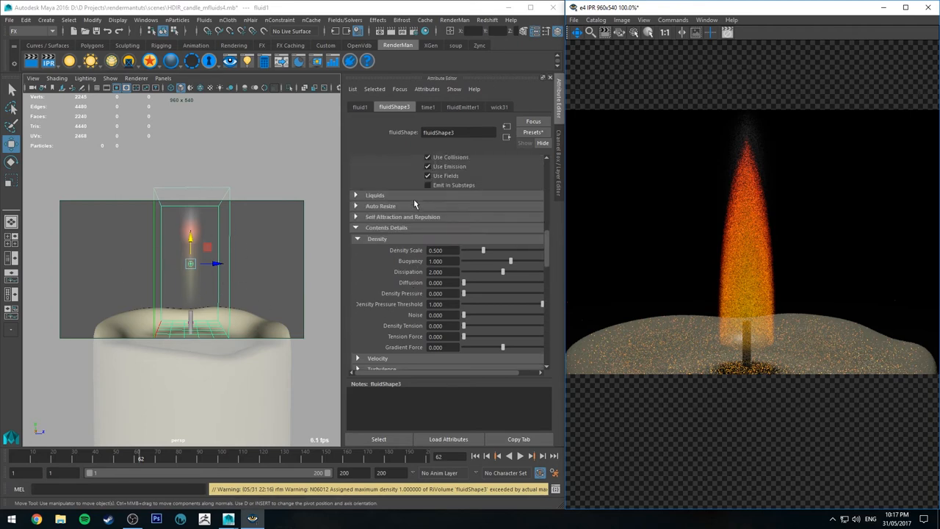
pyautogui.scroll(-3)
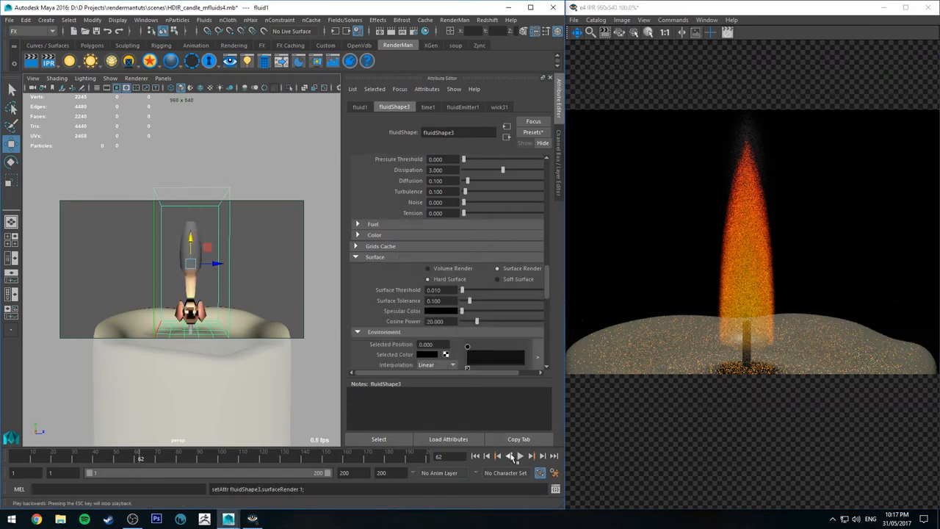
# Enable Surface Render and replay so the flame plume shows as a surface.
pyautogui.click(519, 455)
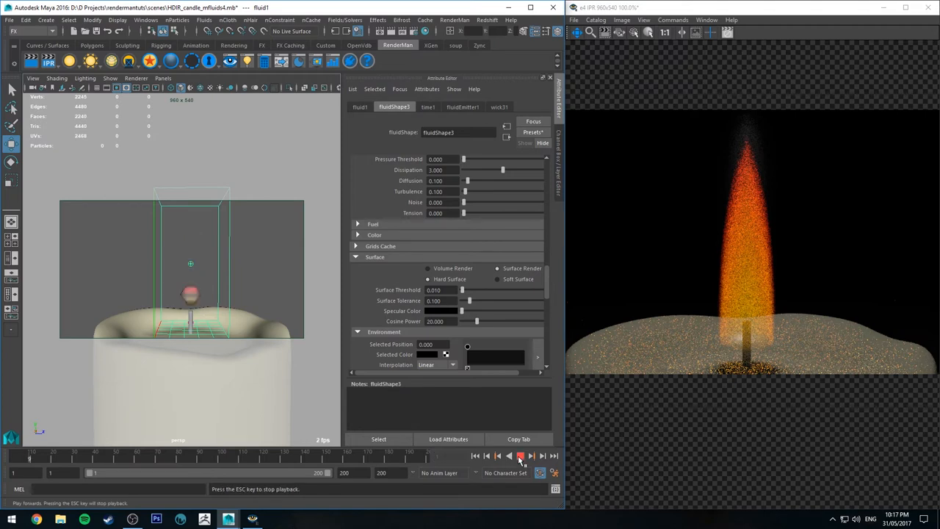
pyautogui.click(519, 455)
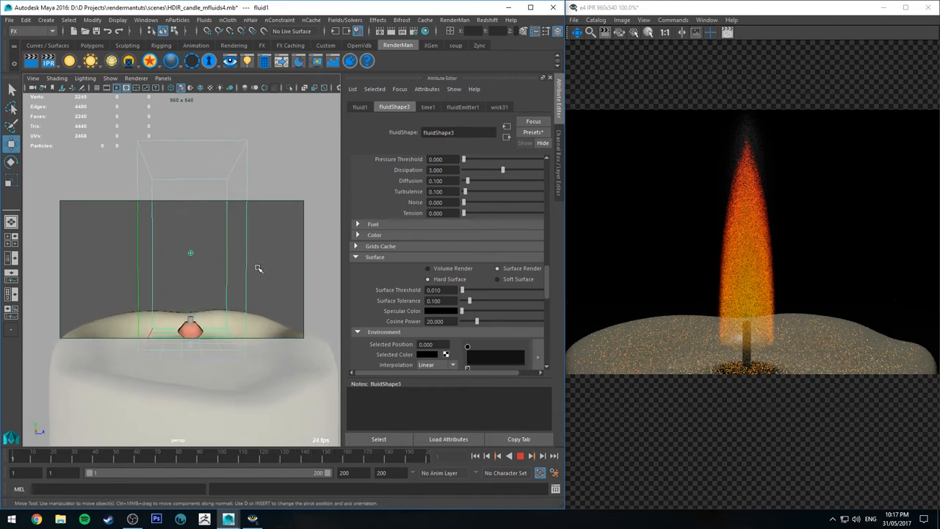
pyautogui.click(532, 455)
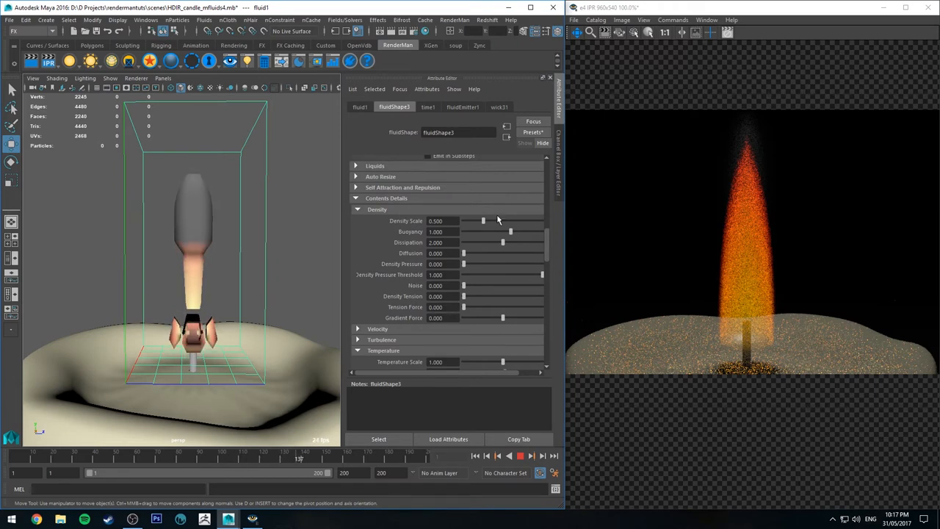
# Raise the fluid's Density Scale from 0.5 to about 1.4 for a fuller flame.
pyautogui.moveTo(482, 221); pyautogui.dragTo(505, 220)
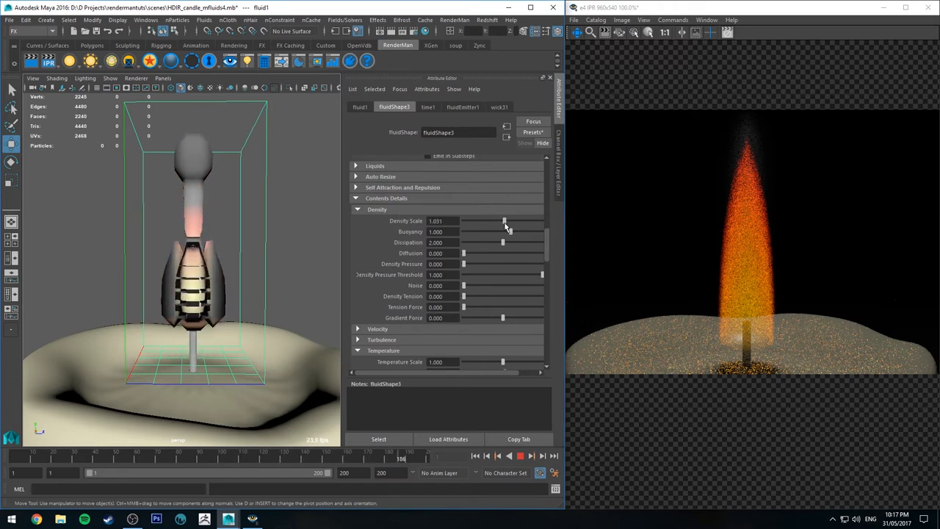
pyautogui.moveTo(504, 220); pyautogui.dragTo(521, 220)
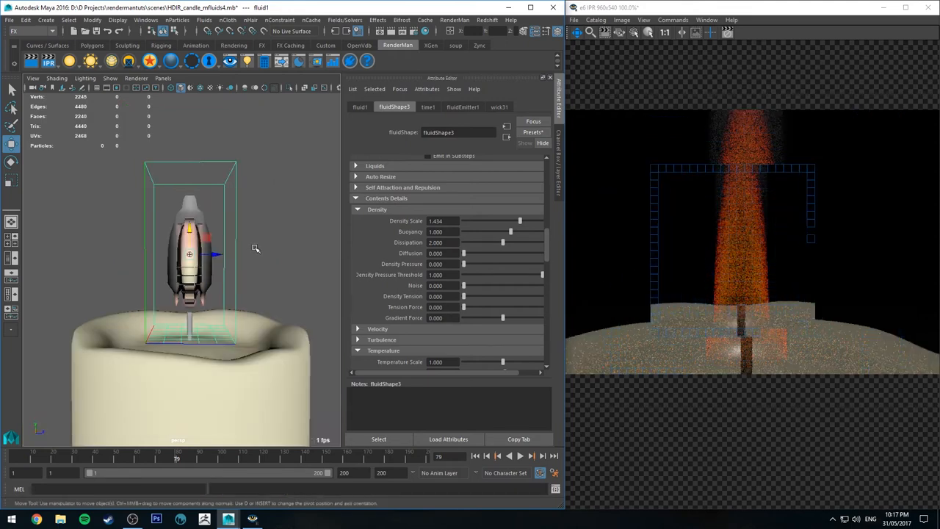
pyautogui.tripleClick(436, 220)
pyautogui.write('0.650')
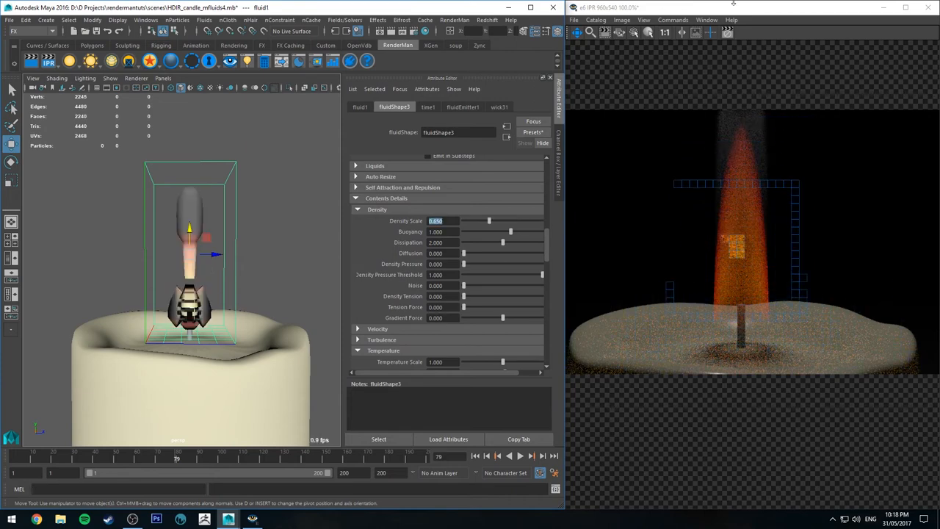
# Play the simulation and scrub Density Tension up and down to judge the flame shape.
pyautogui.click(520, 455)
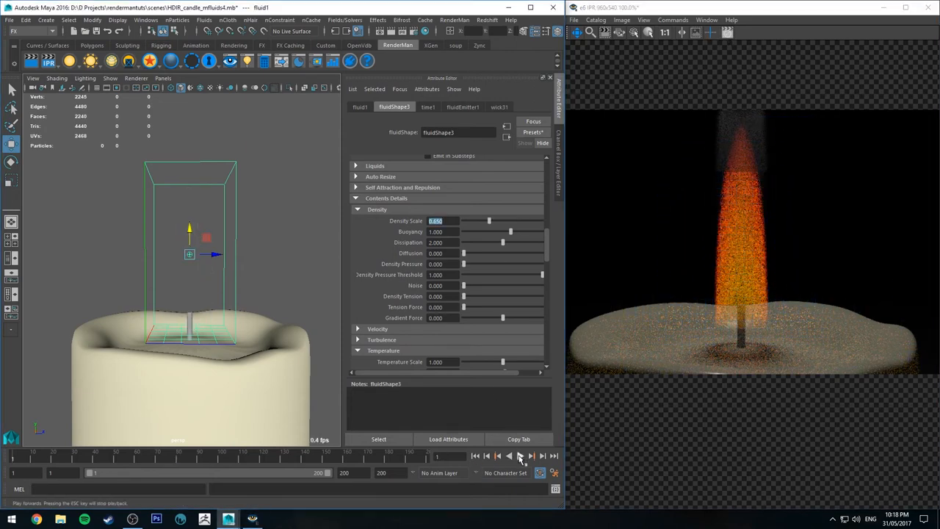
pyautogui.click(532, 456)
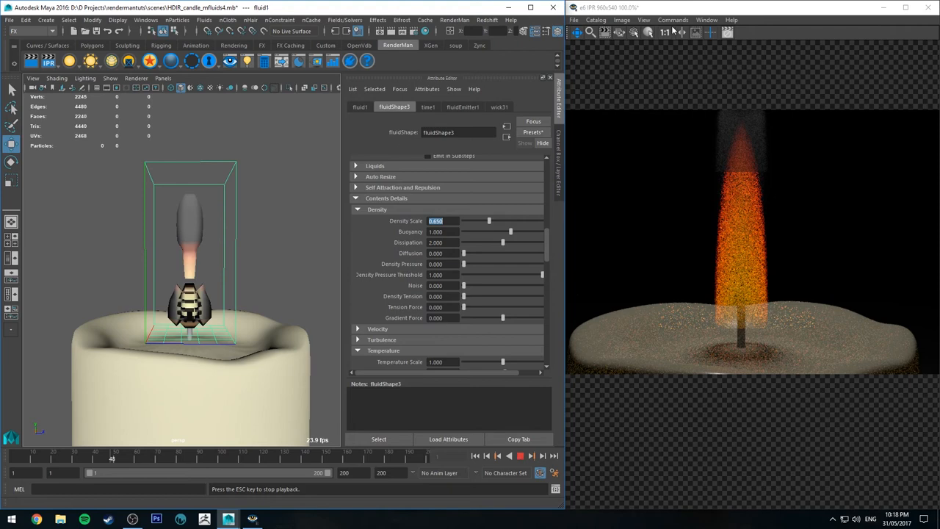
pyautogui.moveTo(464, 297); pyautogui.dragTo(464, 297)
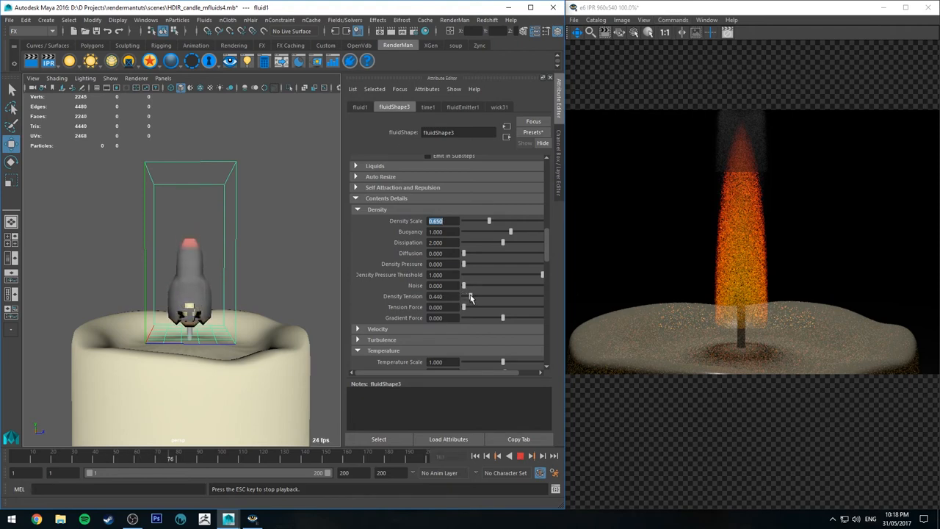
pyautogui.moveTo(464, 296); pyautogui.dragTo(475, 296)
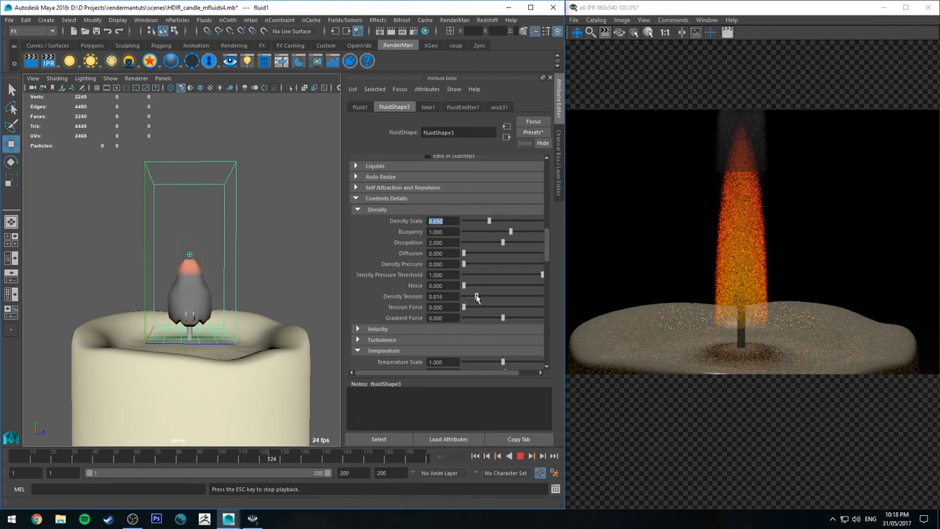
pyautogui.moveTo(469, 297); pyautogui.dragTo(479, 296)
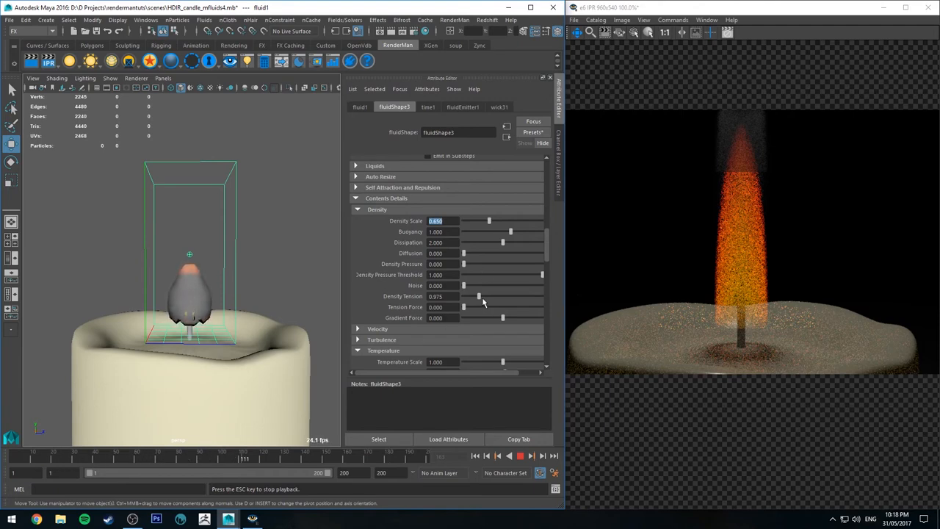
pyautogui.moveTo(478, 297); pyautogui.dragTo(524, 297)
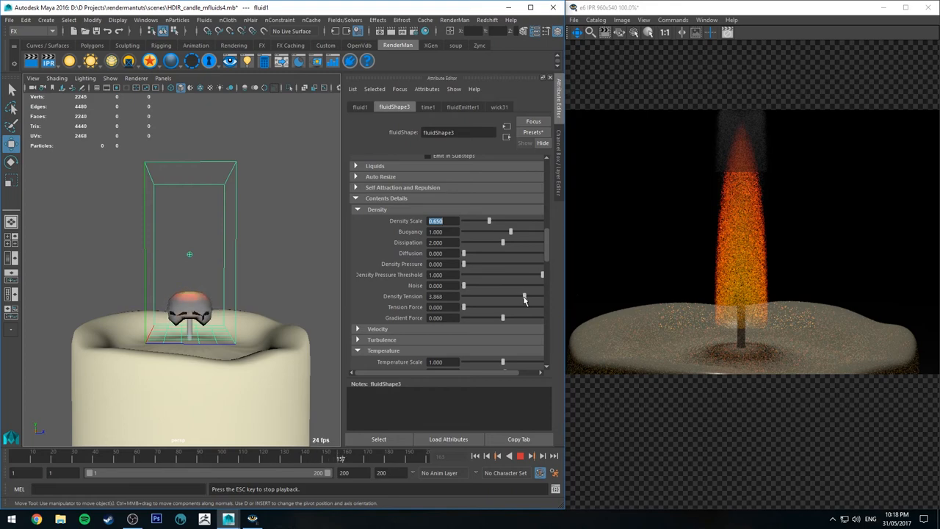
pyautogui.moveTo(523, 296); pyautogui.dragTo(464, 296)
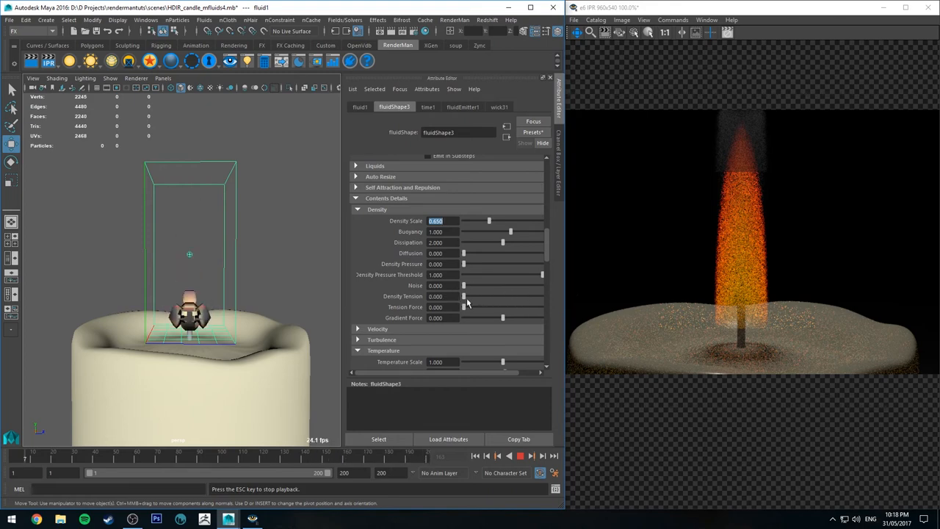
pyautogui.moveTo(464, 297); pyautogui.dragTo(467, 296)
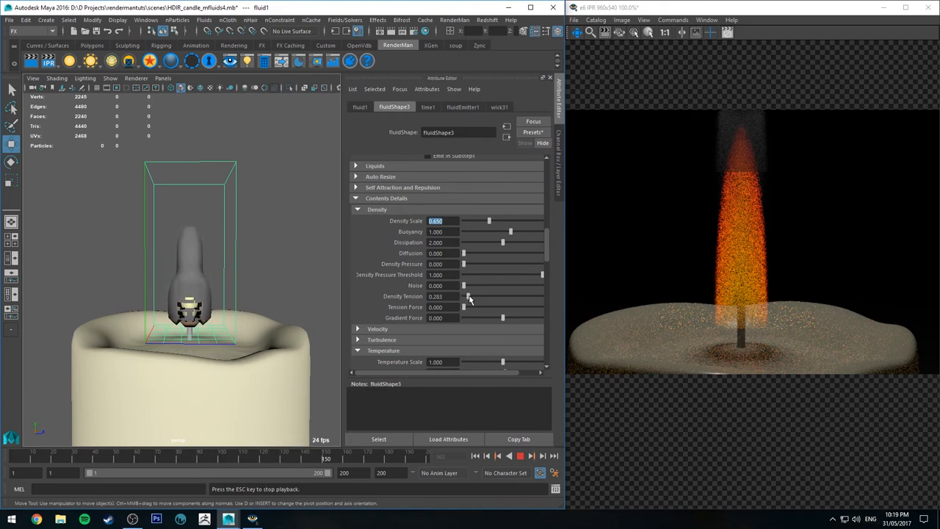
# Settle Density Tension near 0.629 and raise Tension Force to about 1.561.
pyautogui.moveTo(468, 297); pyautogui.dragTo(478, 297)
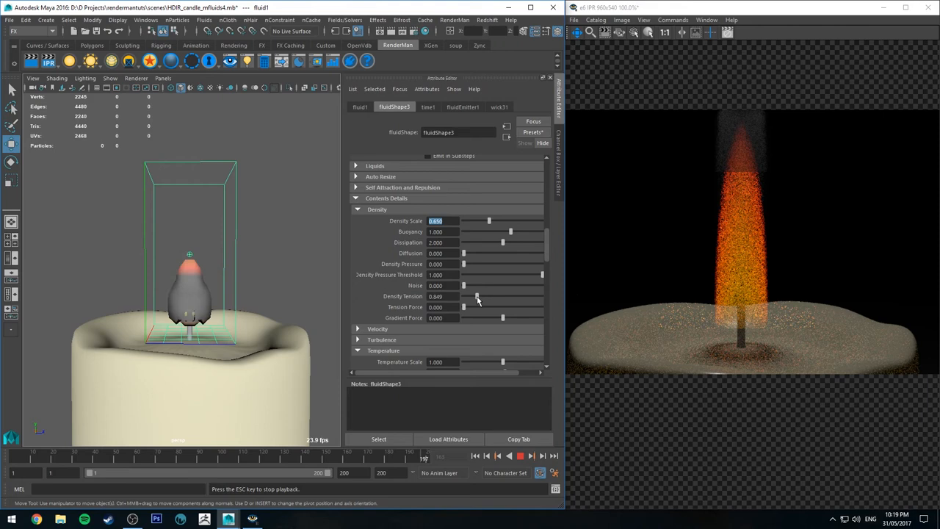
pyautogui.moveTo(479, 297); pyautogui.dragTo(476, 297)
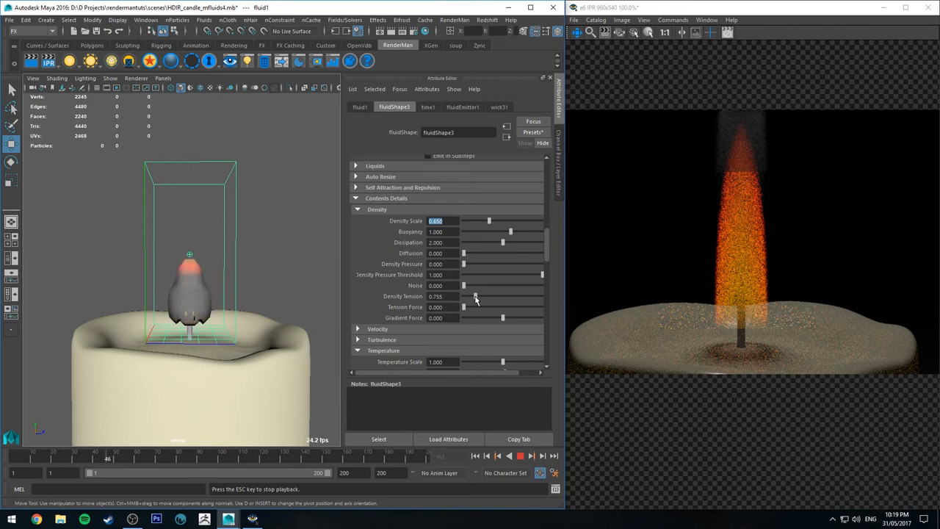
pyautogui.moveTo(485, 297); pyautogui.dragTo(473, 297)
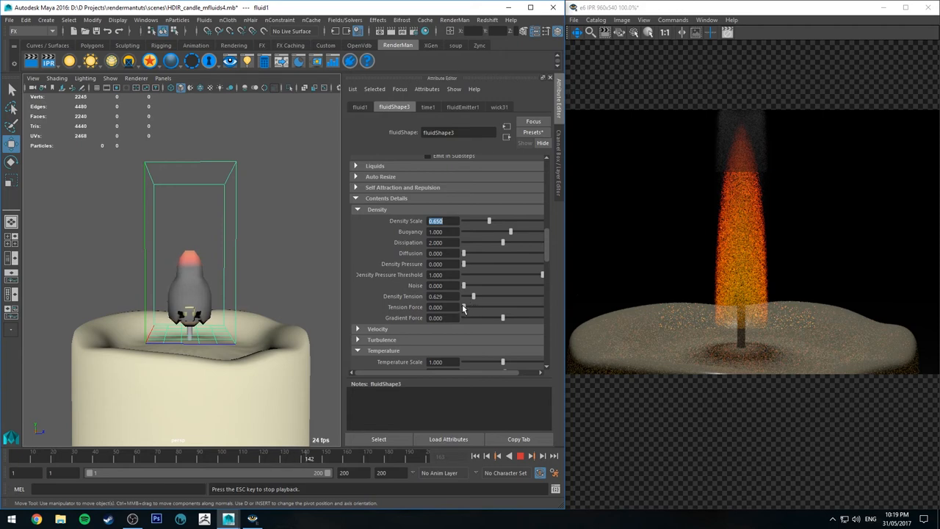
pyautogui.moveTo(464, 307); pyautogui.dragTo(487, 307)
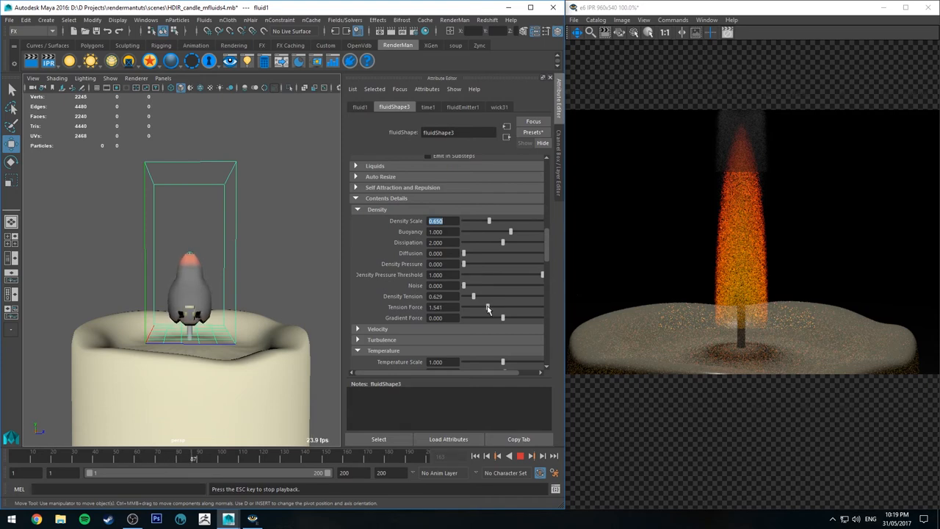
pyautogui.click(435, 317)
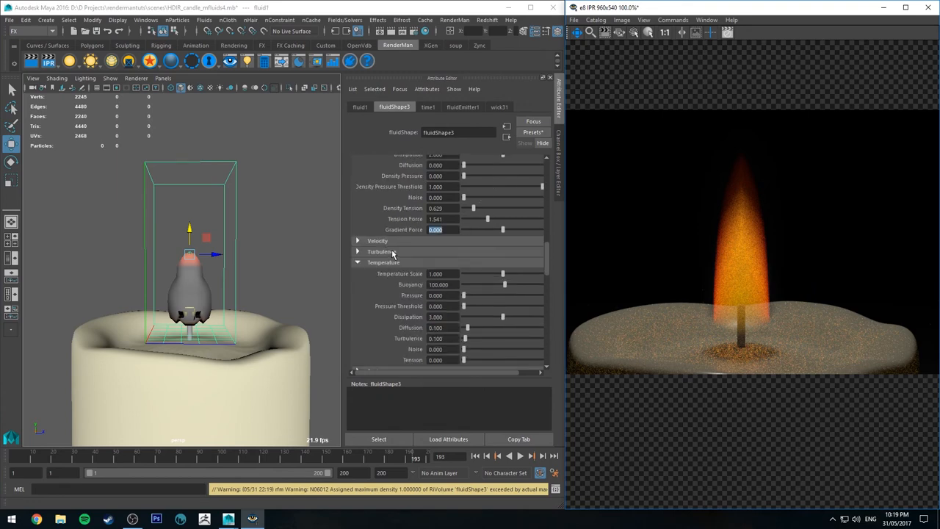
# Increase the Temperature Pressure and replay the simulation from the start.
pyautogui.scroll(-3)
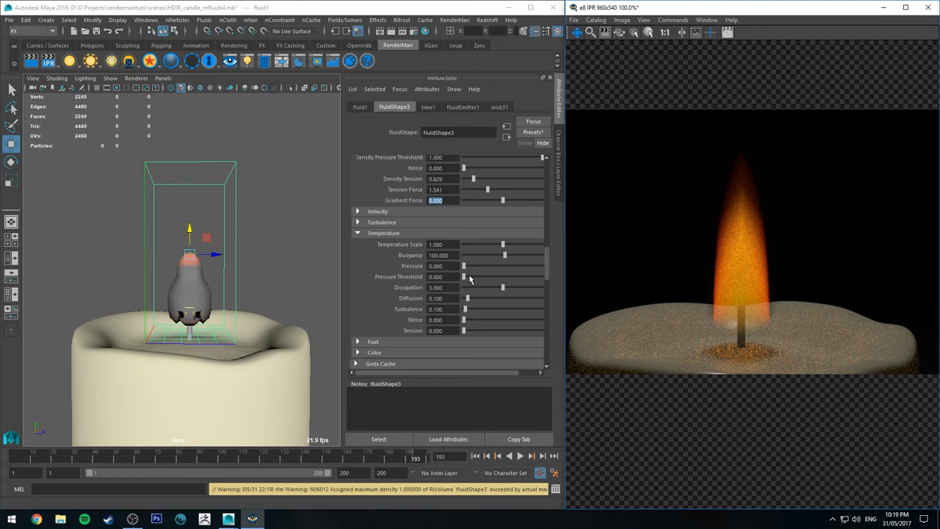
pyautogui.click(532, 455)
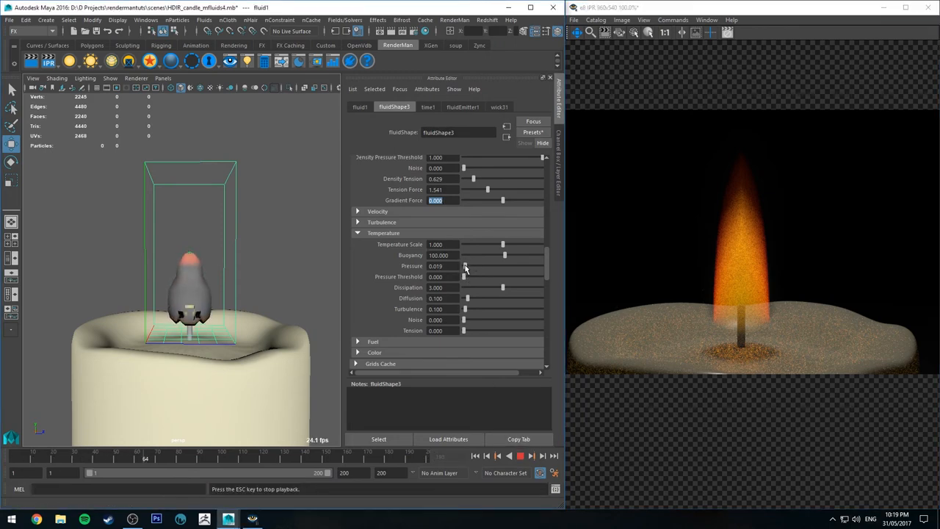
pyautogui.moveTo(464, 266); pyautogui.dragTo(472, 266)
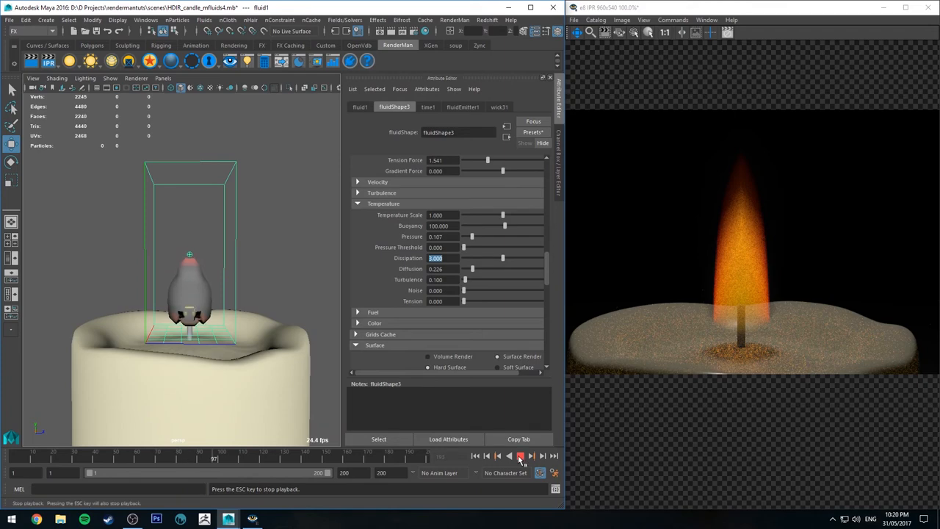
pyautogui.click(520, 455)
pyautogui.write('0.200')
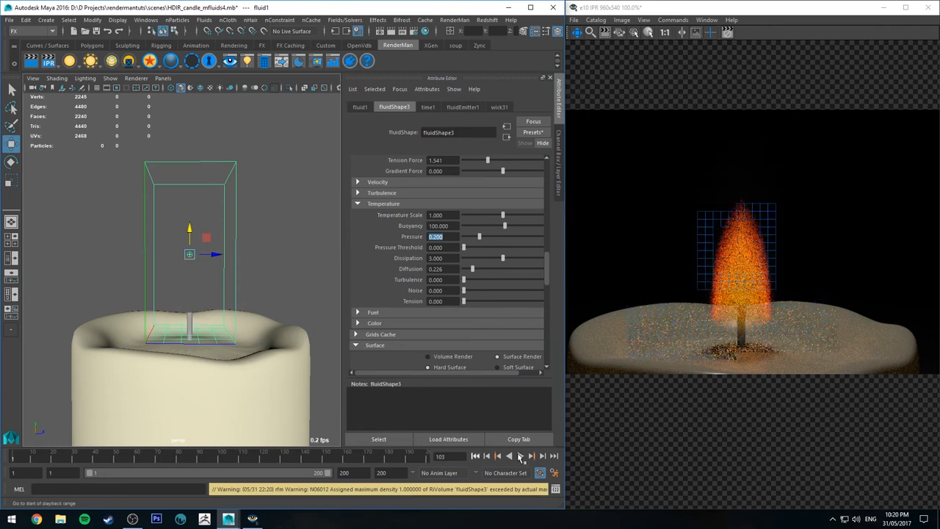
pyautogui.click(531, 455)
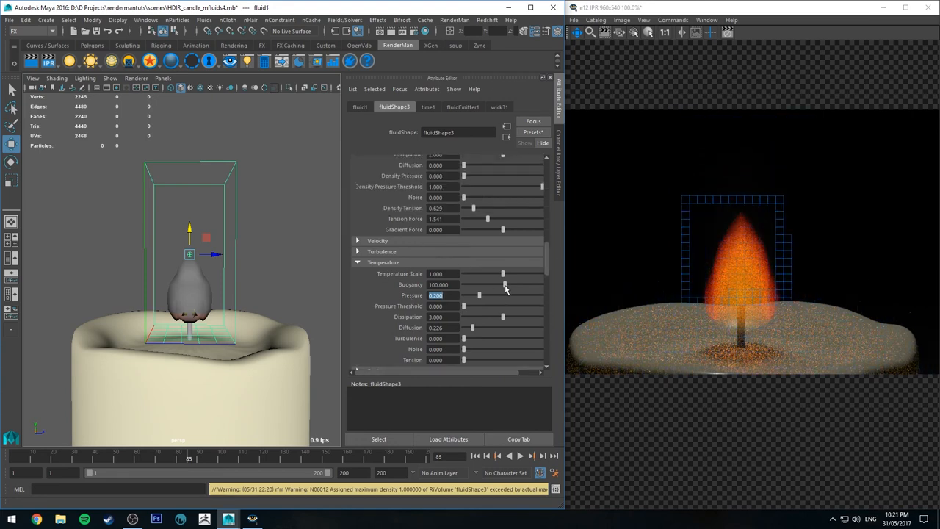
# Raise Temperature Buoyancy, rewind and replay, then bring buoyancy back near 100.
pyautogui.moveTo(502, 285); pyautogui.dragTo(514, 285)
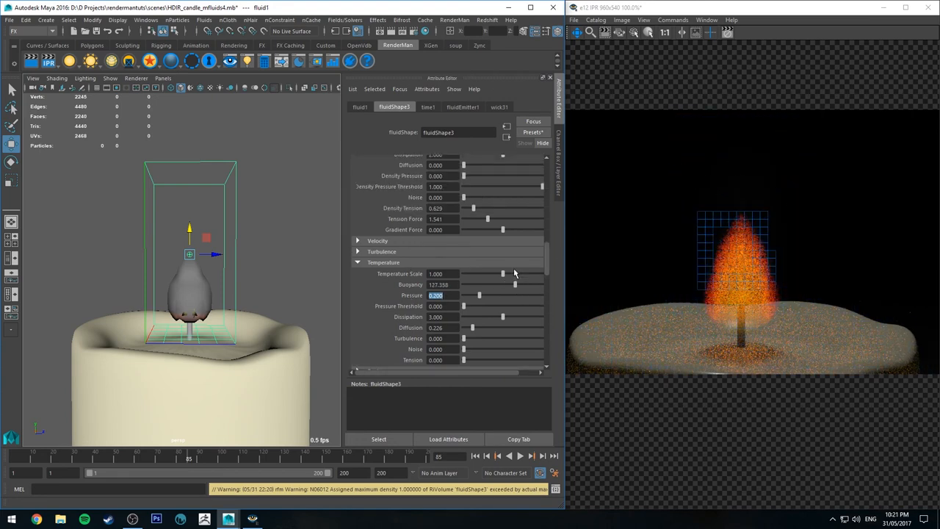
pyautogui.scroll(3)
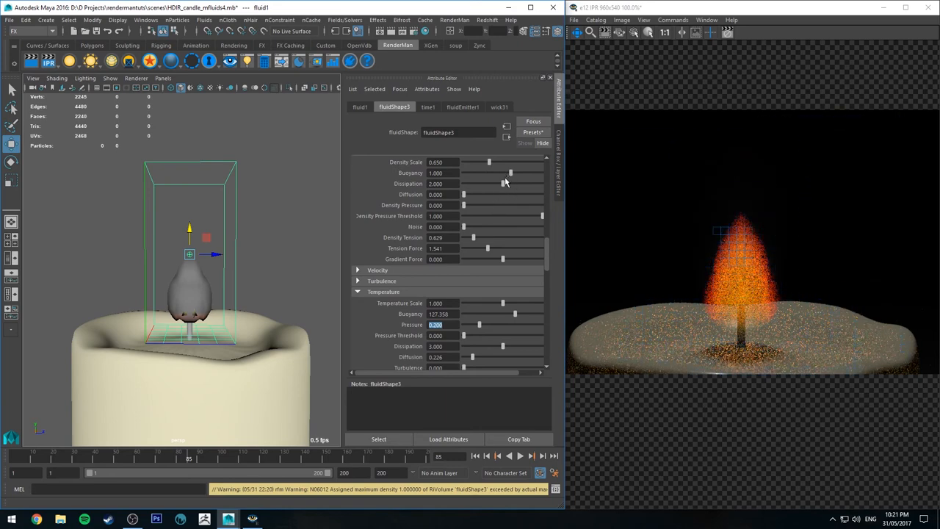
pyautogui.scroll(3)
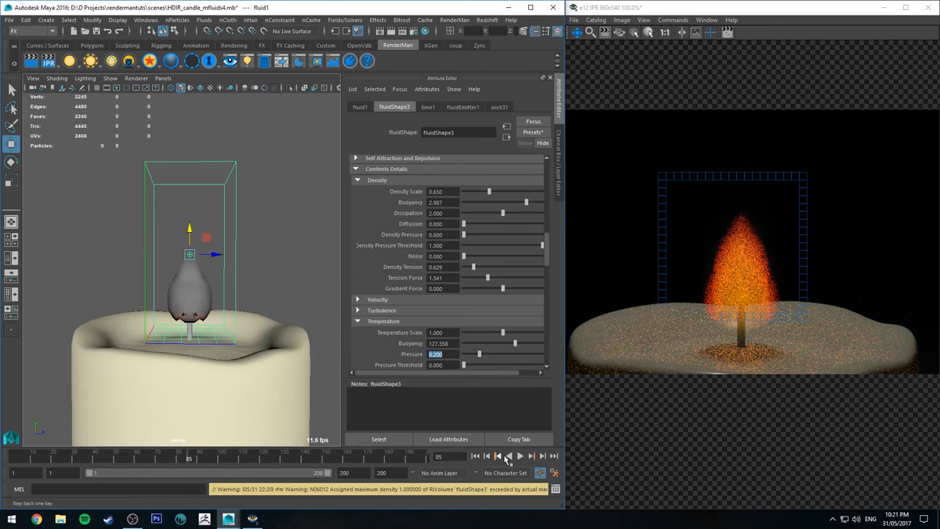
pyautogui.click(476, 455)
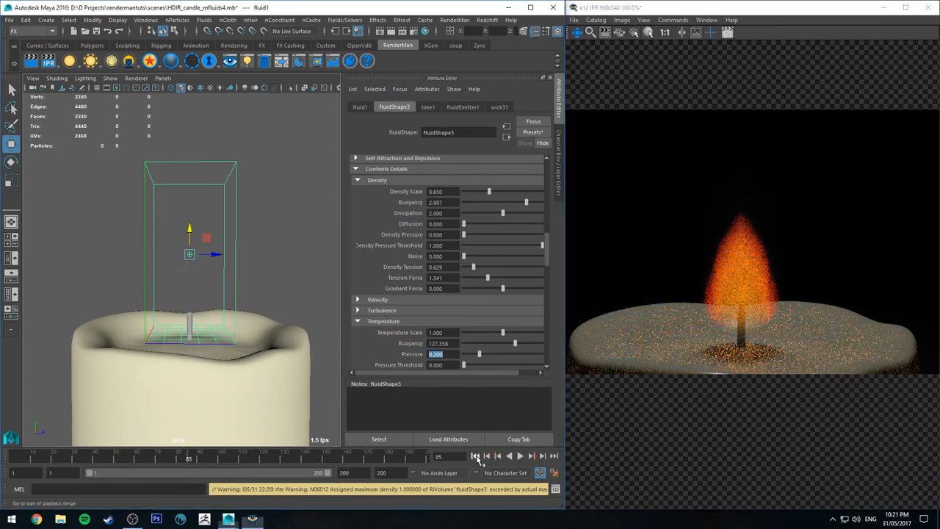
pyautogui.click(532, 455)
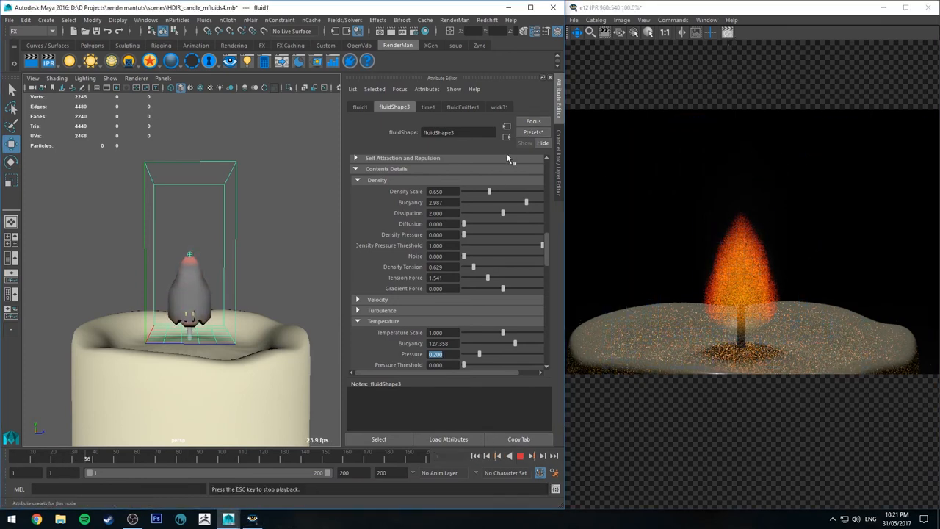
pyautogui.moveTo(526, 203); pyautogui.dragTo(527, 203)
pyautogui.write('150.000')
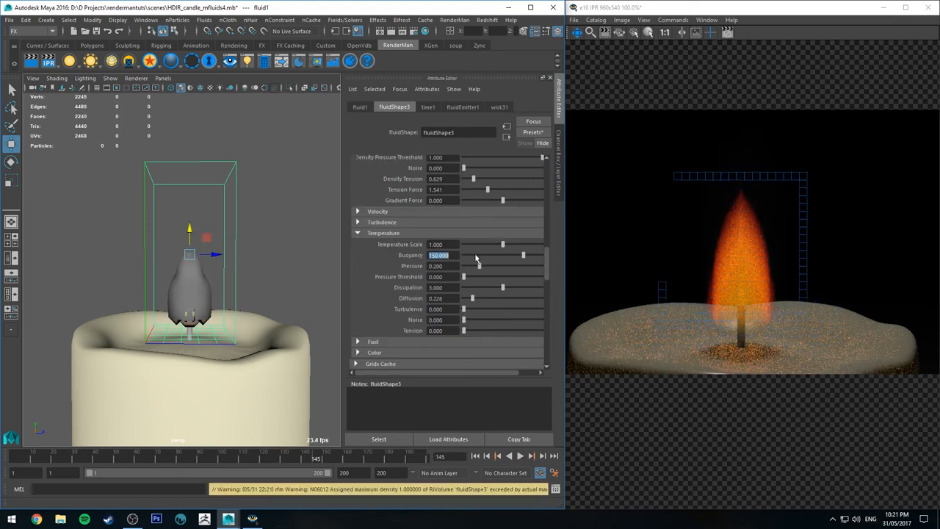
# Lower the flame's Density Dissipation.
pyautogui.scroll(3)
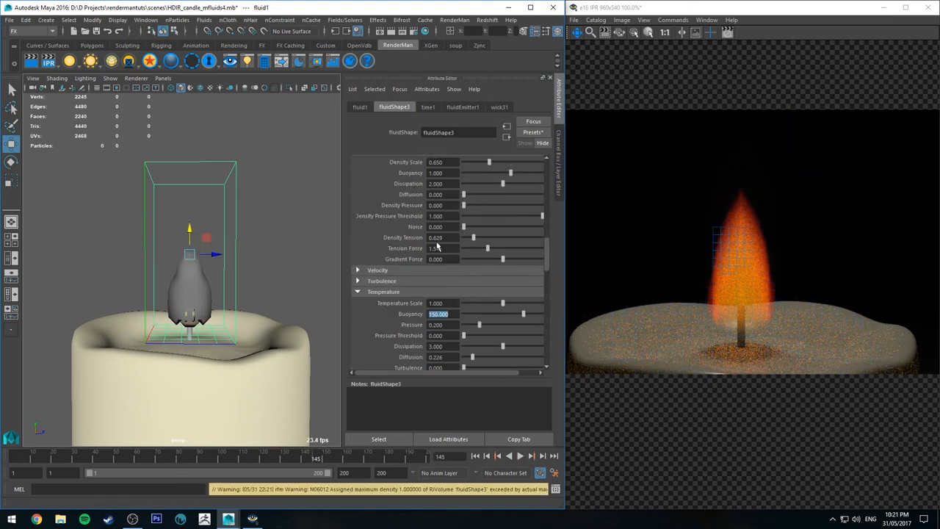
pyautogui.scroll(3)
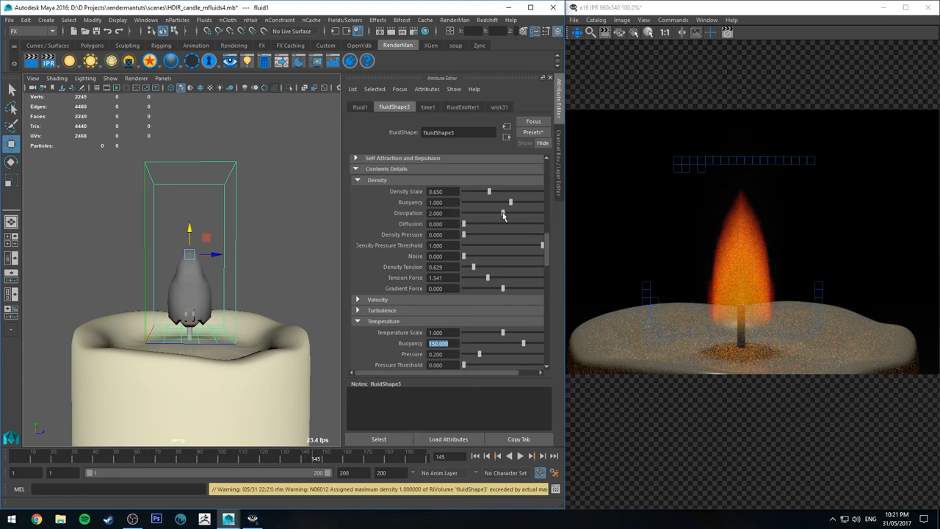
pyautogui.moveTo(492, 212); pyautogui.dragTo(514, 213)
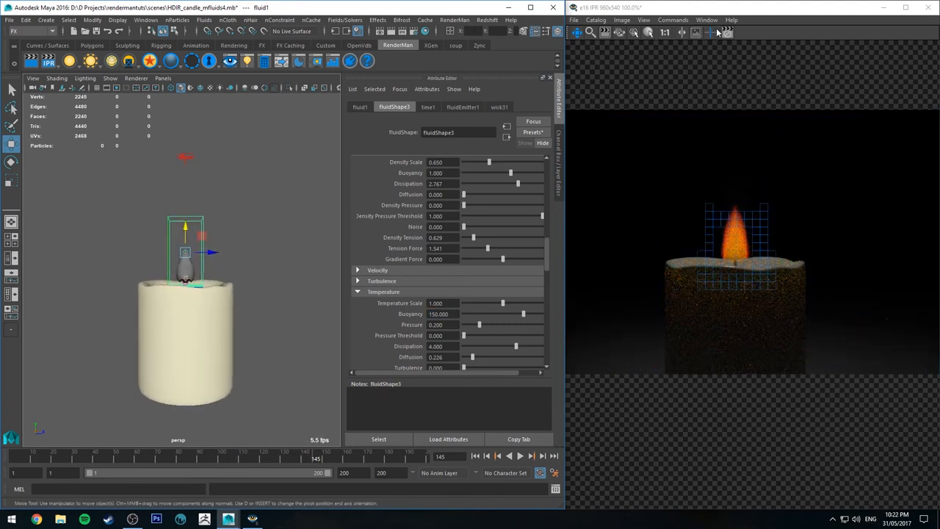
# Reshape the opacity ramp to a tapering peak, then review the orange-yellow-white incandescence ramp.
pyautogui.scroll(-3)
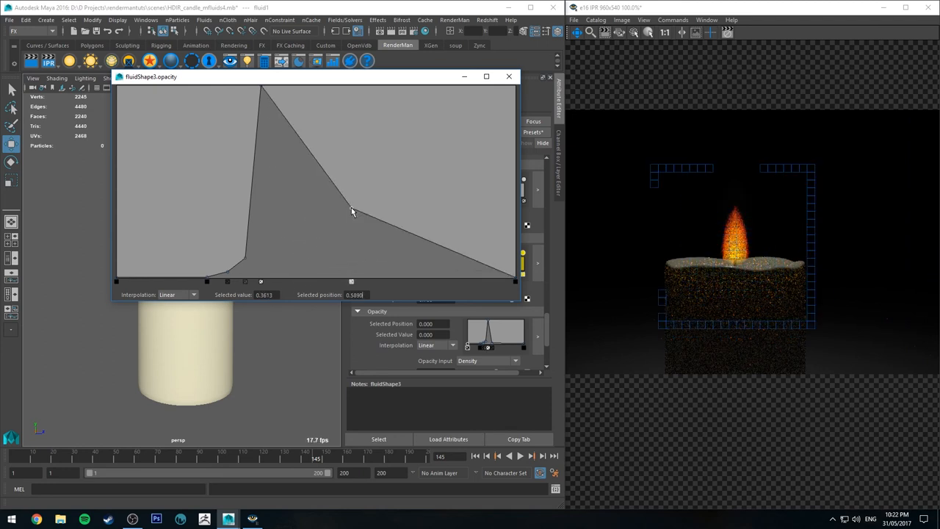
pyautogui.moveTo(352, 219); pyautogui.dragTo(356, 211)
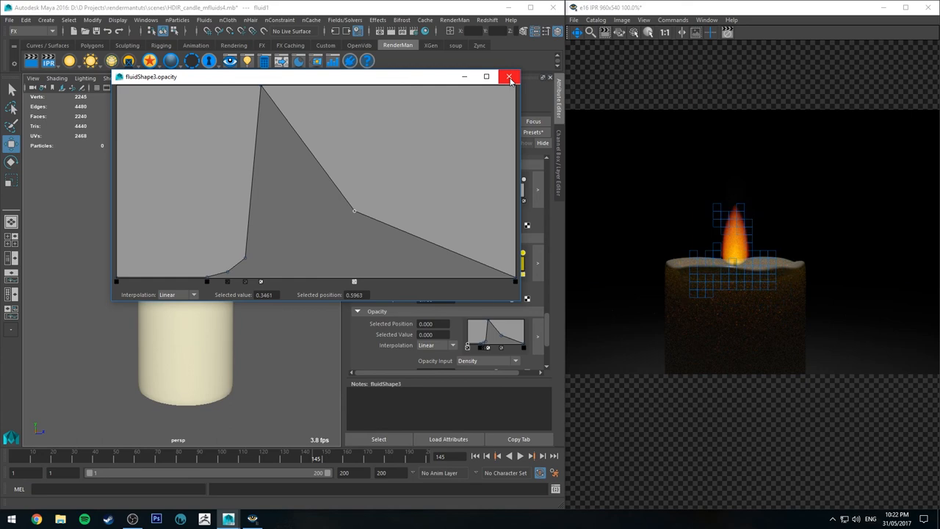
pyautogui.click(509, 76)
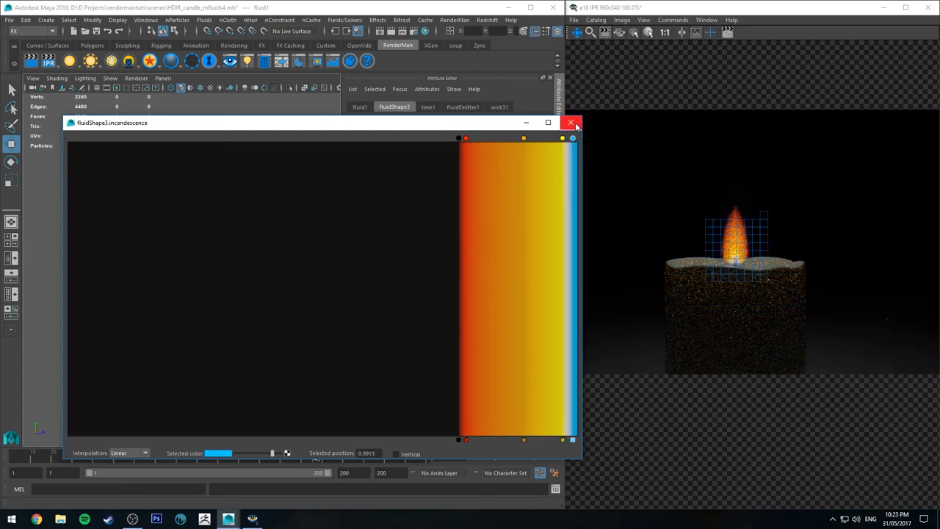
pyautogui.click(570, 123)
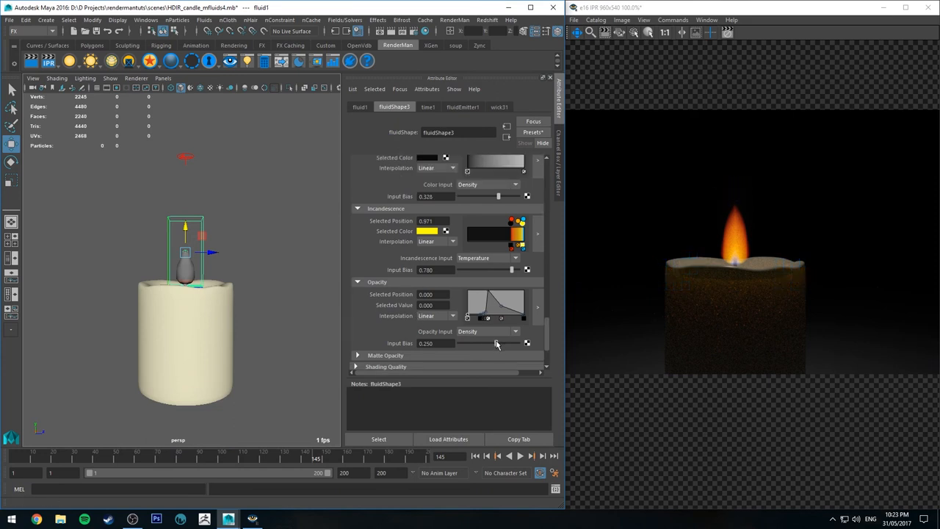
# Raise Opacity Input Bias to about 0.328 and scrub the Incandescence Input Bias.
pyautogui.moveTo(487, 344); pyautogui.dragTo(514, 344)
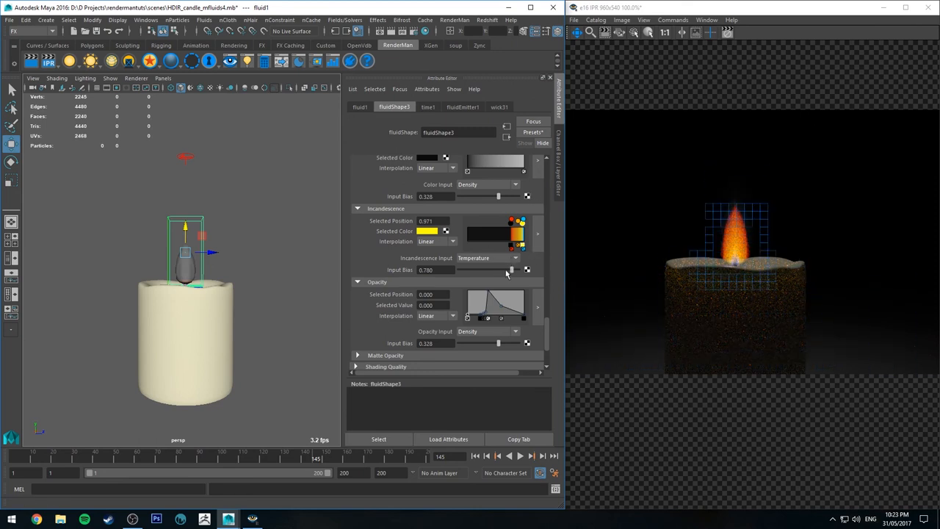
pyautogui.moveTo(511, 271); pyautogui.dragTo(511, 270)
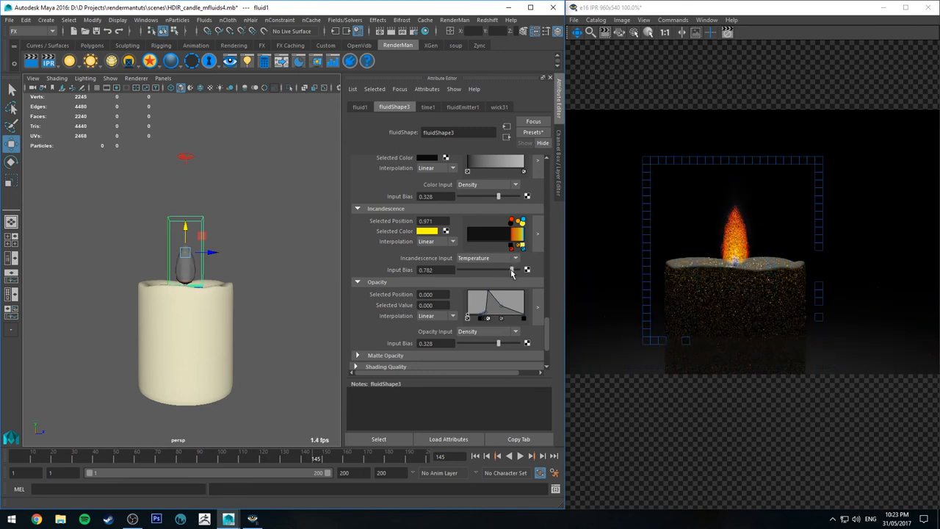
pyautogui.moveTo(514, 270); pyautogui.dragTo(507, 270)
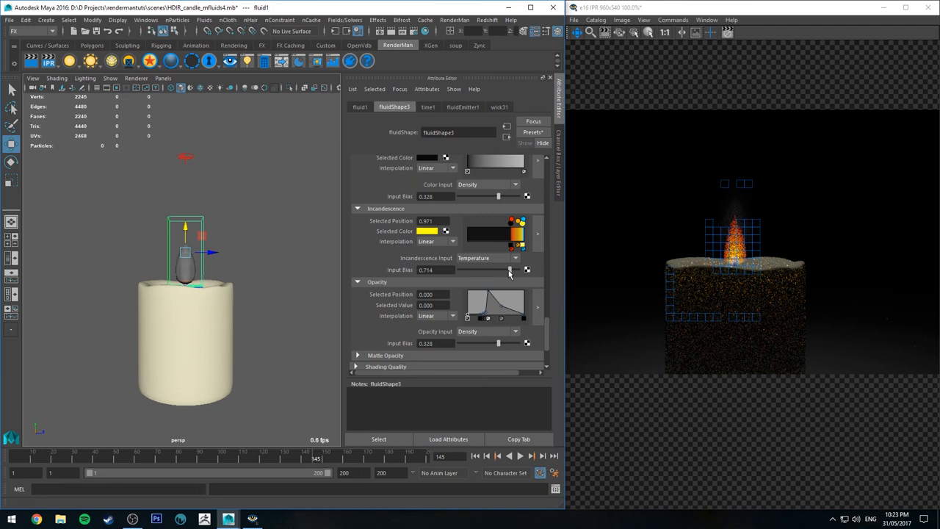
pyautogui.moveTo(499, 270); pyautogui.dragTo(513, 270)
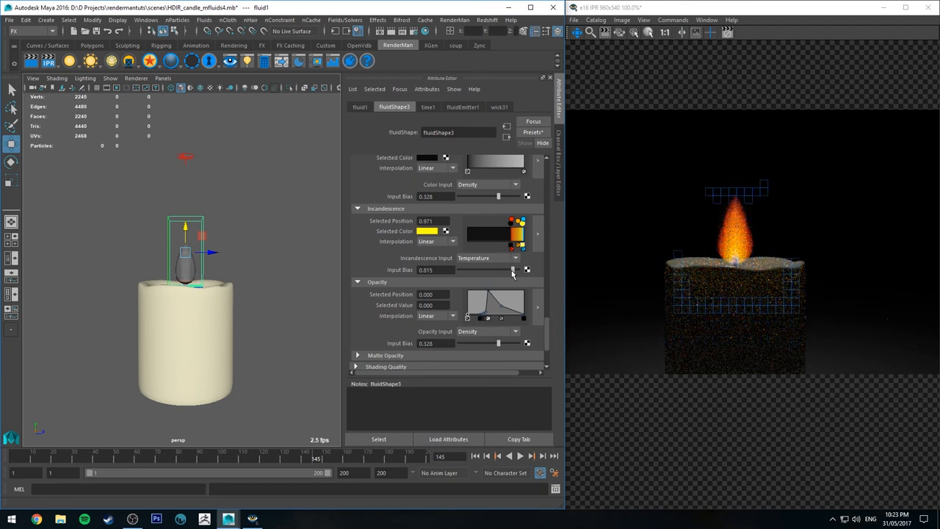
pyautogui.moveTo(507, 270); pyautogui.dragTo(499, 270)
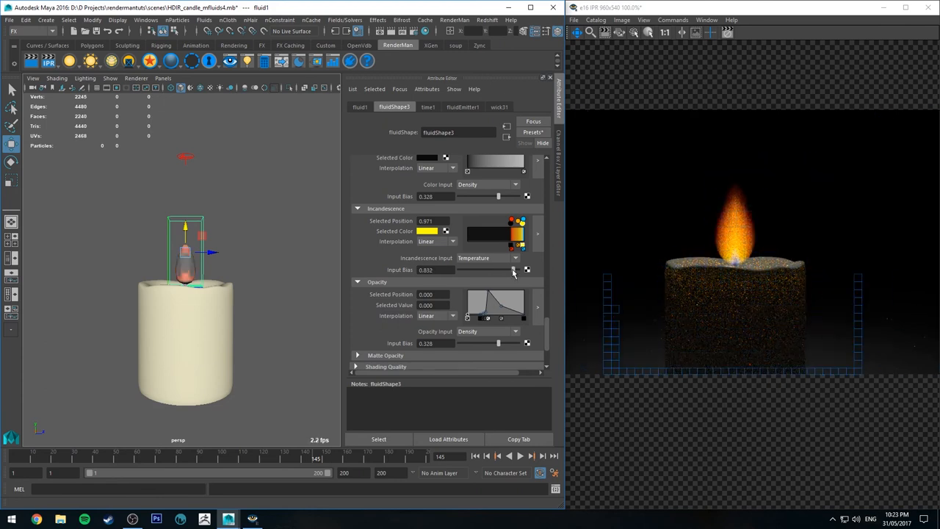
# Fine-tune the Incandescence Input Bias and set it to 0.820.
pyautogui.moveTo(502, 270); pyautogui.dragTo(499, 271)
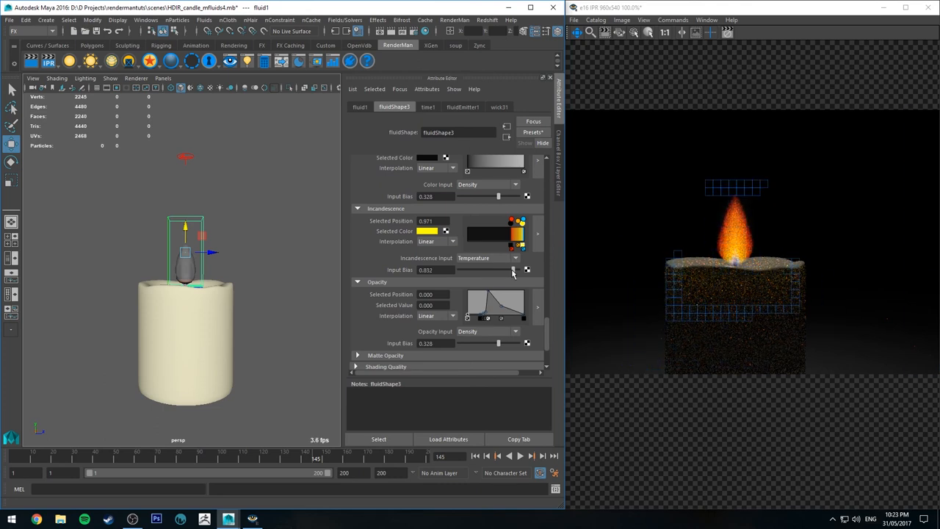
pyautogui.moveTo(514, 270); pyautogui.dragTo(507, 271)
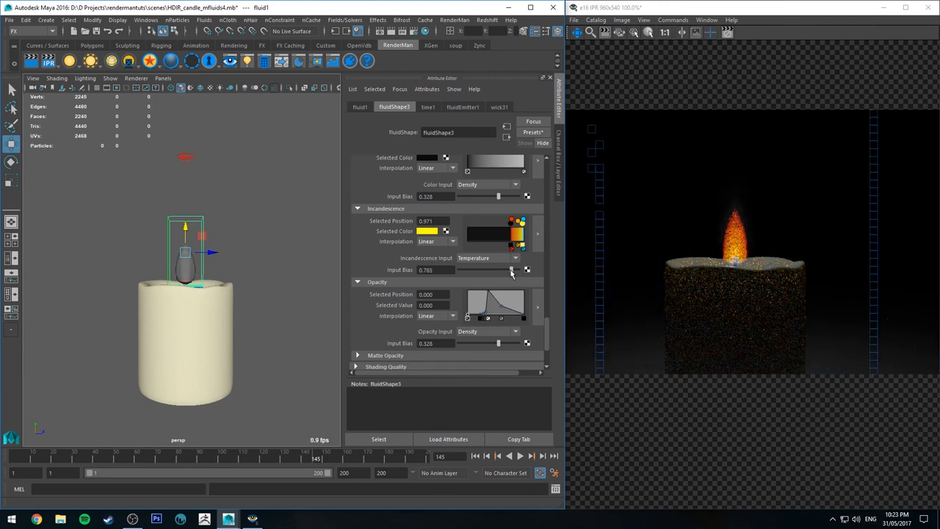
pyautogui.tripleClick(426, 270)
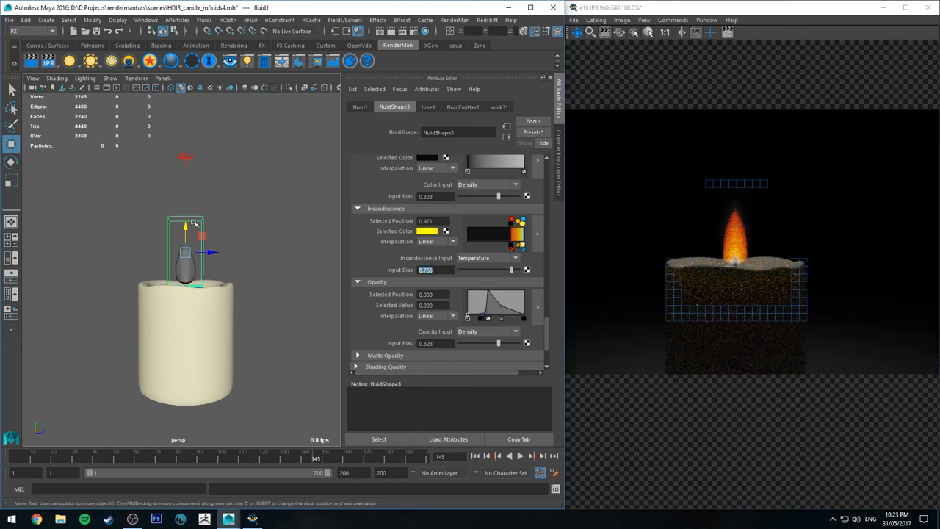
pyautogui.write('0.820')
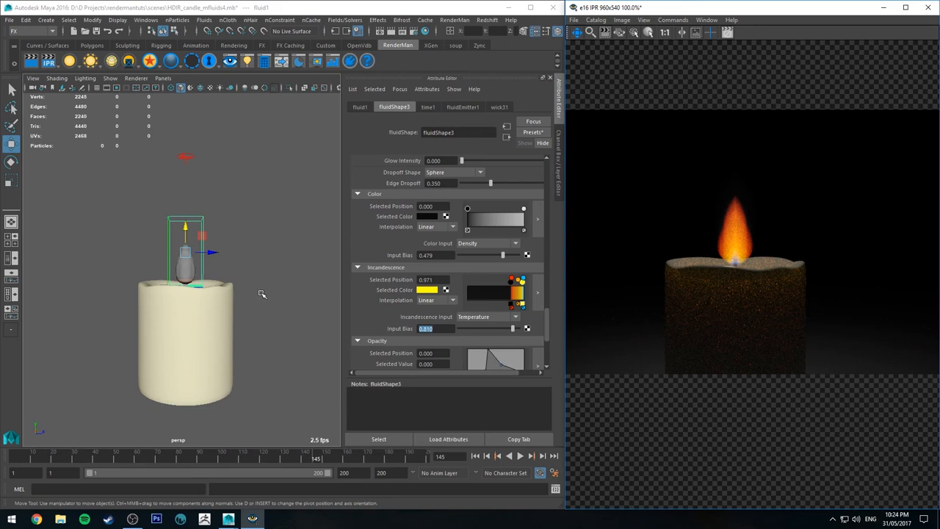
pyautogui.moveTo(679, 244)
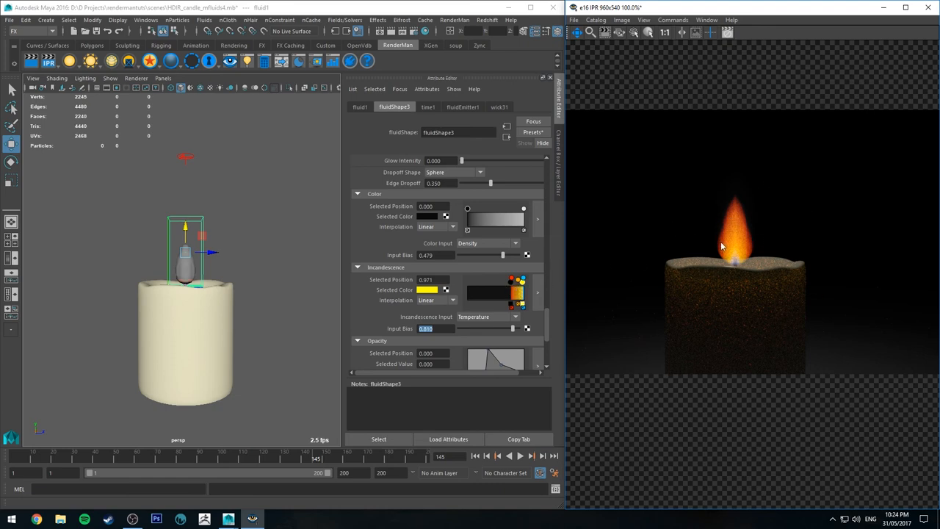
pyautogui.moveTo(726, 235)
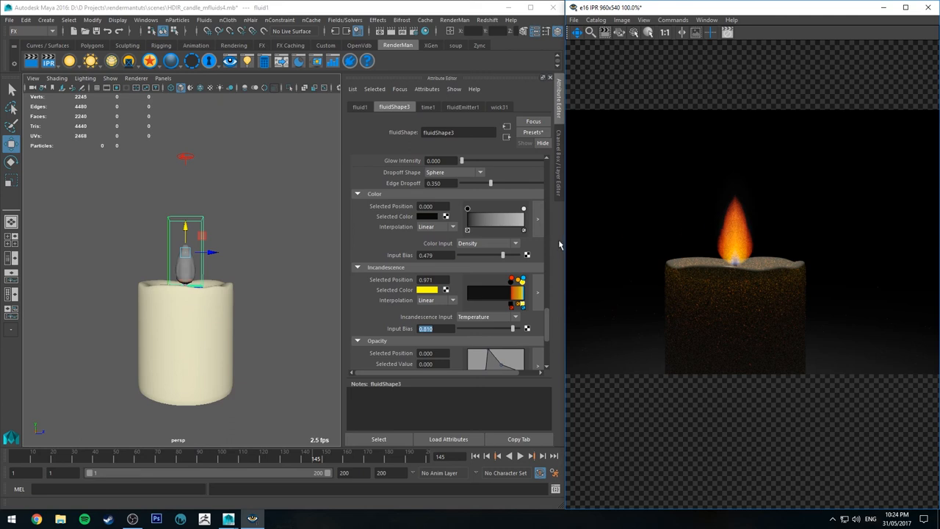
pyautogui.click(270, 232)
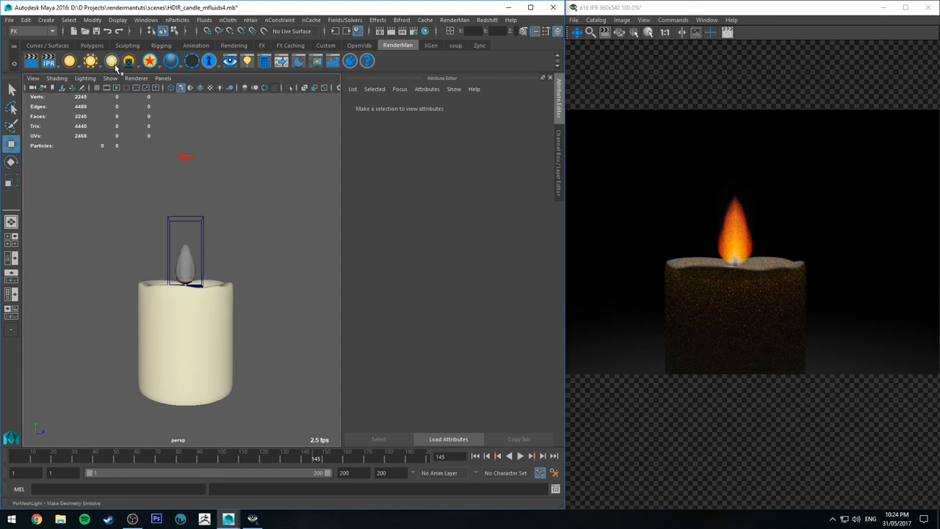
# Add a PxrSphereLight, lift it into the flame and give it a warm colour.
pyautogui.click(68, 62)
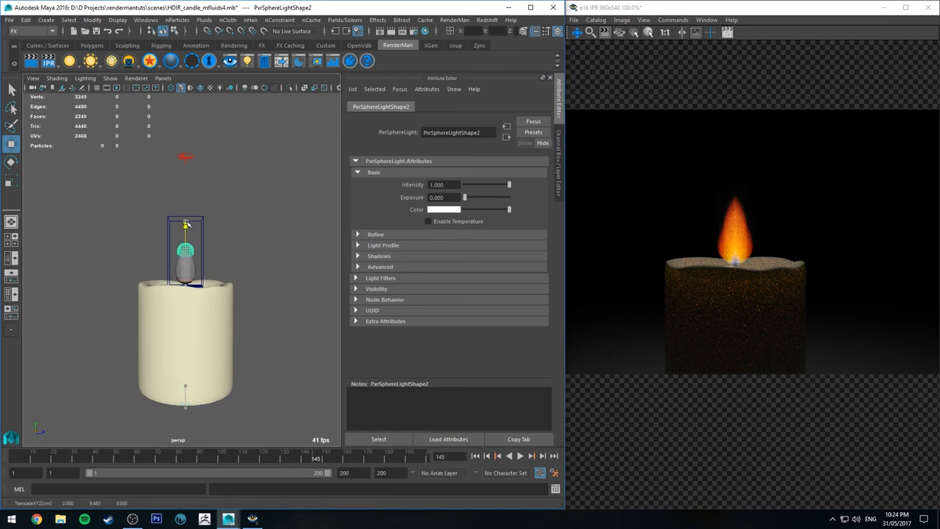
pyautogui.moveTo(185, 223); pyautogui.dragTo(185, 206)
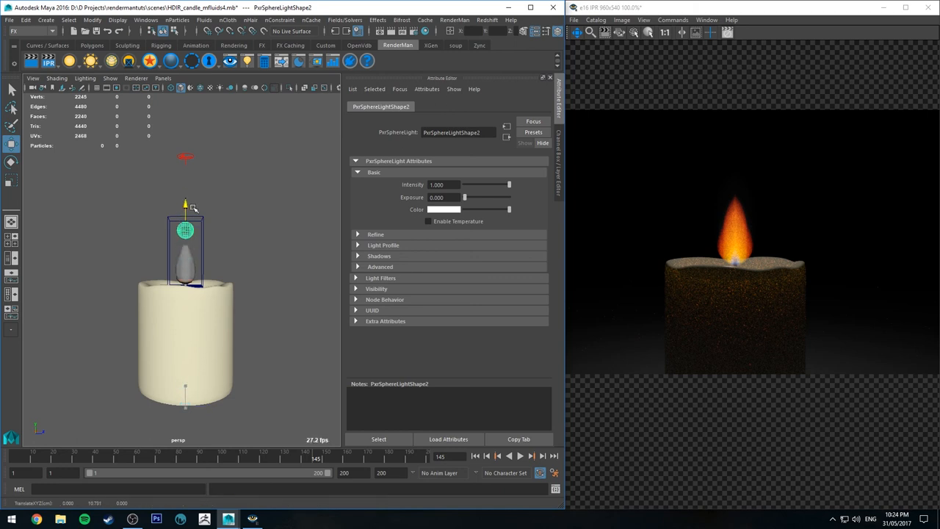
pyautogui.click(443, 209)
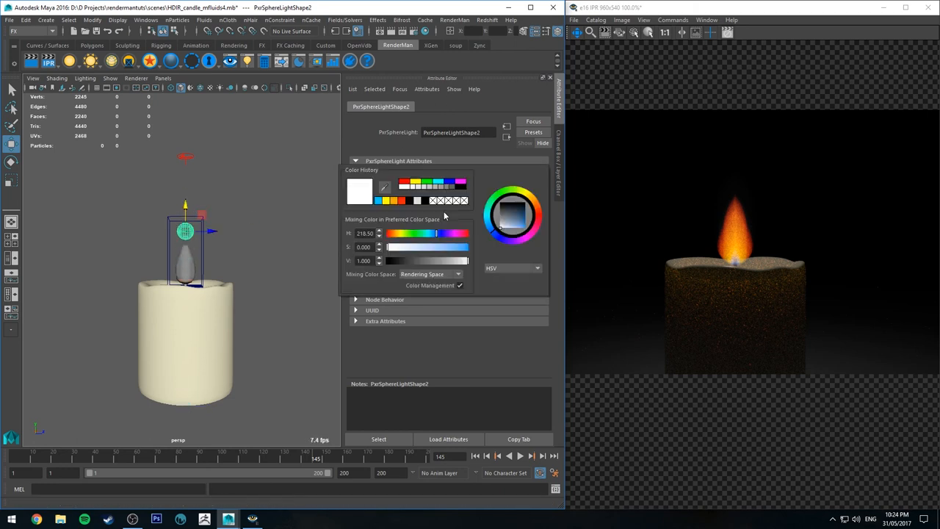
pyautogui.click(514, 213)
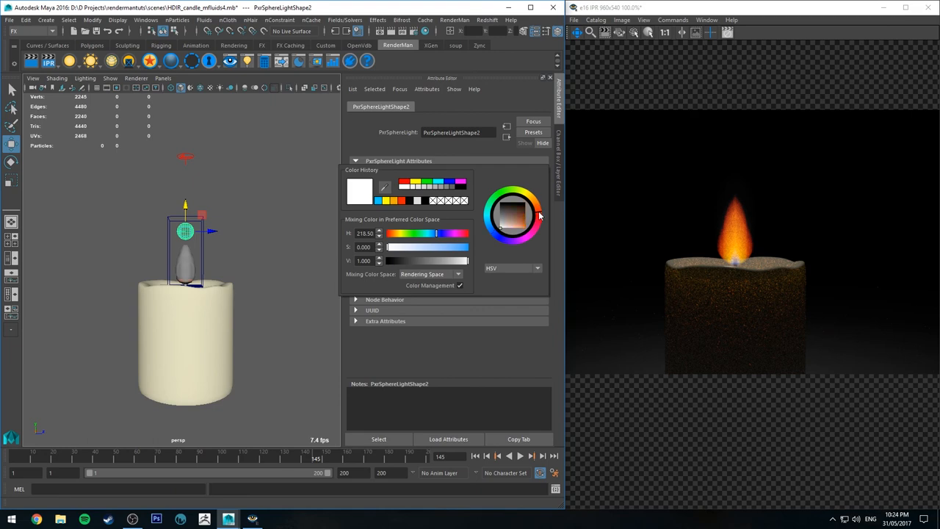
pyautogui.click(428, 247)
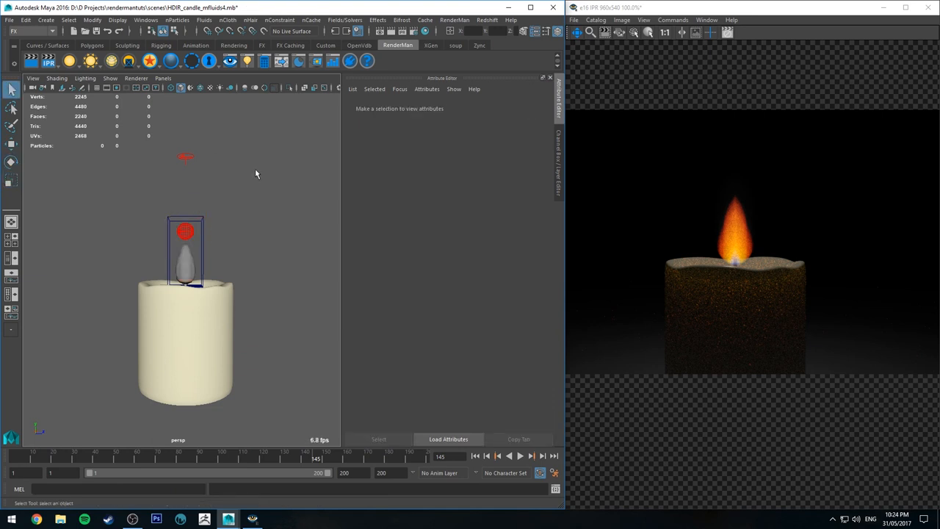
pyautogui.moveTo(170, 223)
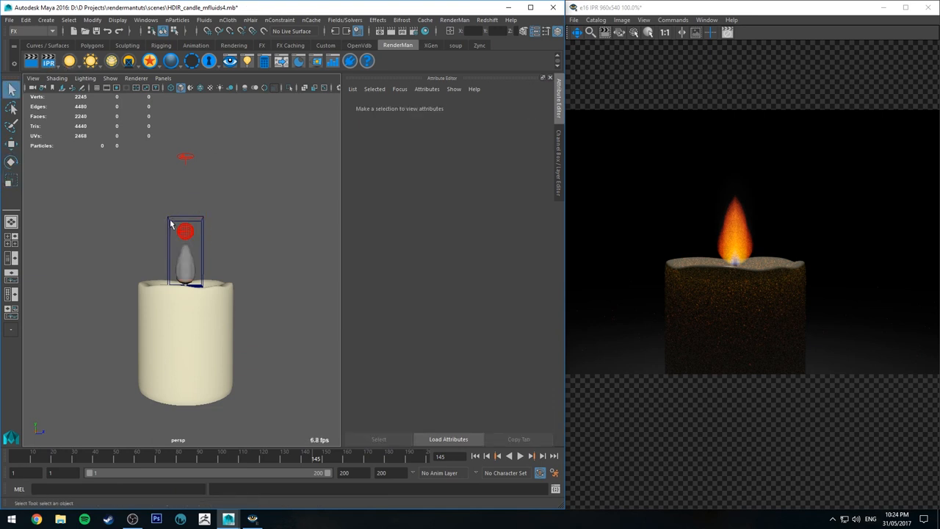
# Reselect the sphere light and set its Intensity to 30.
pyautogui.click(185, 232)
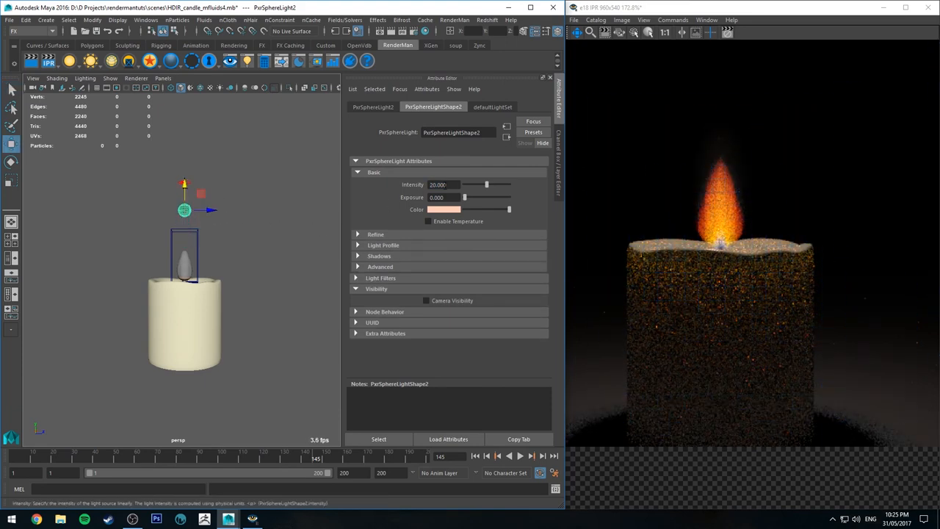
pyautogui.tripleClick(438, 185)
pyautogui.write('30.000')
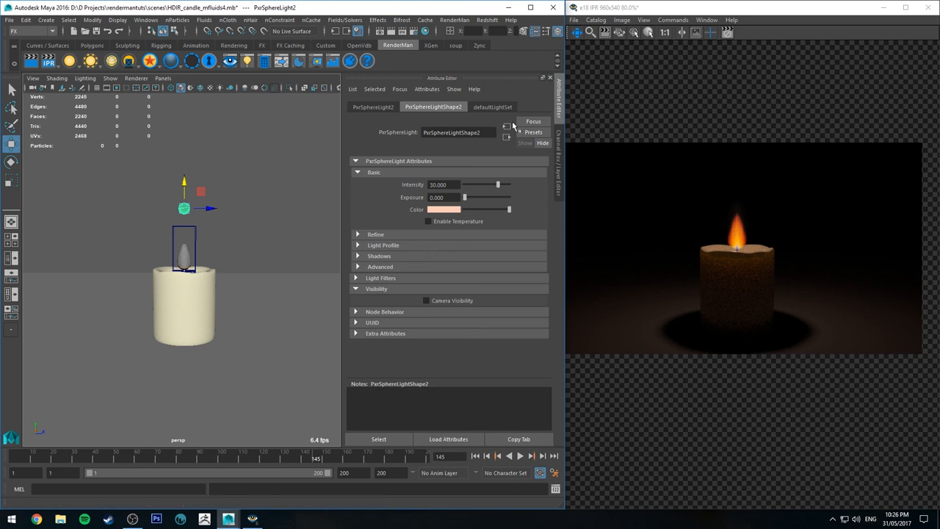
# Lower the PxrSphereLight along Y so it sits just above the candle top near the wick.
pyautogui.click(519, 455)
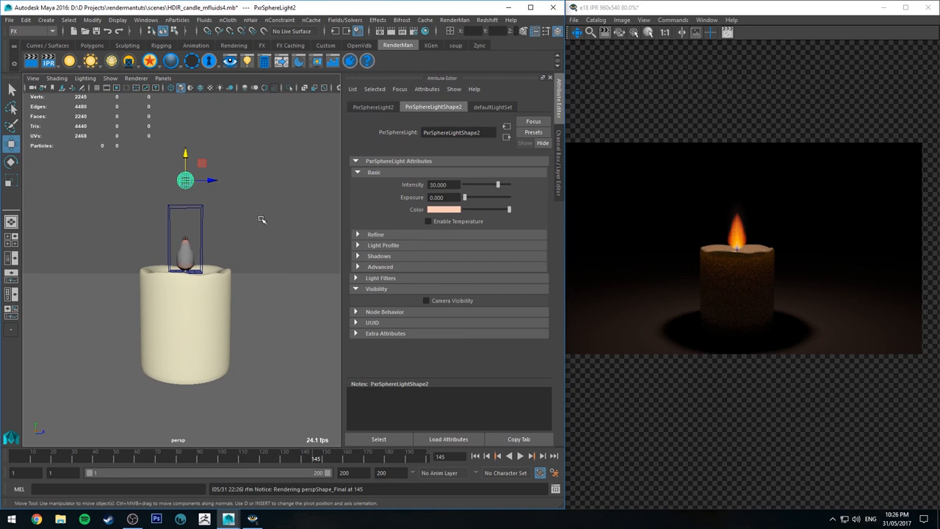
pyautogui.moveTo(185, 179); pyautogui.dragTo(185, 209)
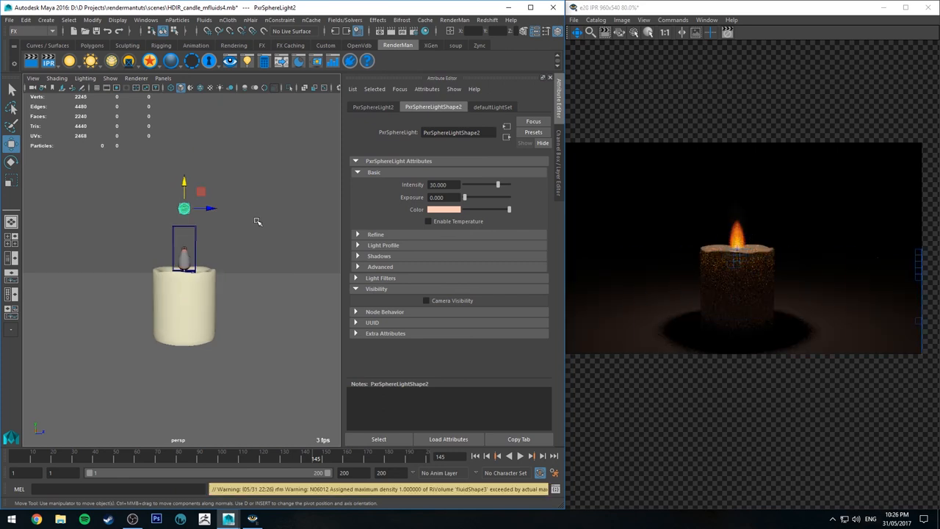
pyautogui.moveTo(184, 209); pyautogui.dragTo(188, 194)
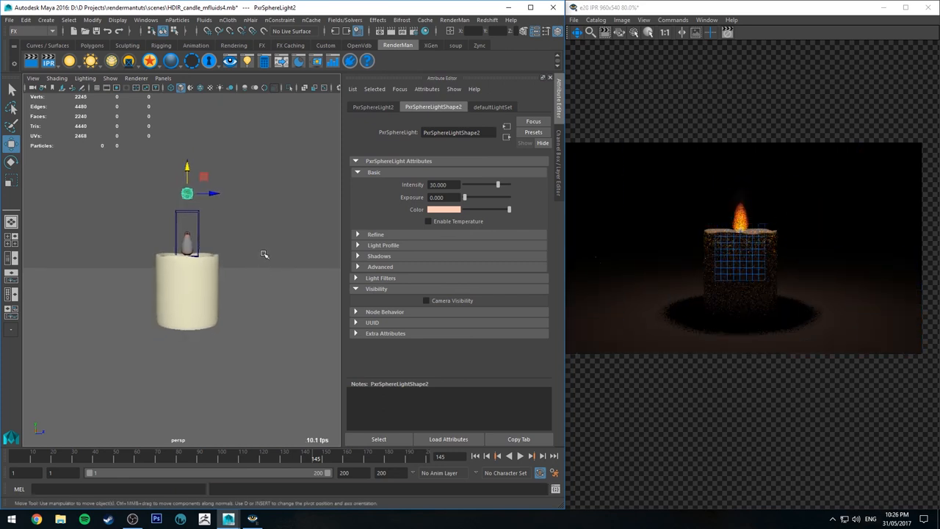